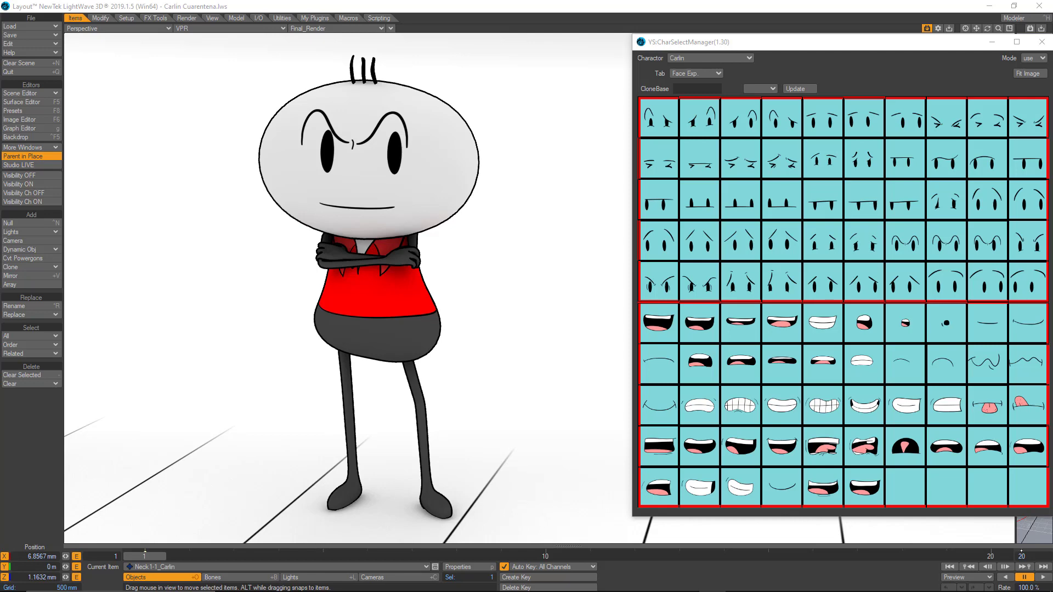
- Preview the character shaded and pick worried, then half-closed eyes from the Face Exp thumbnails
left_click(231, 28)
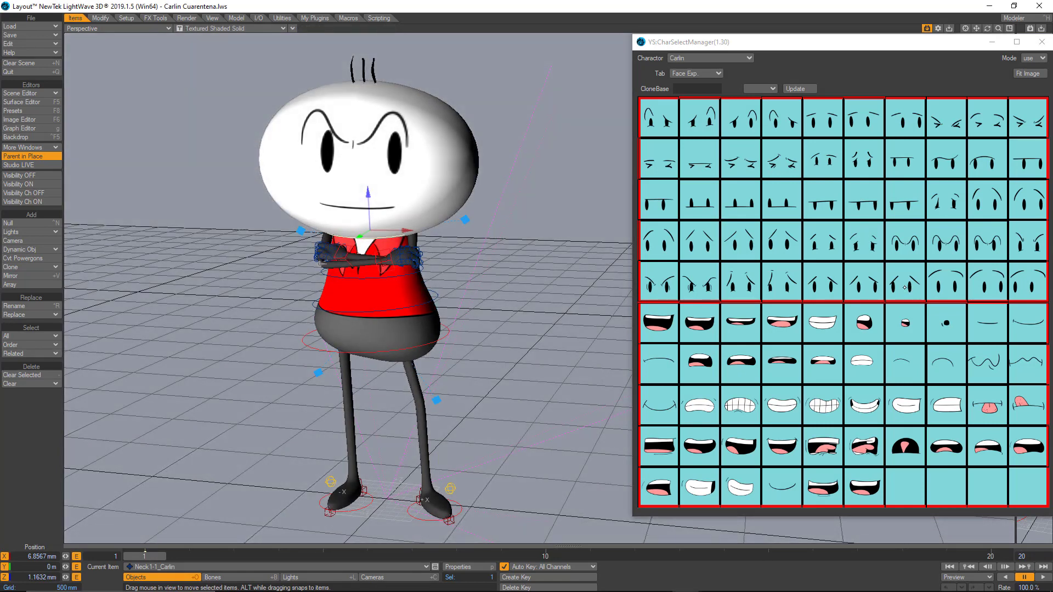
left_click(822, 282)
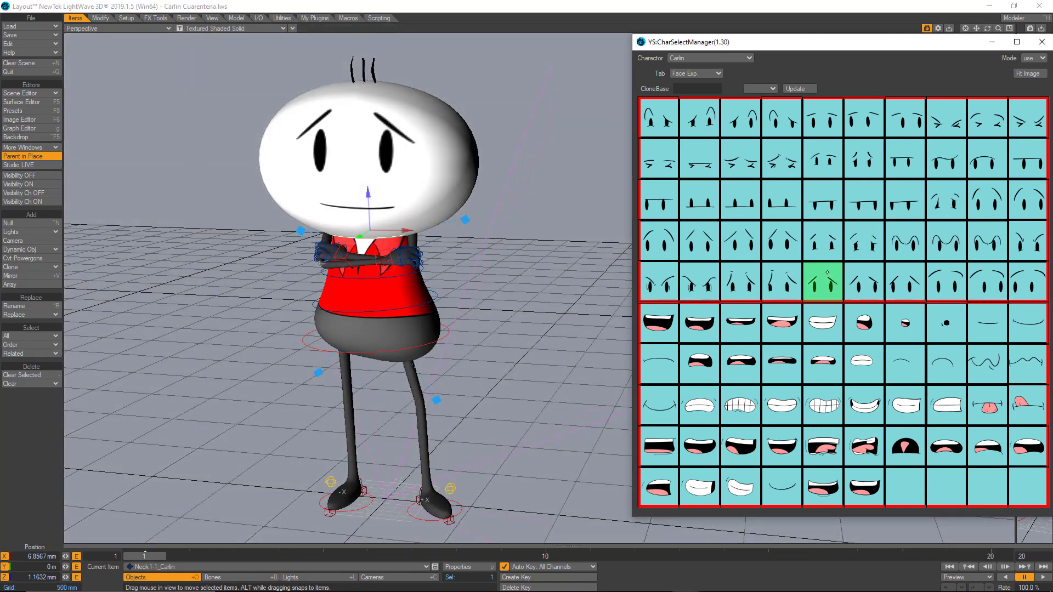
left_click(821, 282)
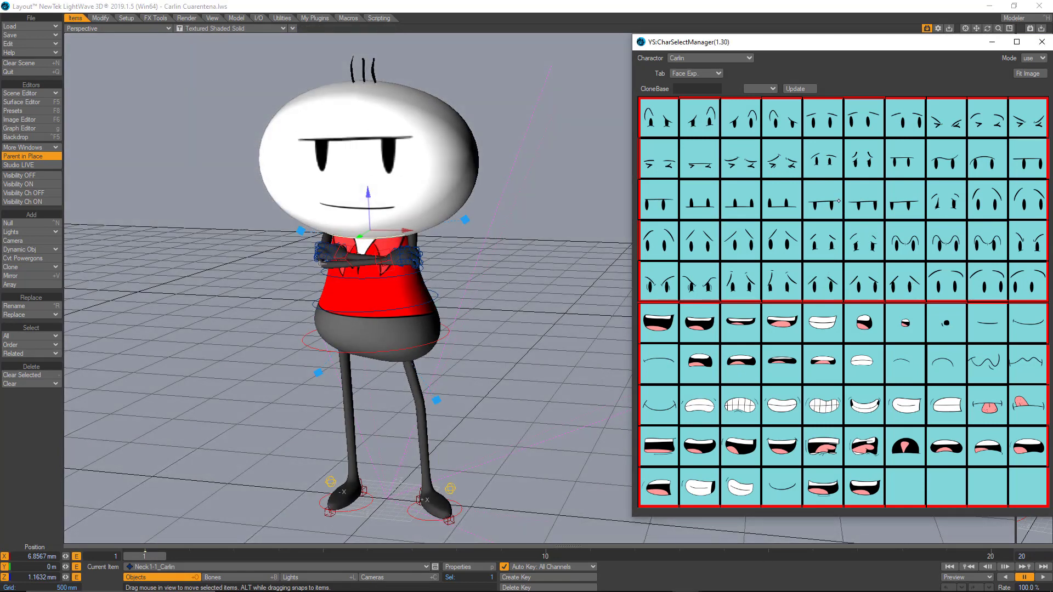
left_click(782, 322)
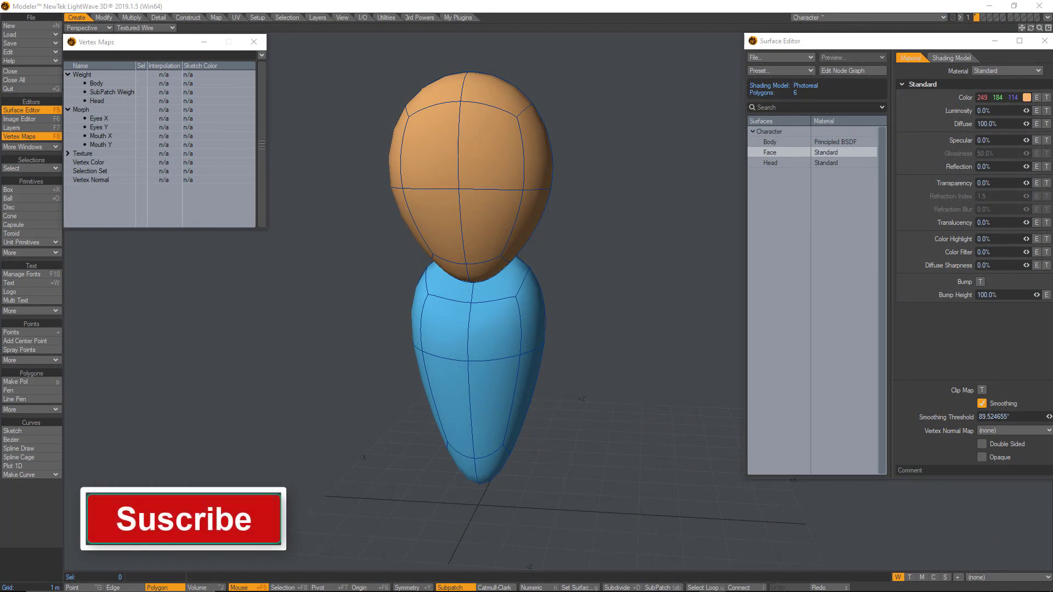
mouse_move(492, 169)
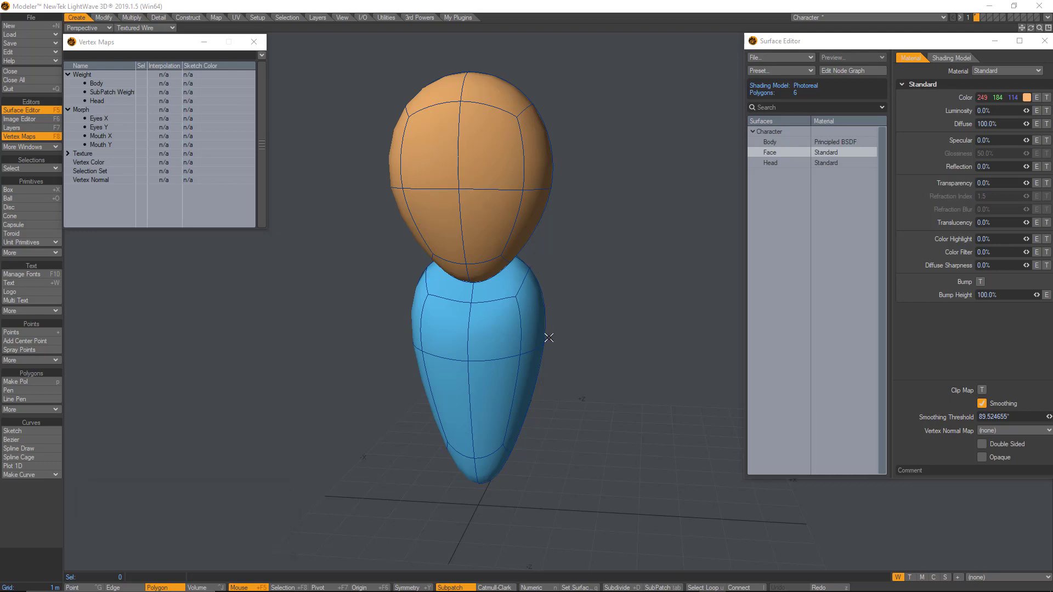
left_click(779, 153)
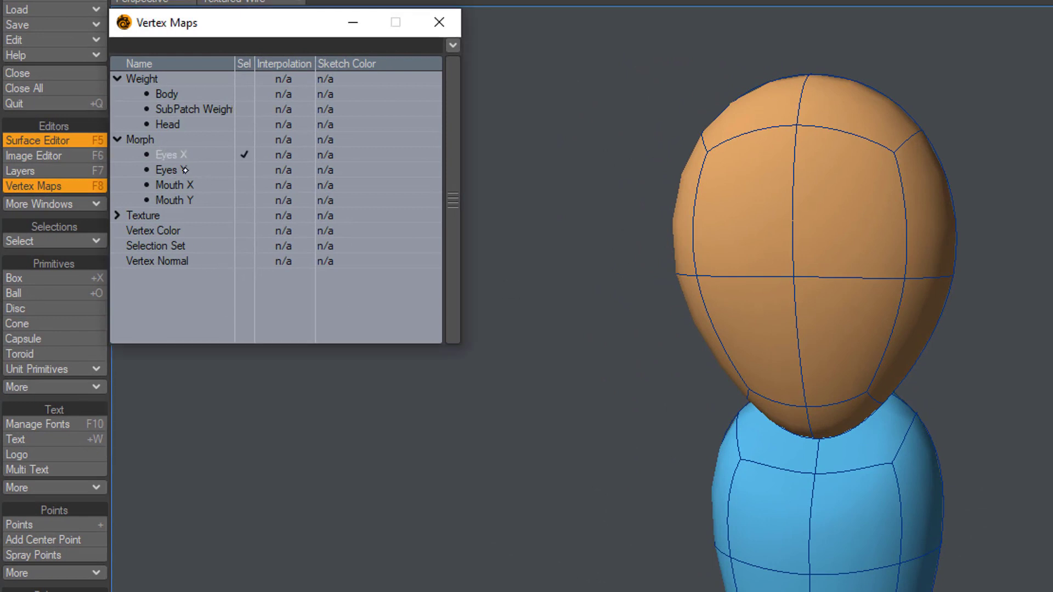
mouse_move(188, 154)
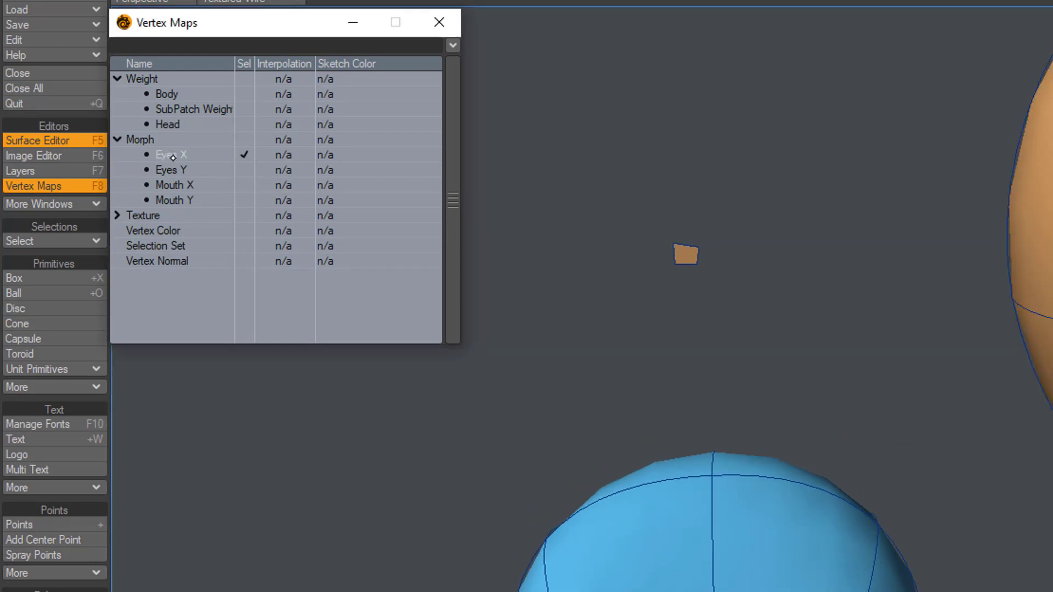
- Check the Mouth X morph, select the Head weight map and show it in Weight Shade
left_click(174, 184)
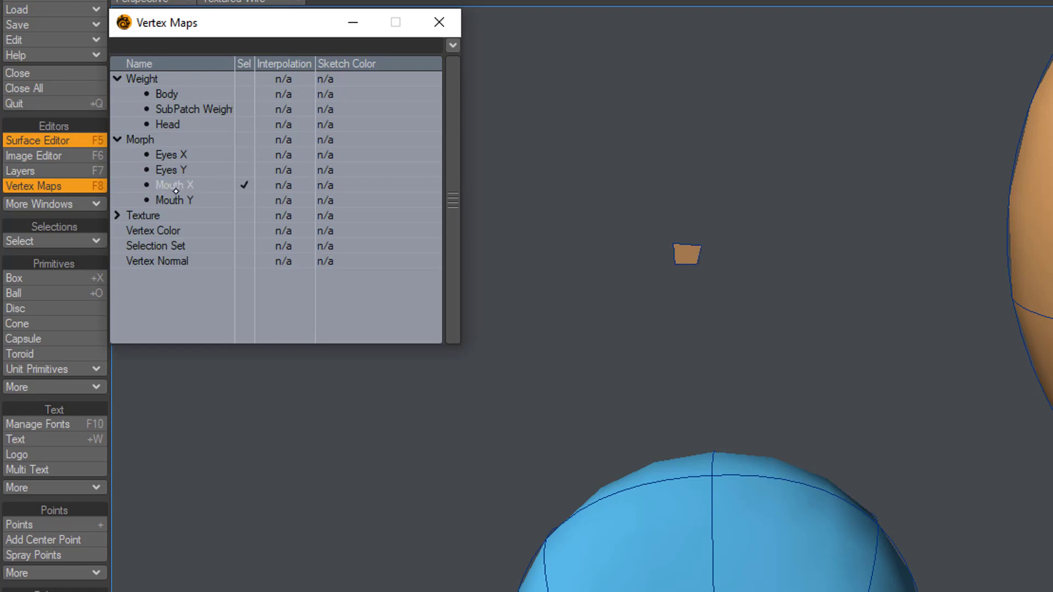
left_click(171, 155)
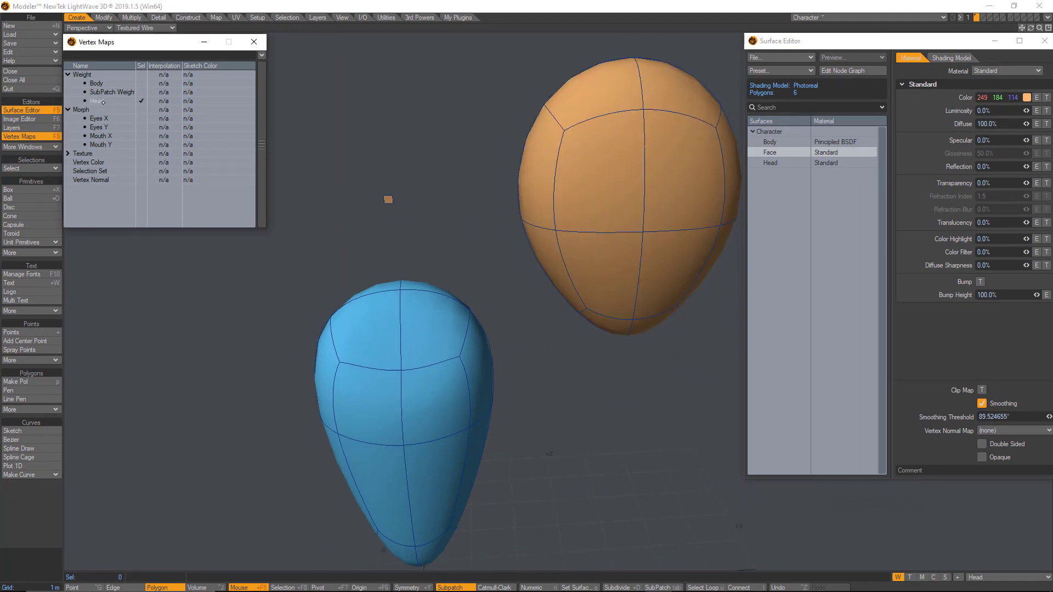
left_click(145, 28)
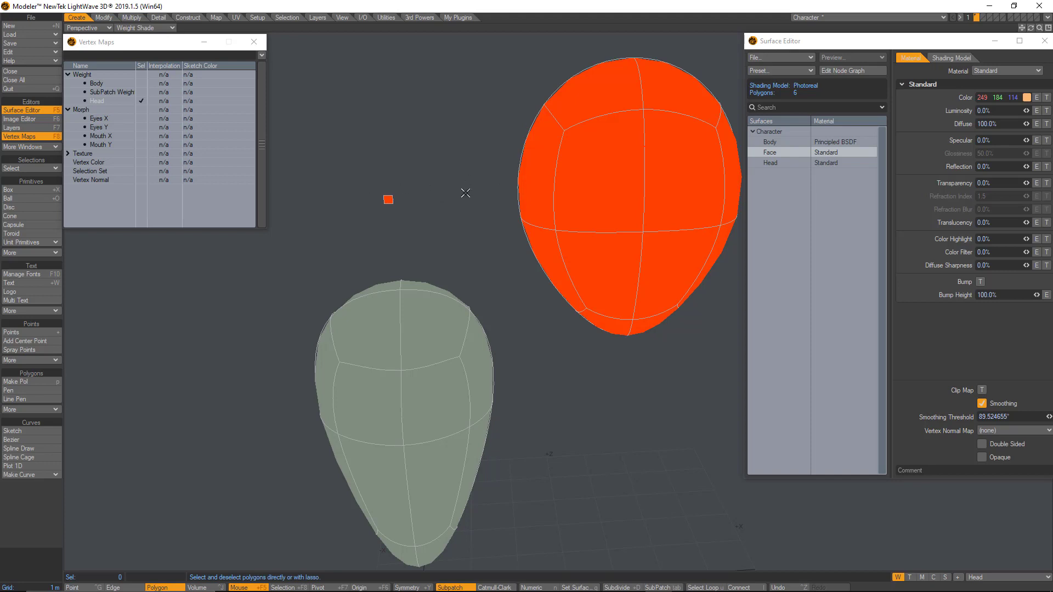
mouse_move(395, 196)
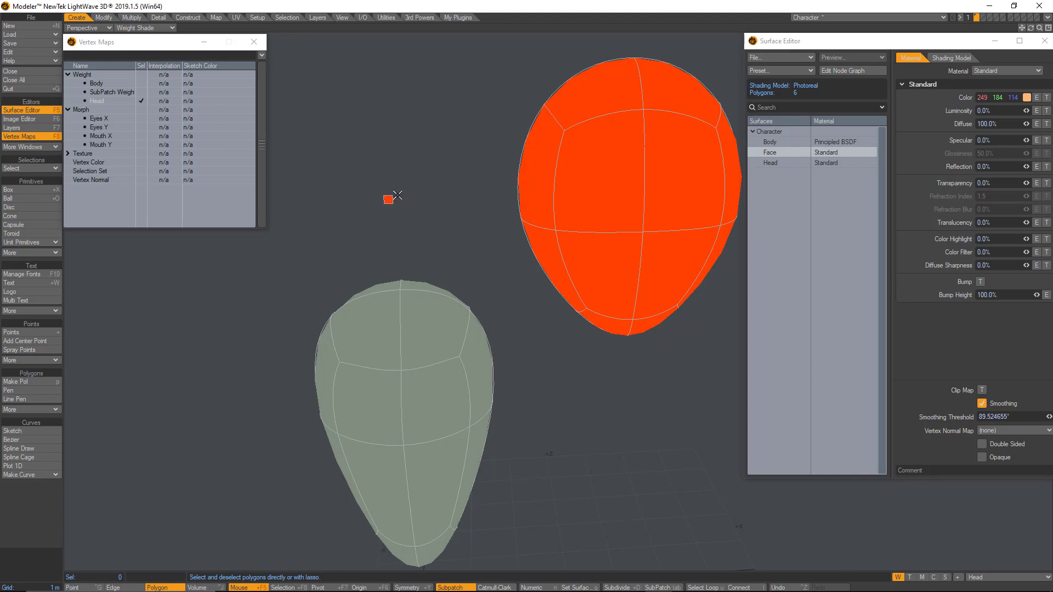
mouse_move(371, 260)
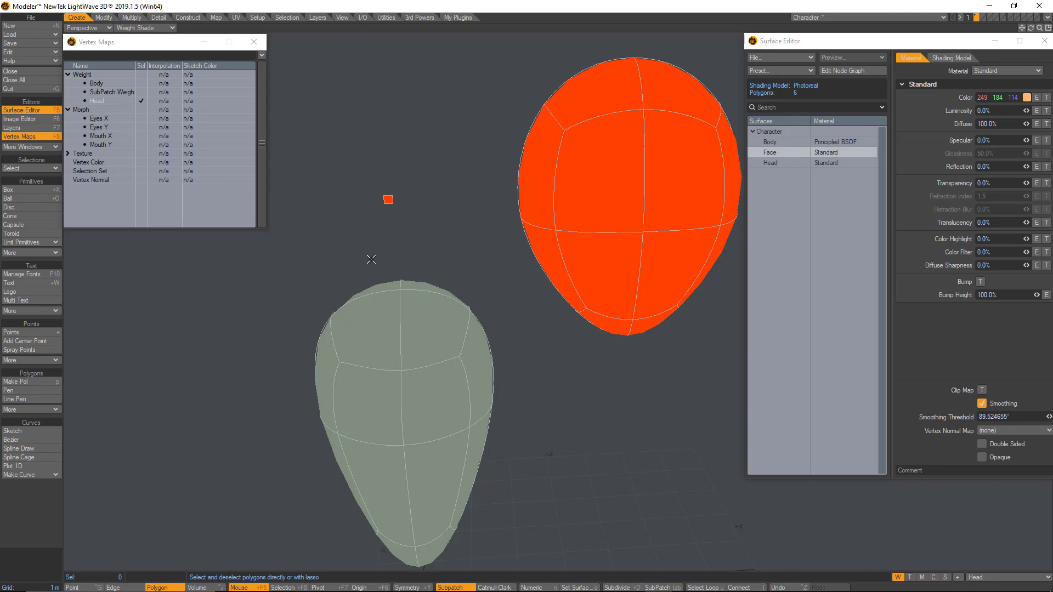
mouse_move(390, 199)
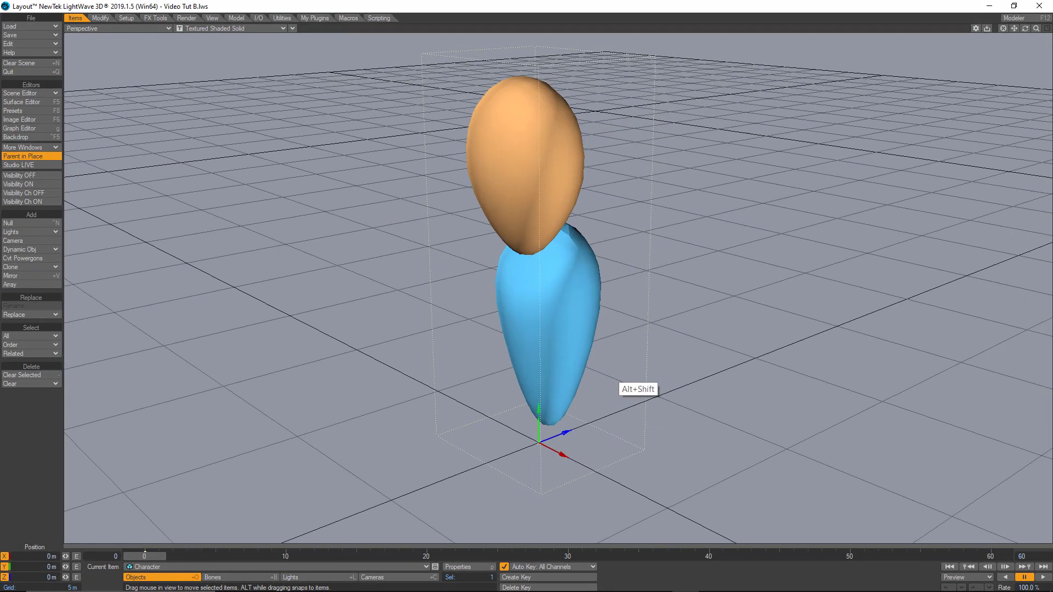
- Add a null named Reference and move it up to the head position
left_click(9, 222)
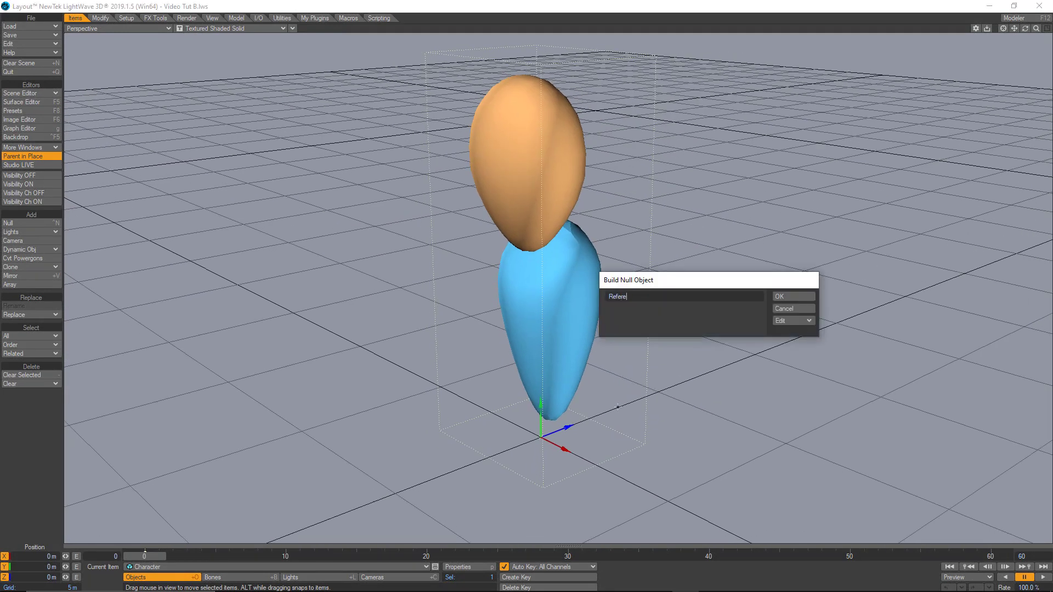
left_click(792, 296)
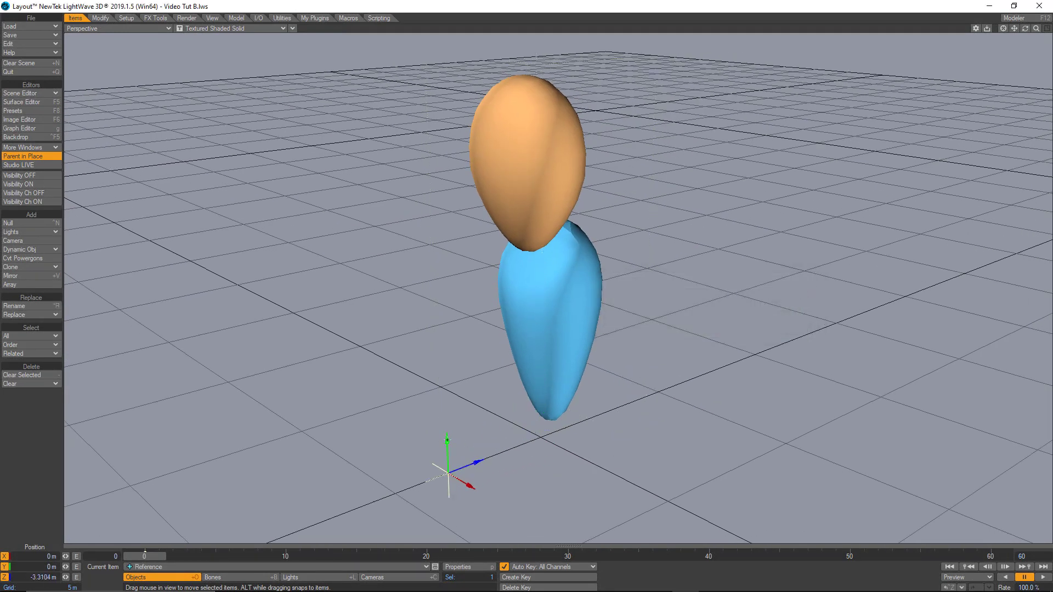
left_click(117, 29)
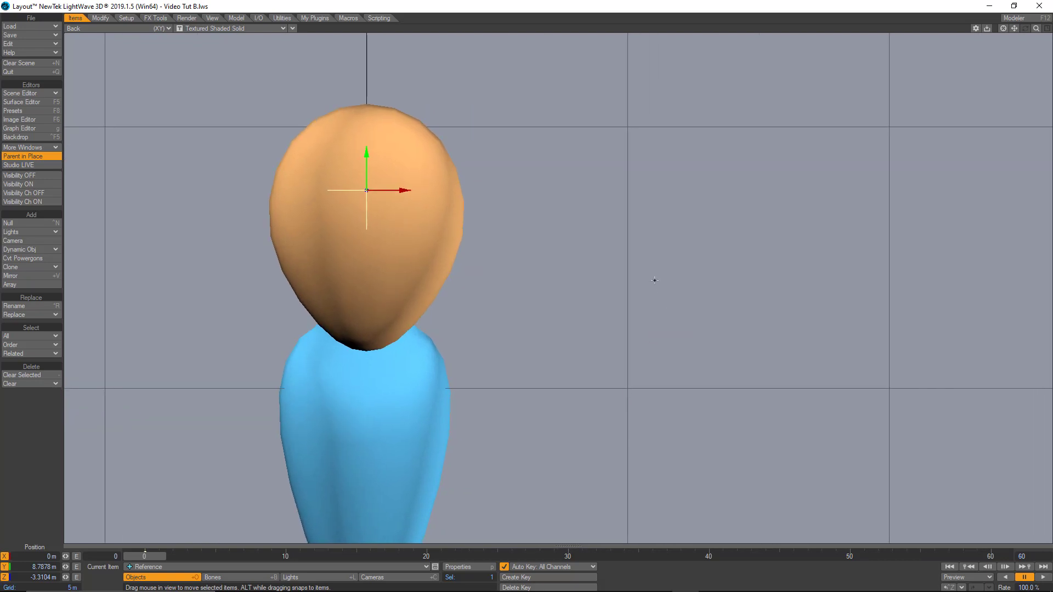
- Give the Face surface a Color image map using the Grid #1 image from the Desktop
left_click(22, 101)
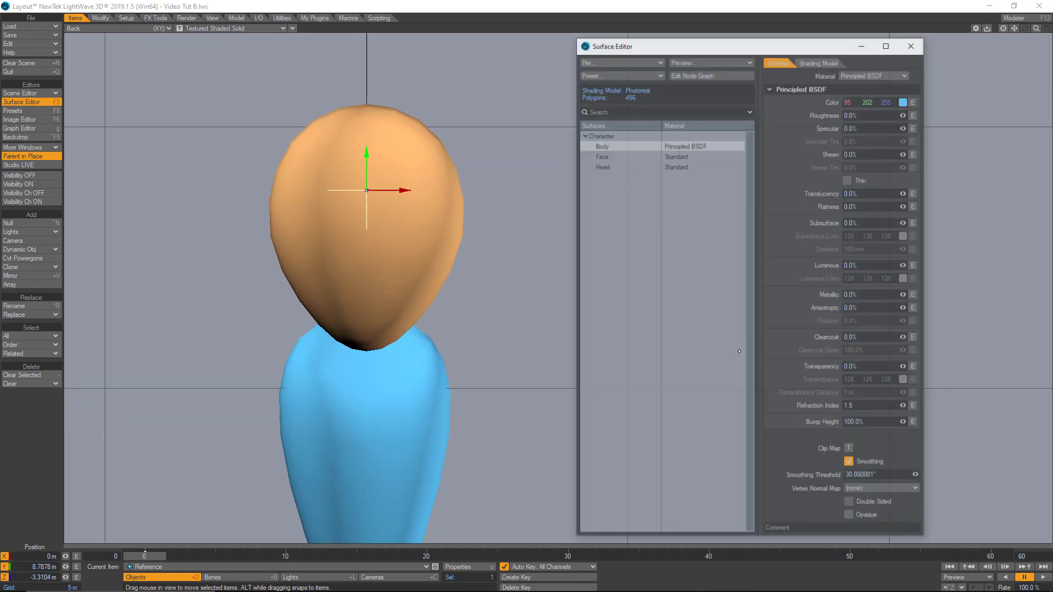
left_click(601, 155)
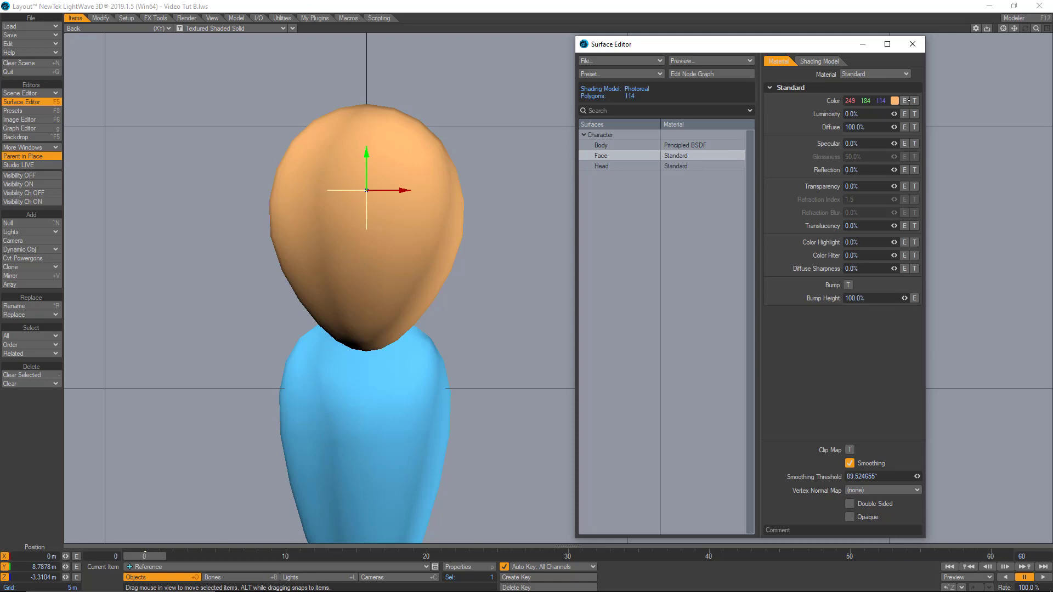
left_click(913, 100)
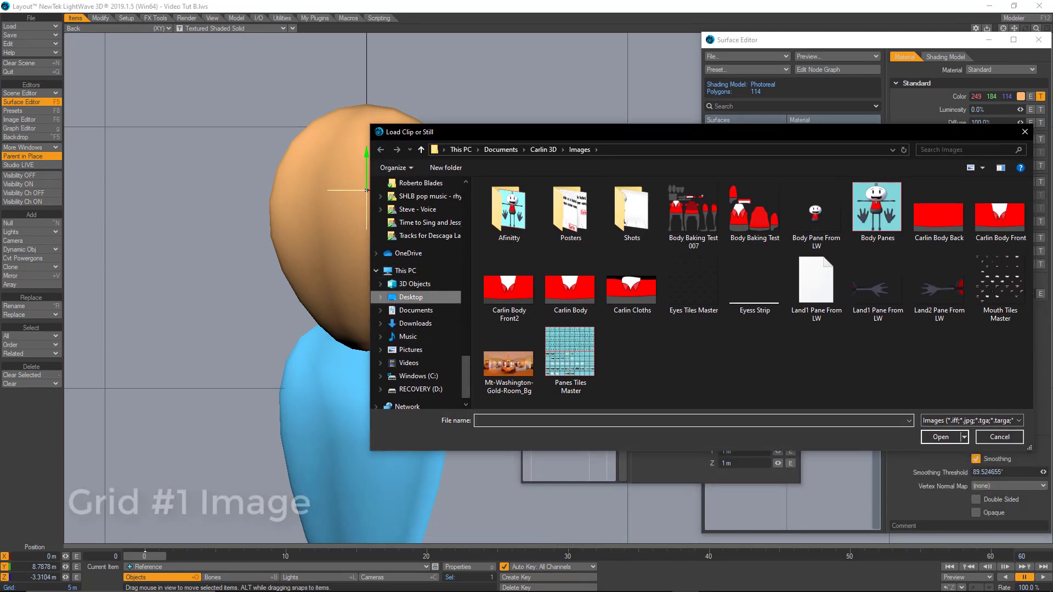
left_click(410, 296)
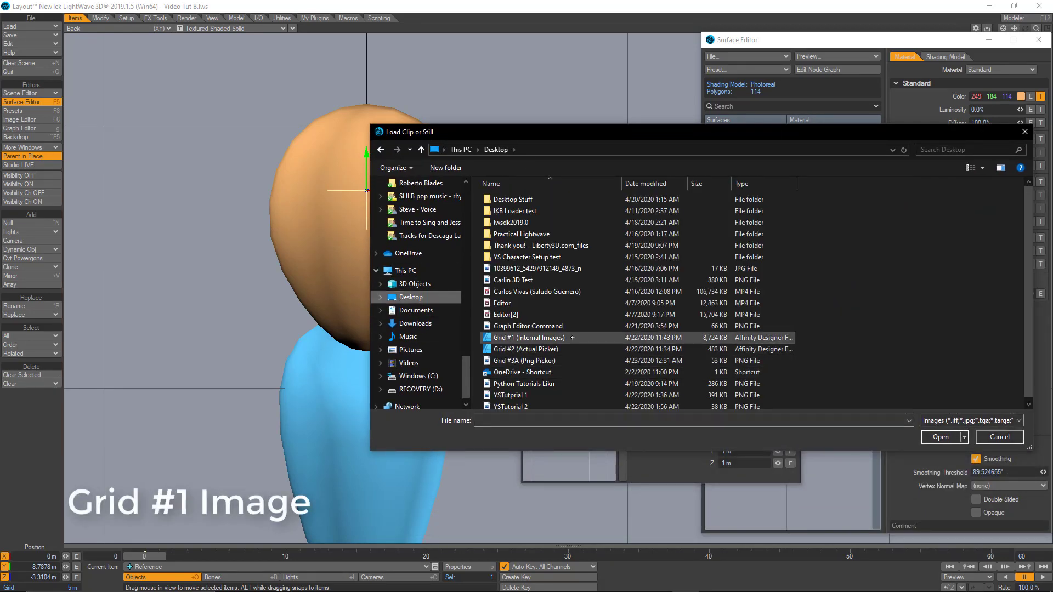
left_click(941, 438)
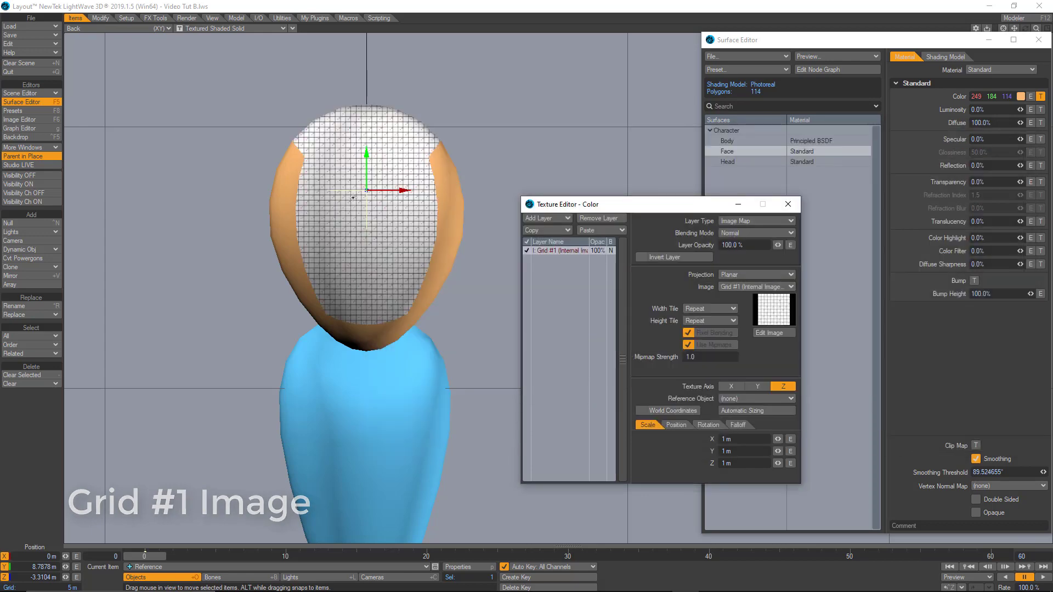
- Enlarge the grid texture, set width tiling to Reset, and start loading a different image
triple_click(735, 438)
type("27")
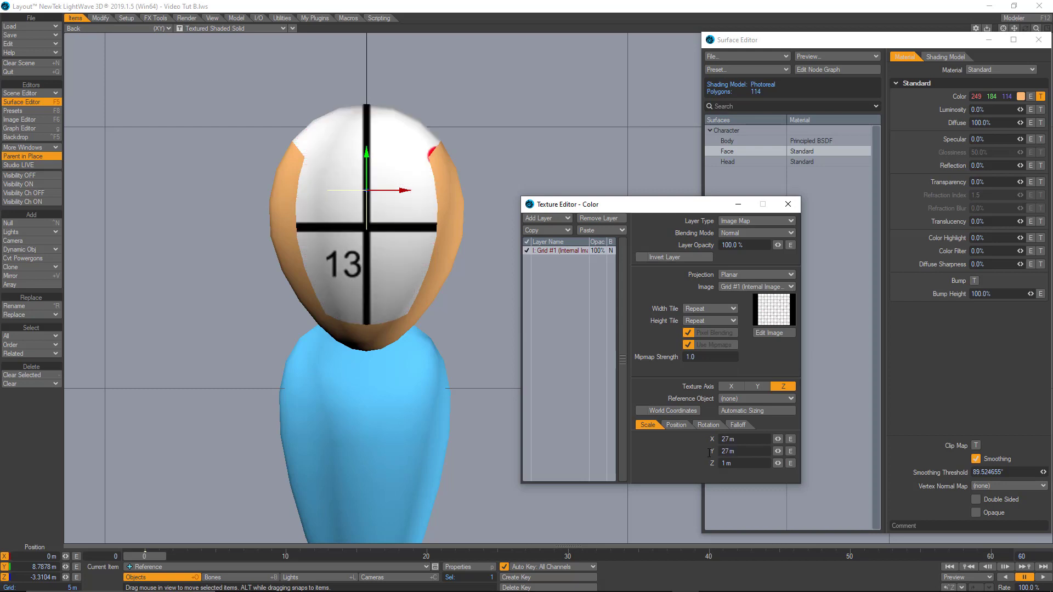
left_click(675, 424)
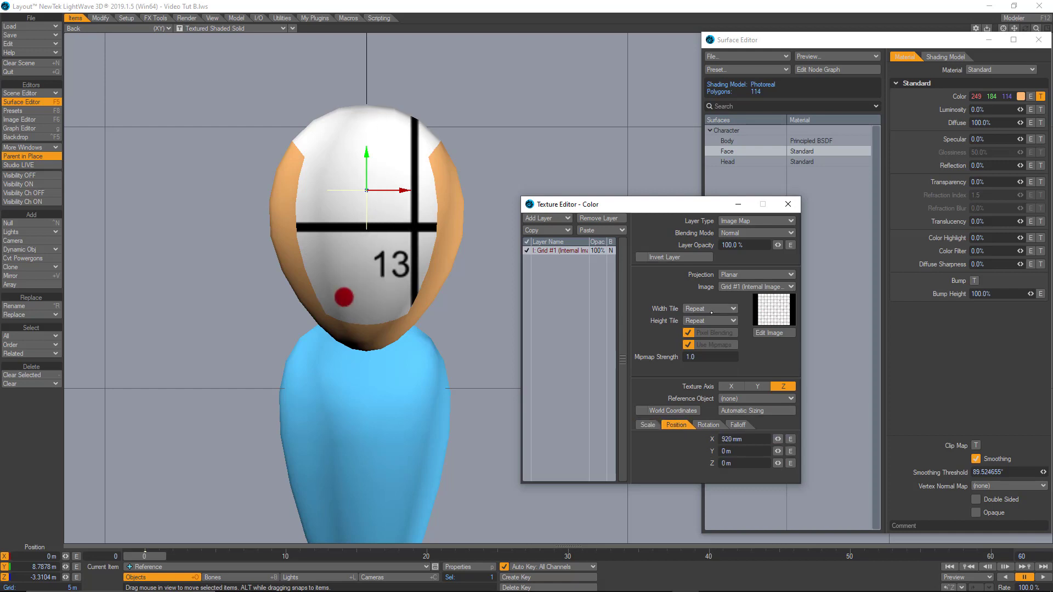
left_click(731, 308)
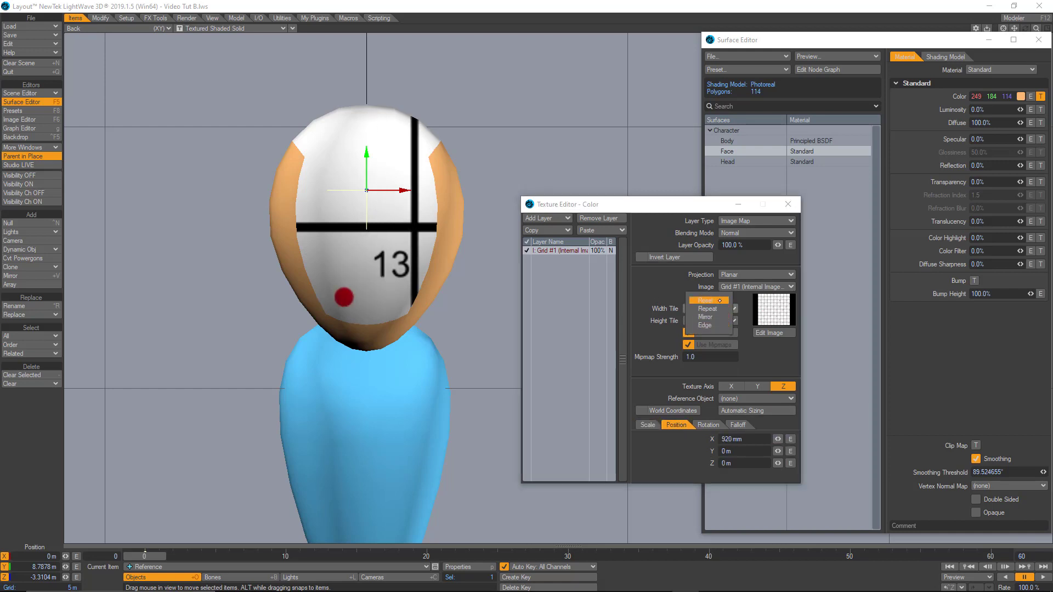
left_click(709, 308)
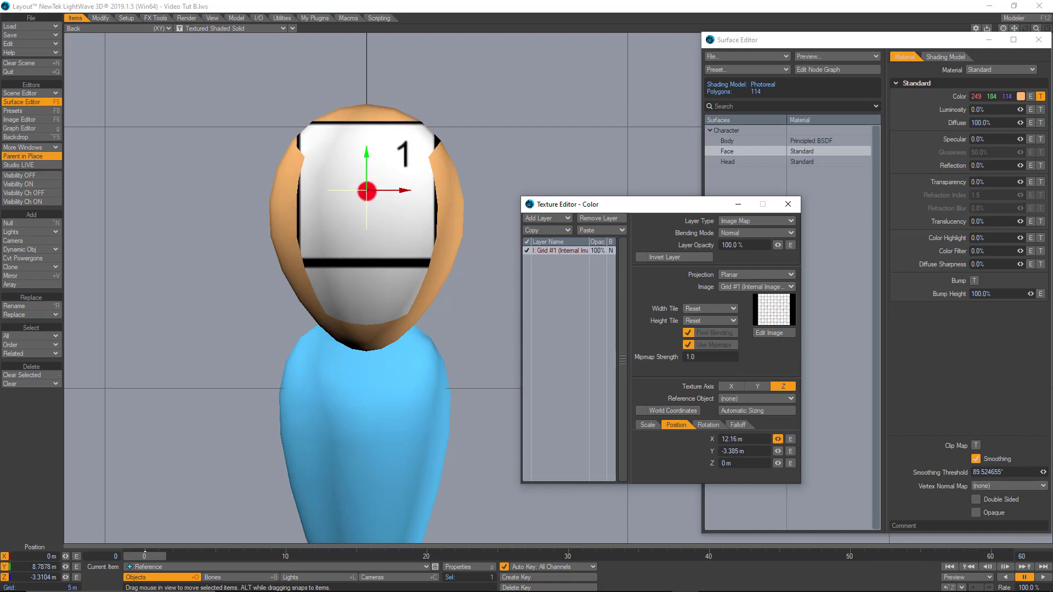
left_click(791, 287)
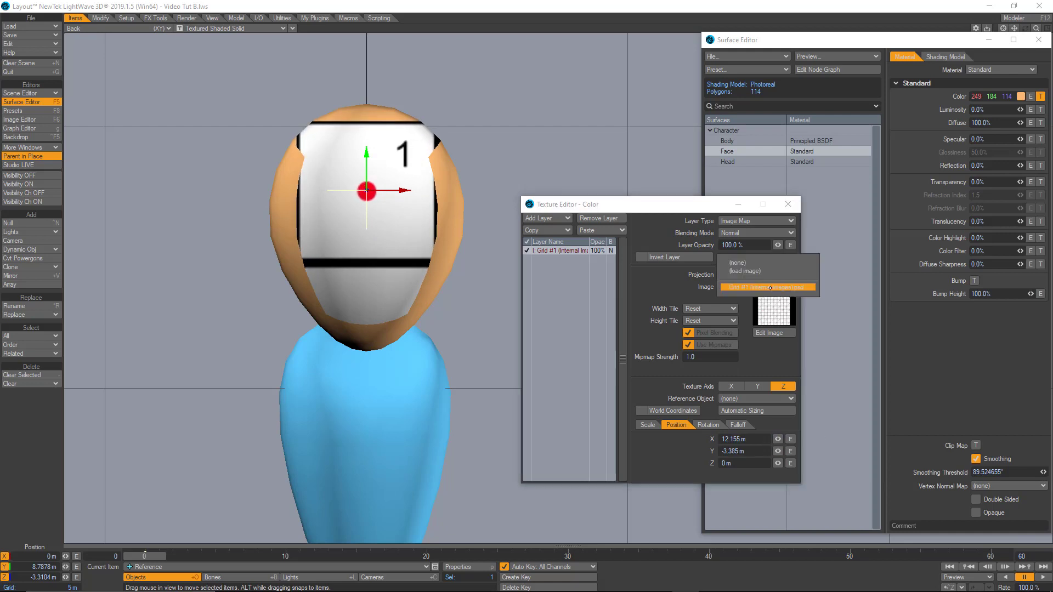
left_click(737, 262)
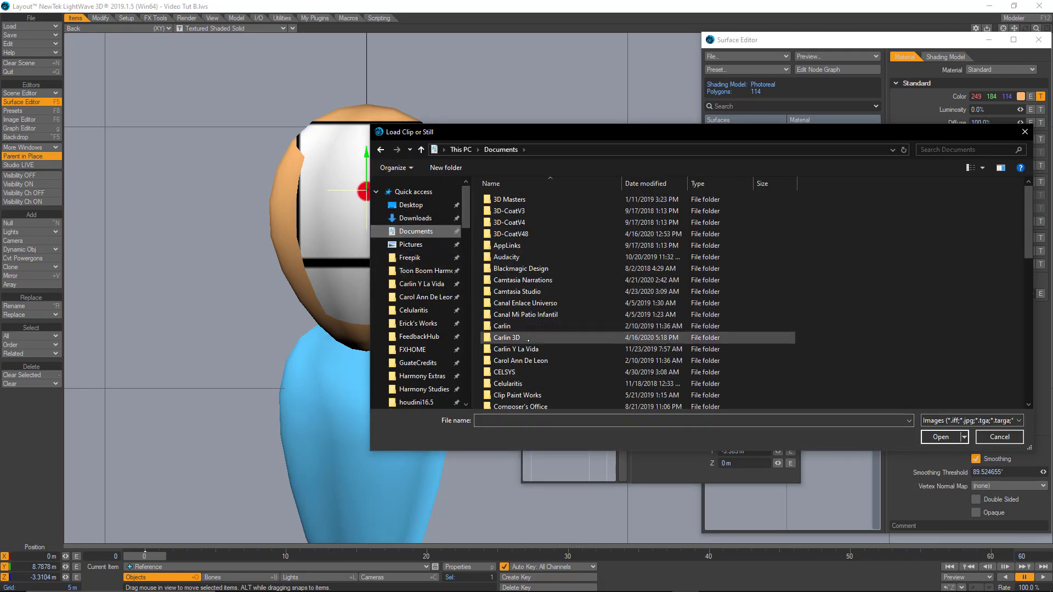
- Load the mouth tiles from the Carlin 3D folder and lower the Mouth Tiles Master to about -4.7 m Y
double_click(506, 337)
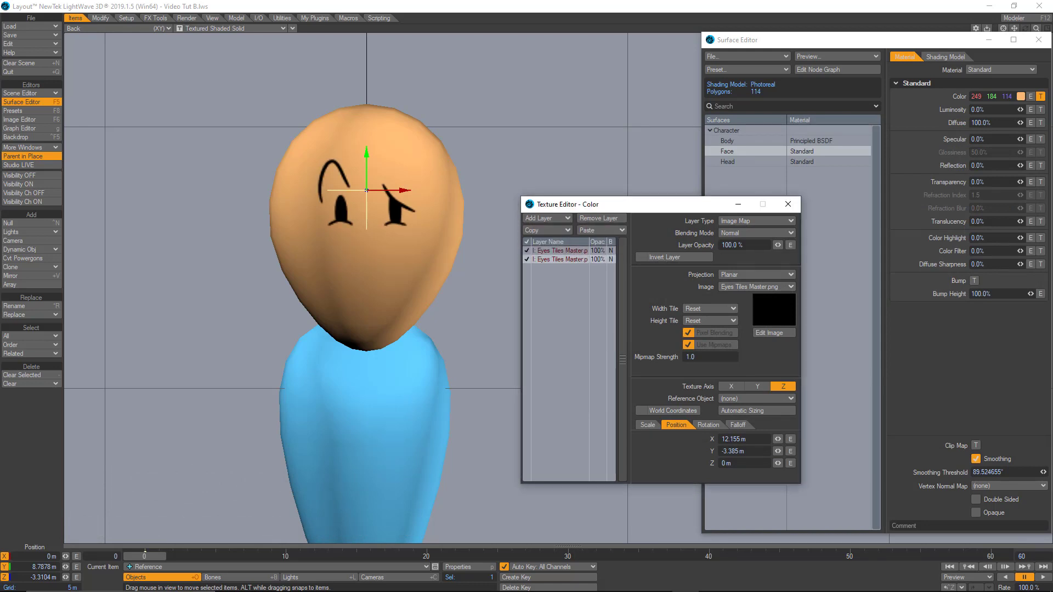
left_click(772, 333)
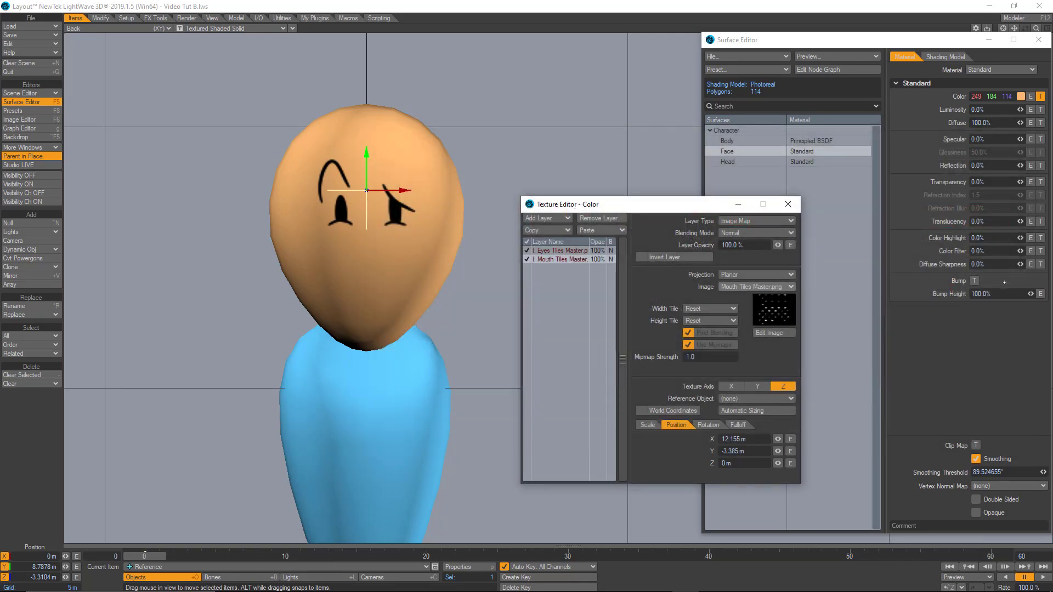
left_click(778, 451)
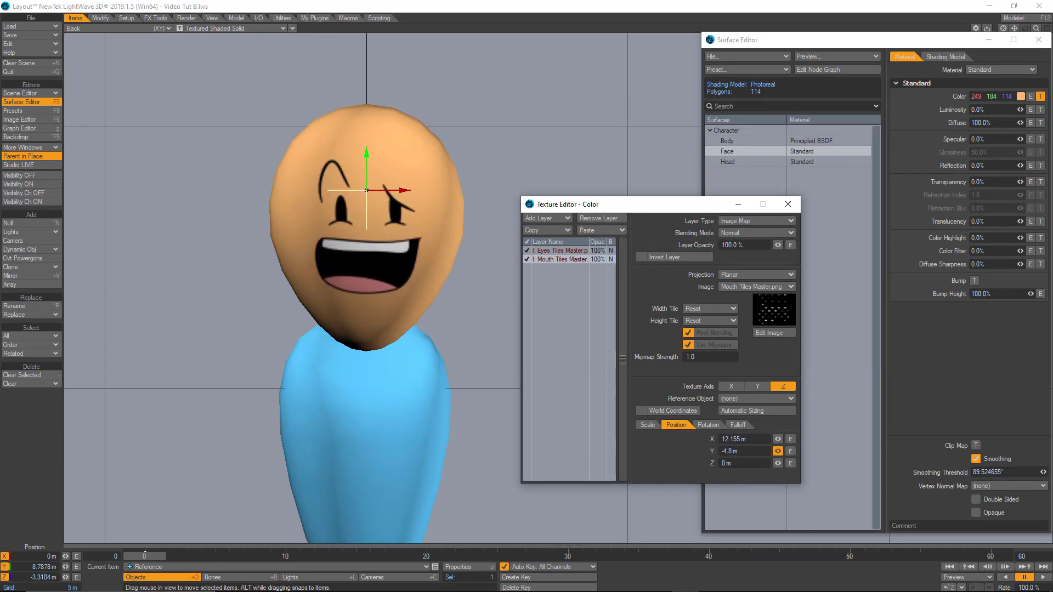
left_click(560, 250)
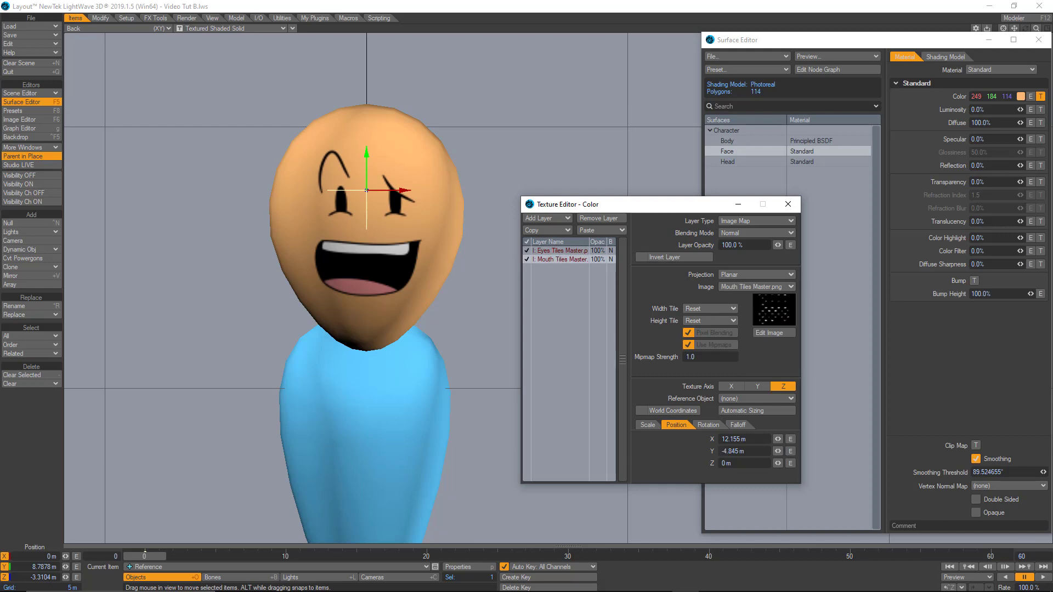
left_click(779, 450)
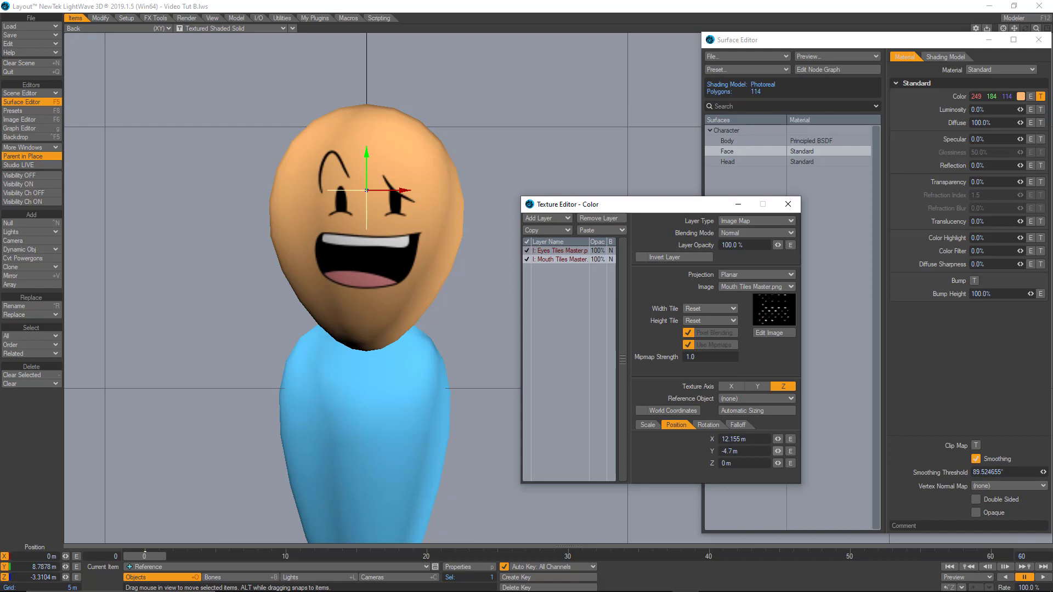
- Disable the mouth layer and set the Eyes layer image to Grid #1
left_click(527, 259)
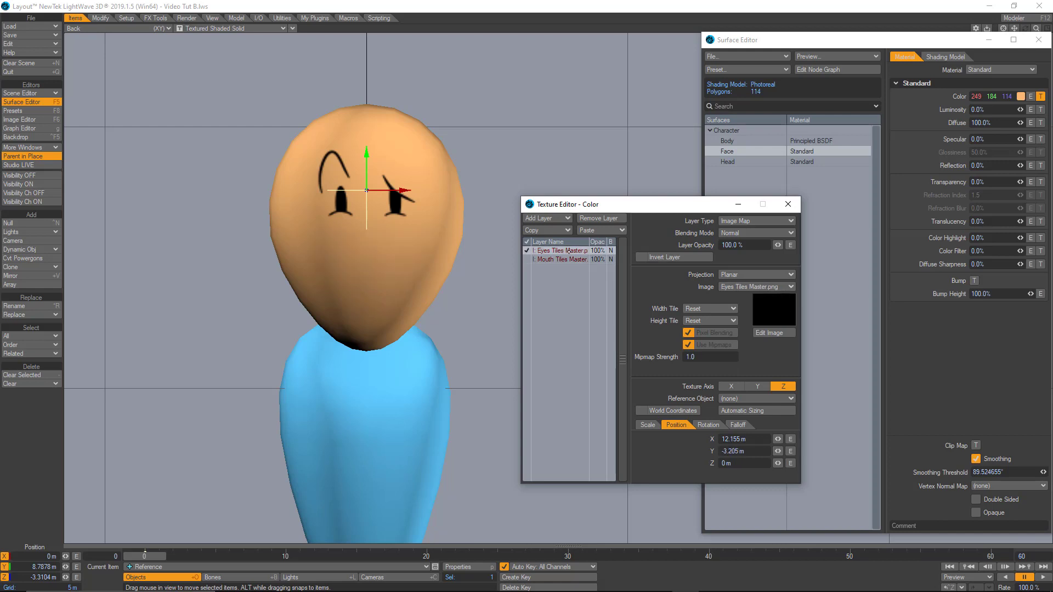
left_click(790, 286)
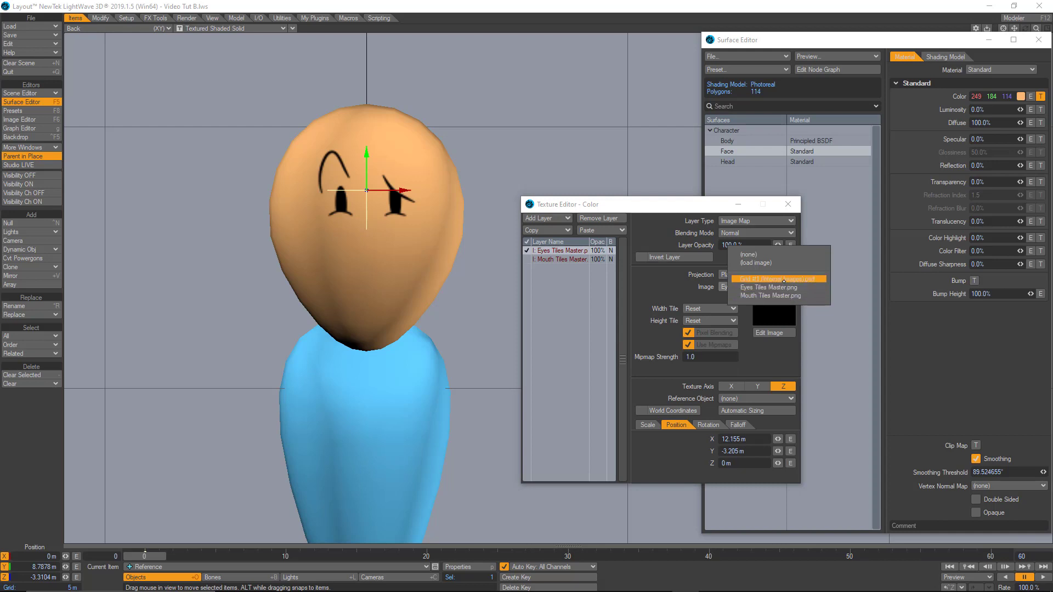
left_click(776, 279)
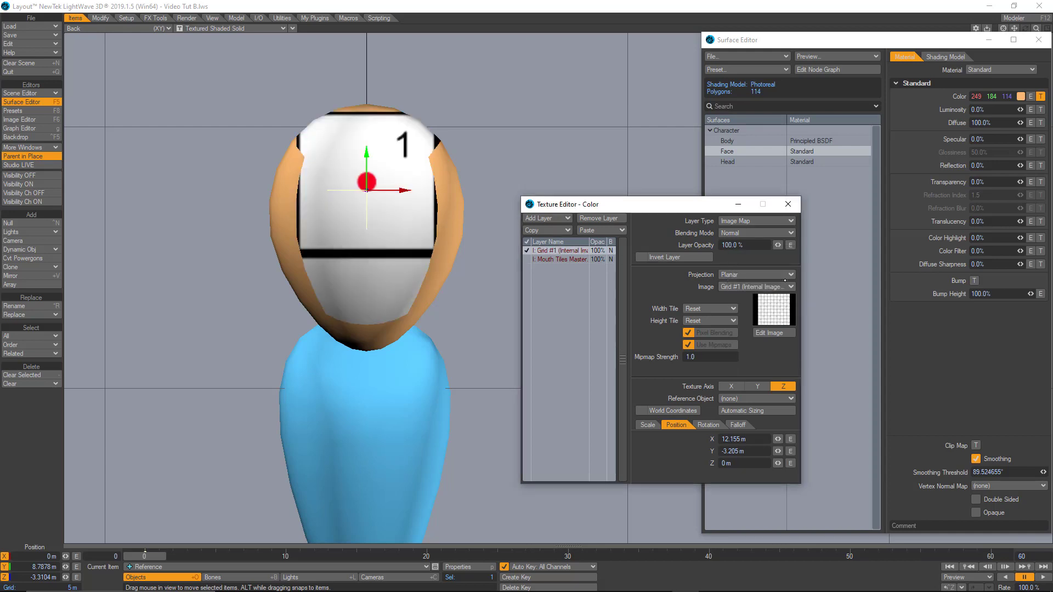
- Check the Morph Mixer in Object Properties, then load the eyes texture position into the Graph Editor
left_click(465, 567)
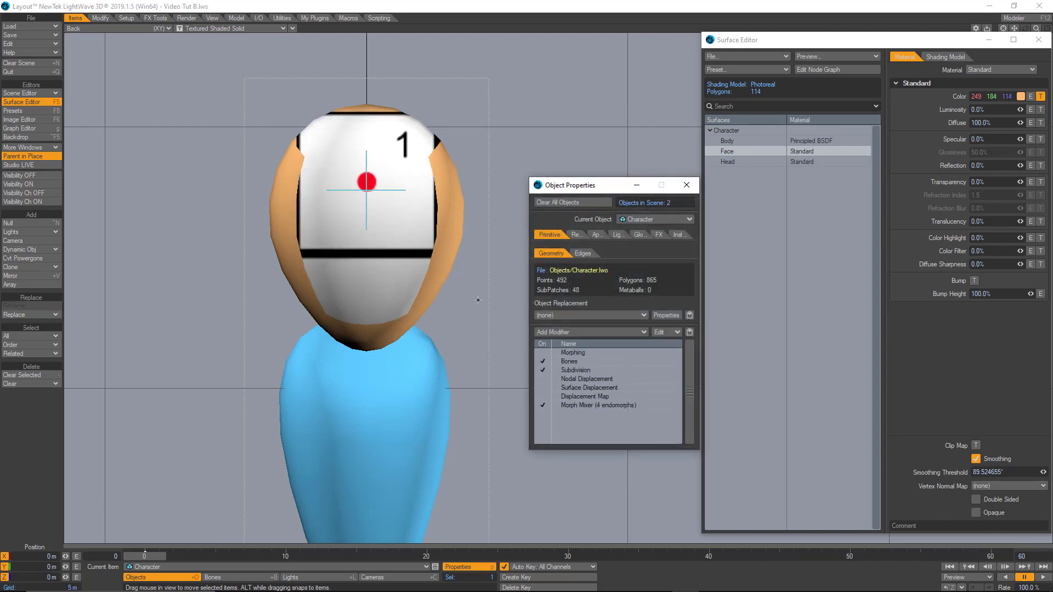
left_click(596, 405)
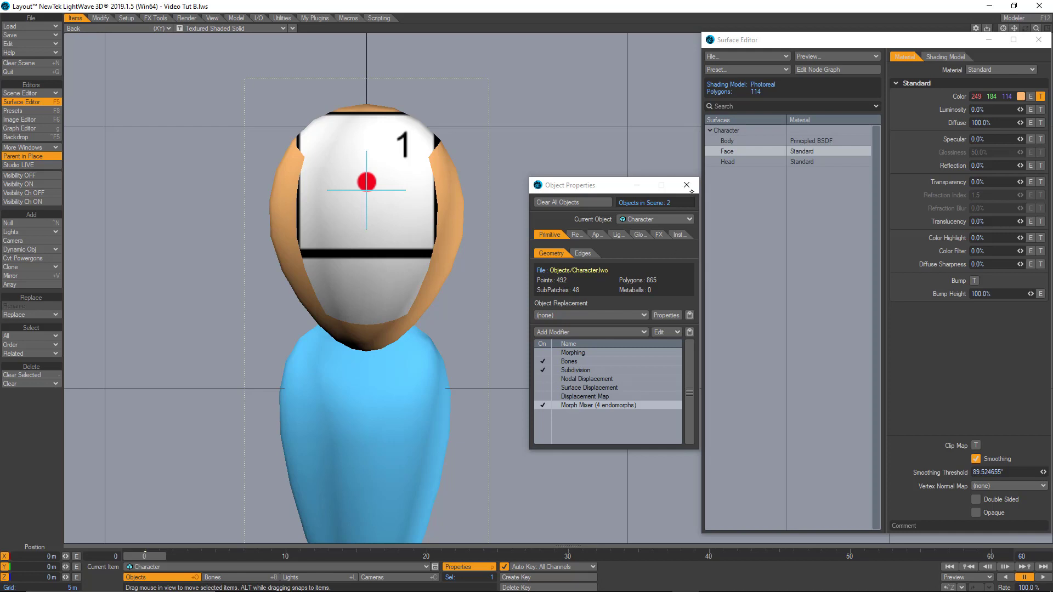
left_click(1043, 97)
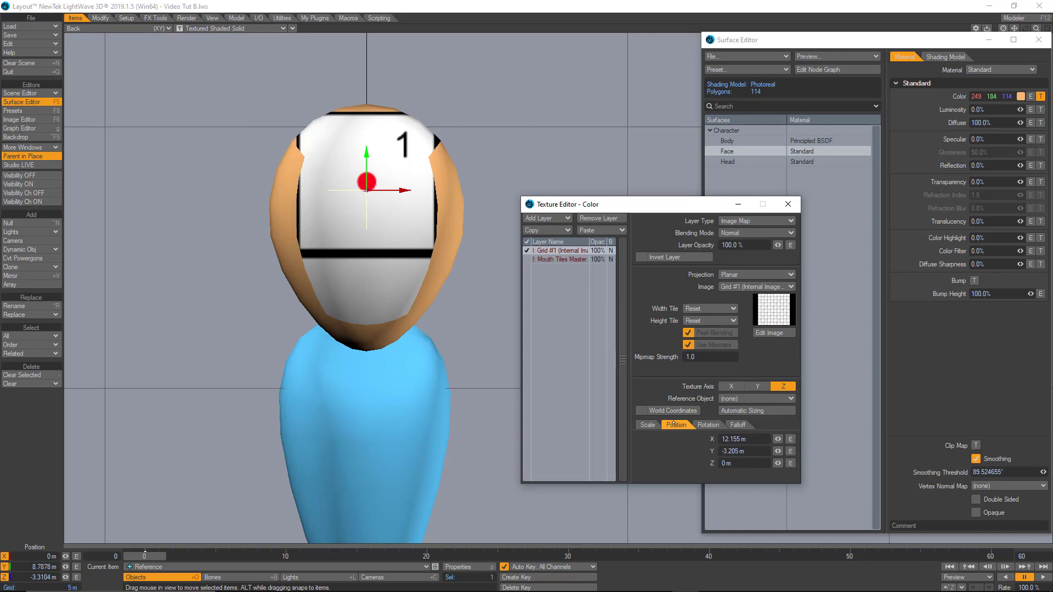
left_click(22, 128)
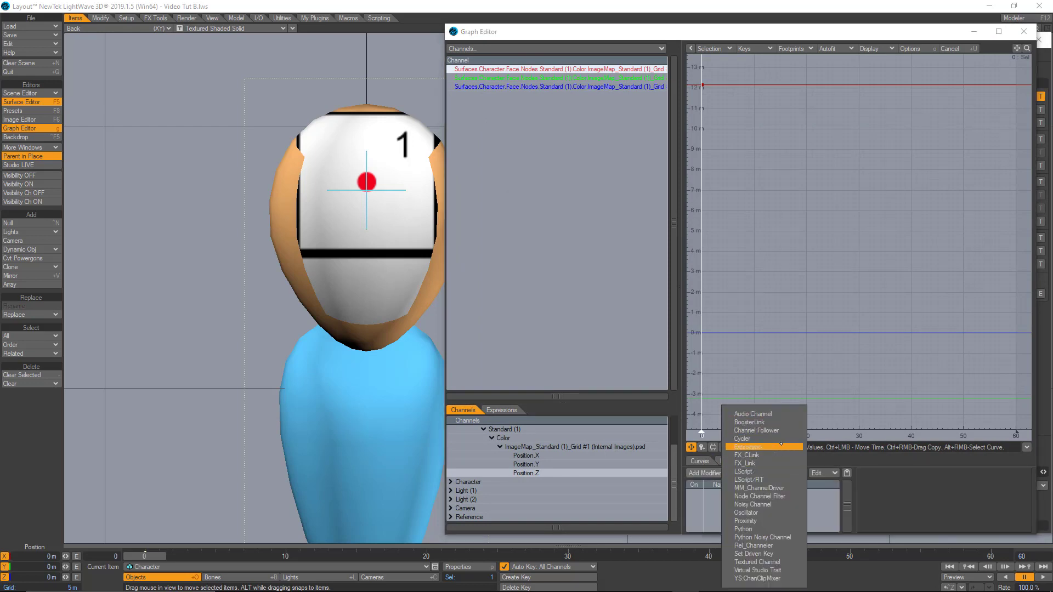
- Add Channel Followers tying texture Position X and Y to MorphGroup Eyes X and Eyes Y
left_click(756, 430)
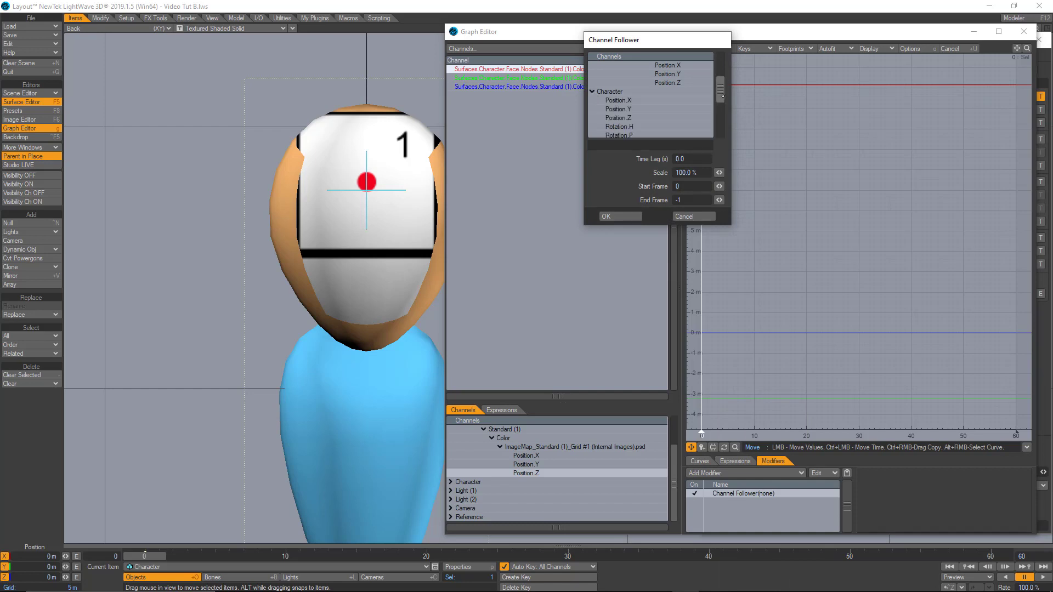
scroll("down", 3)
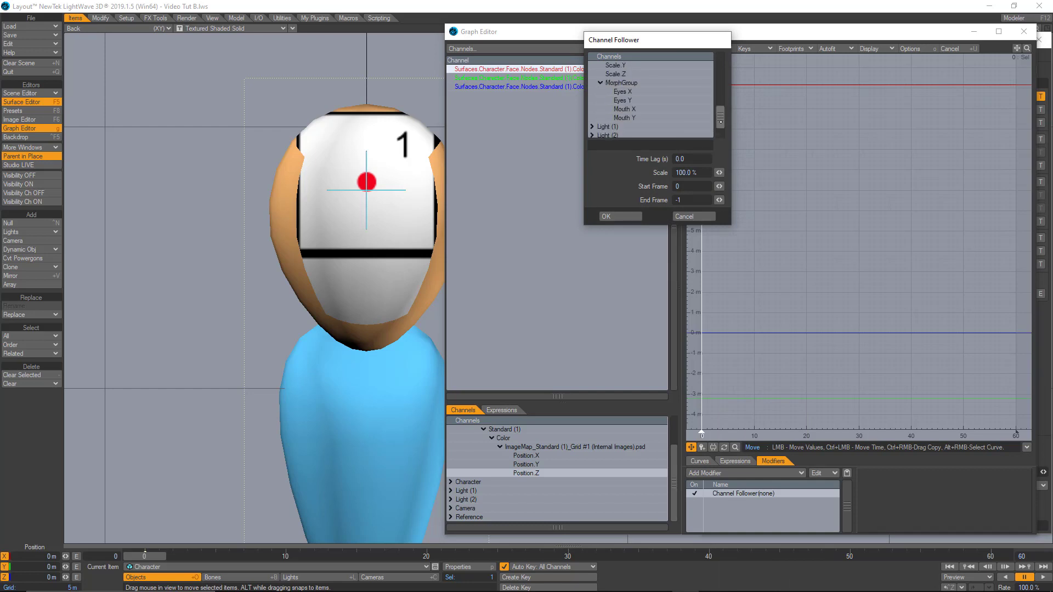
left_click(623, 91)
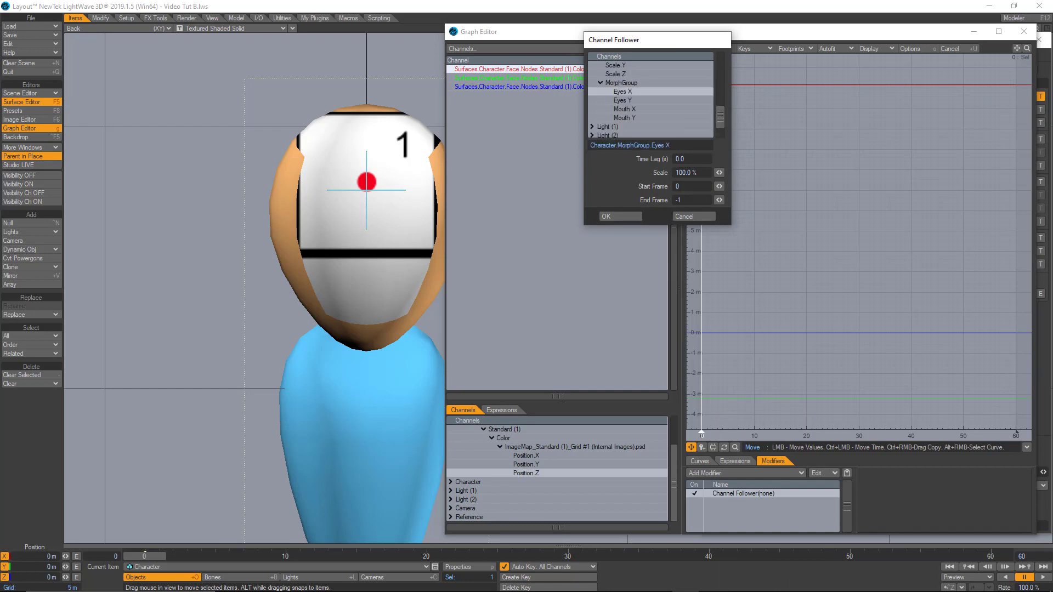
left_click(692, 216)
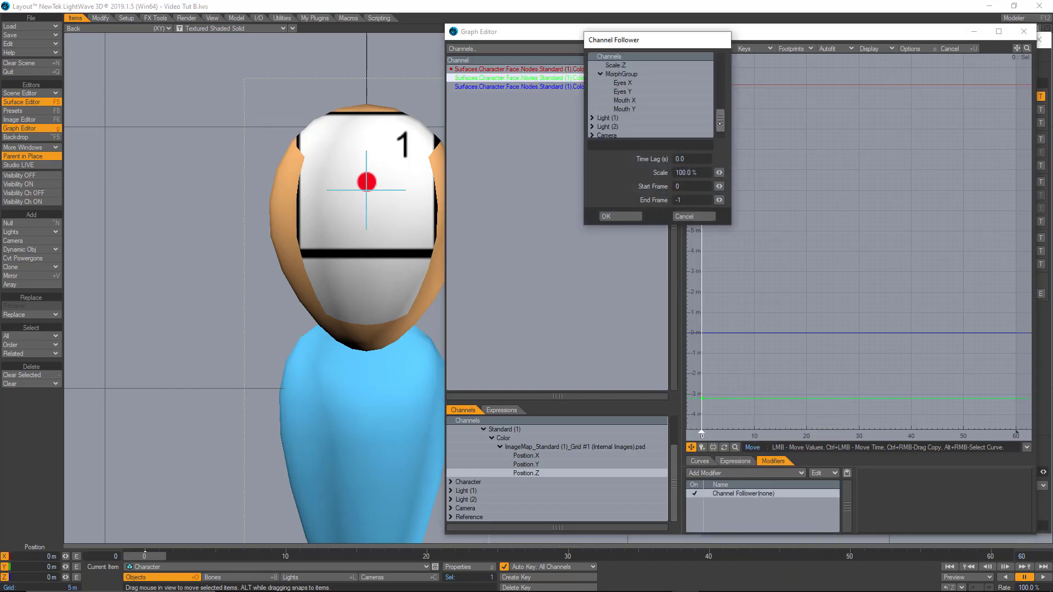
left_click(619, 216)
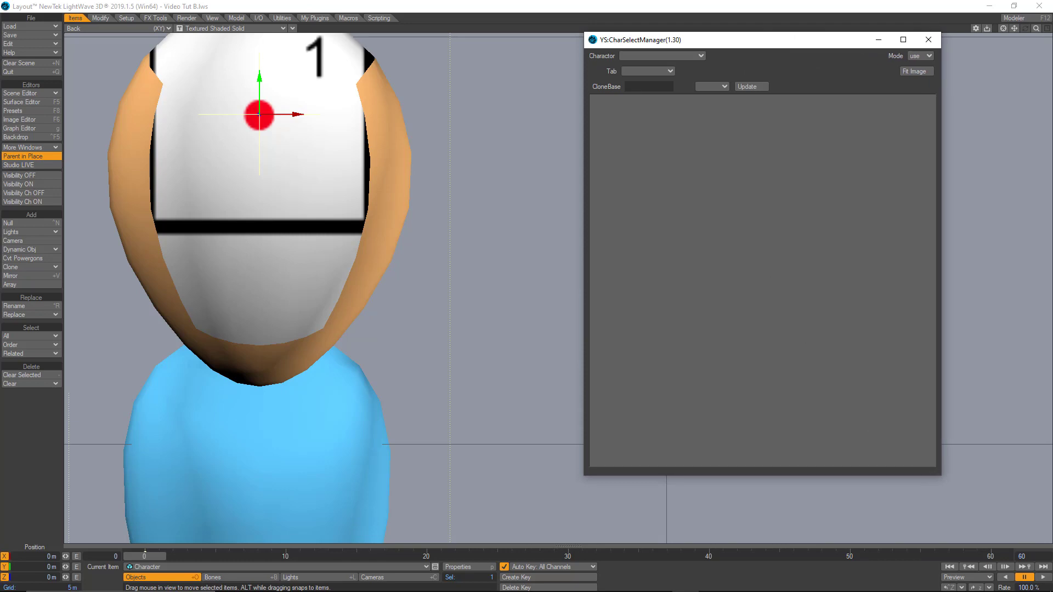
- In edit mode, create a new character and tab in the picker and edit the tab's properties
left_click(919, 56)
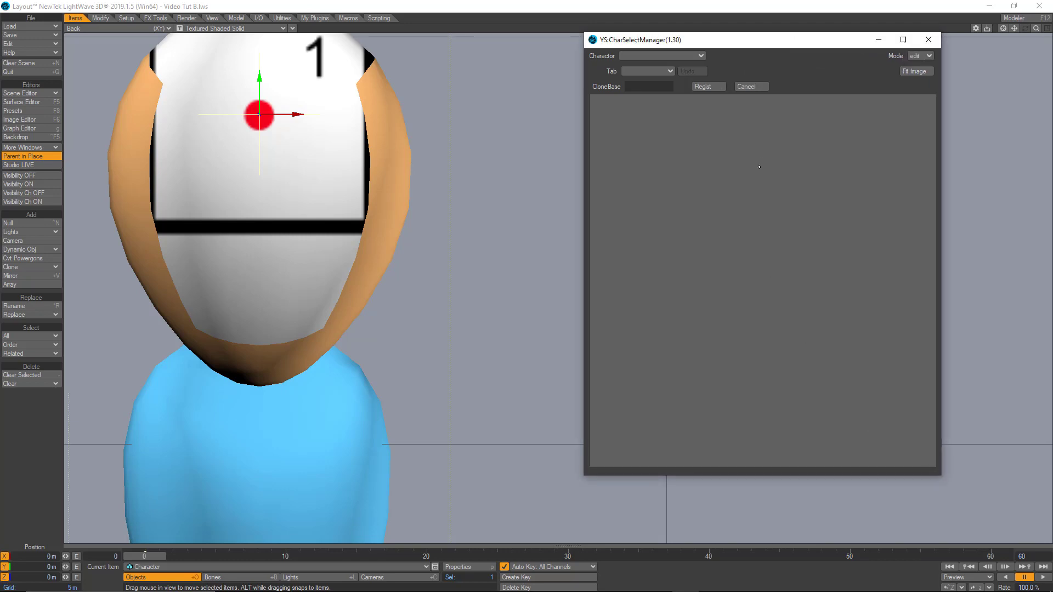
right_click(758, 166)
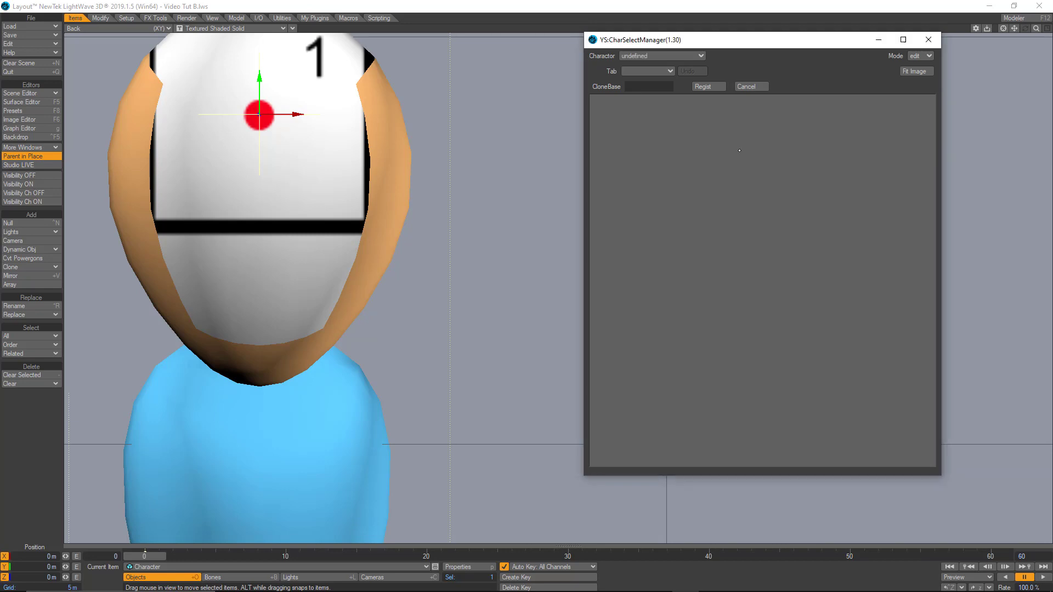
left_click(647, 70)
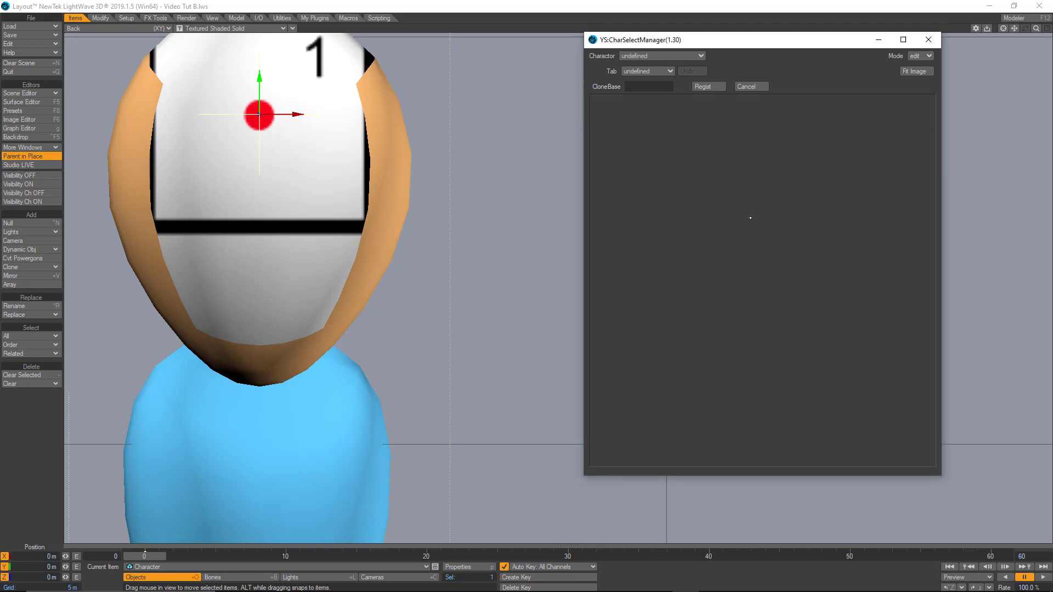
right_click(750, 217)
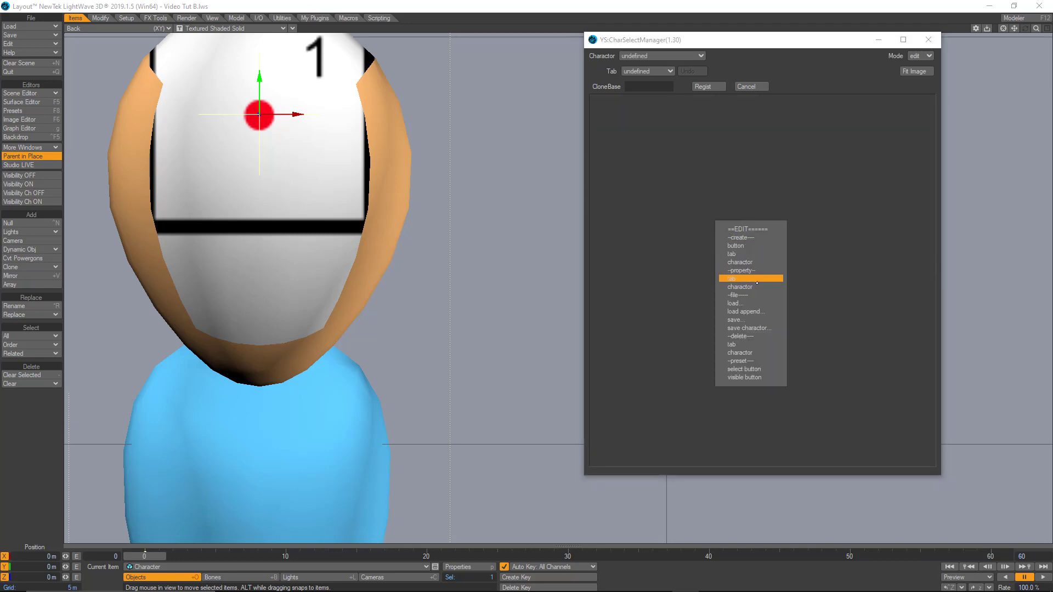
left_click(739, 263)
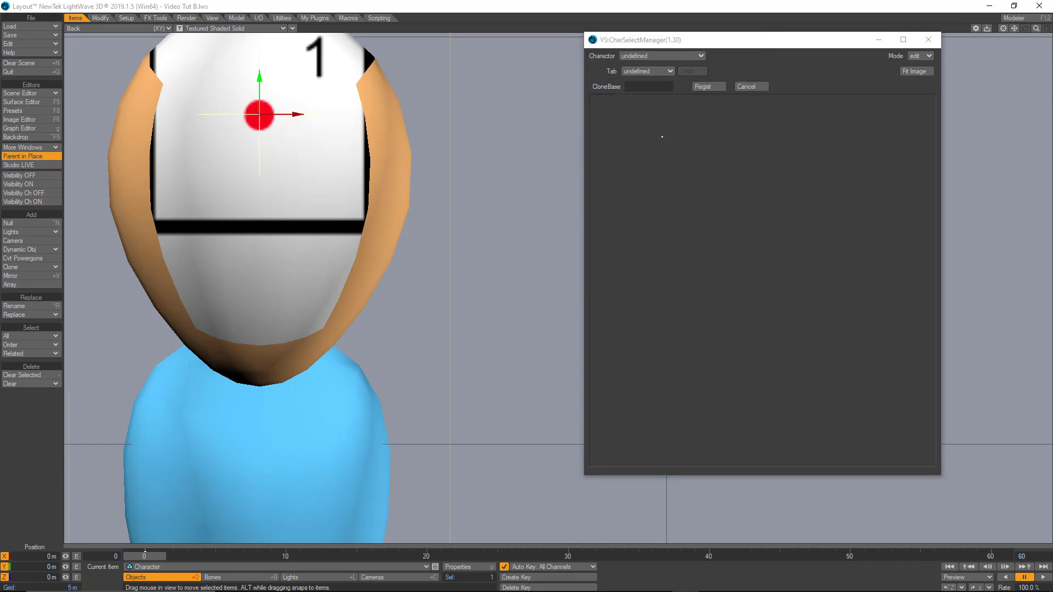
mouse_move(689, 148)
type("F")
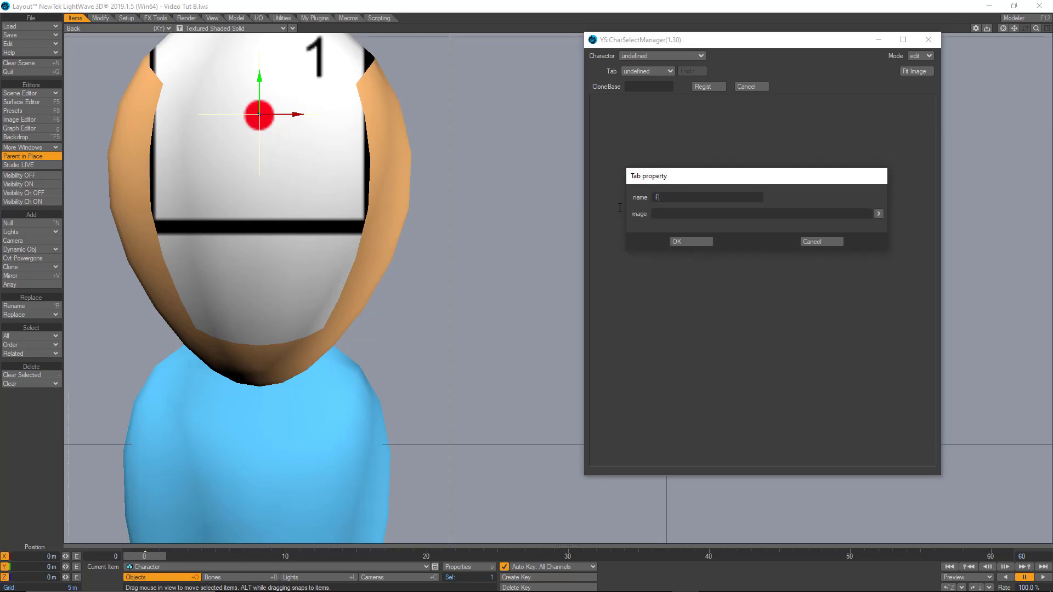
- Name the tab Face, load the Grid #3A (Png Picker) image and display it in the tab
type("ace")
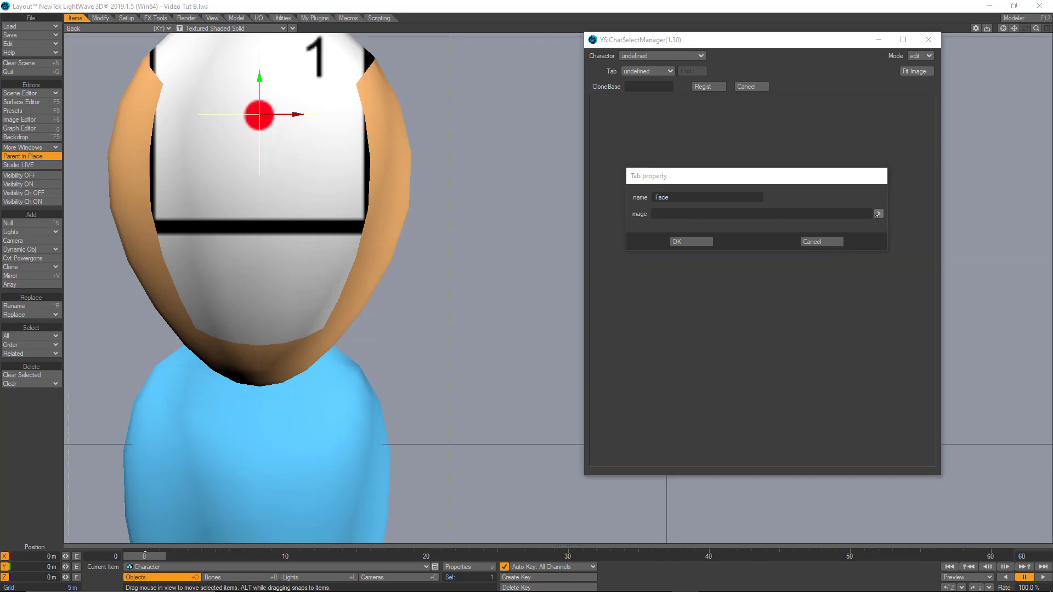
left_click(878, 214)
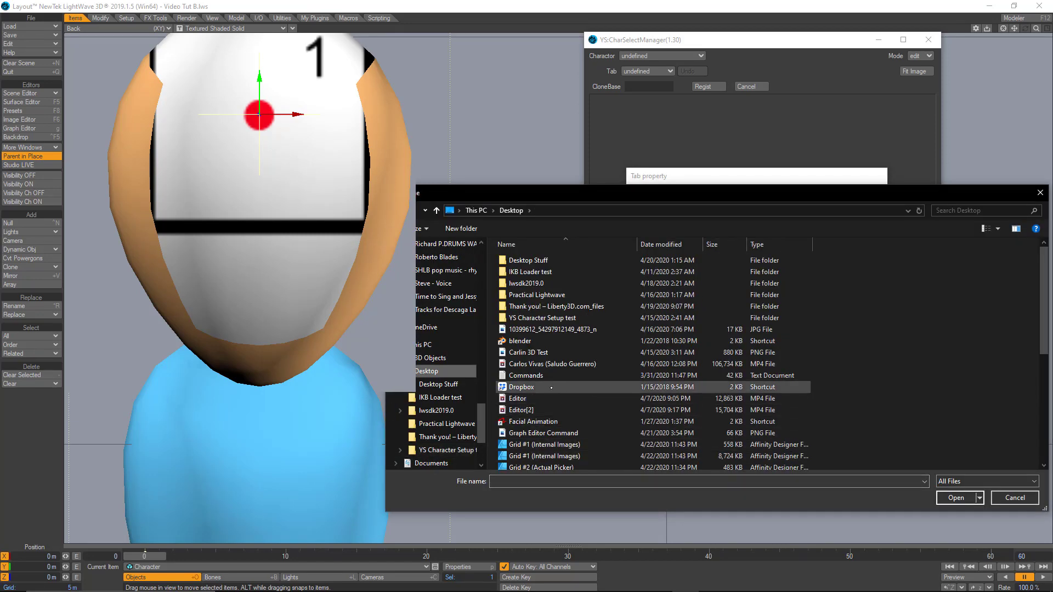
scroll("down", 3)
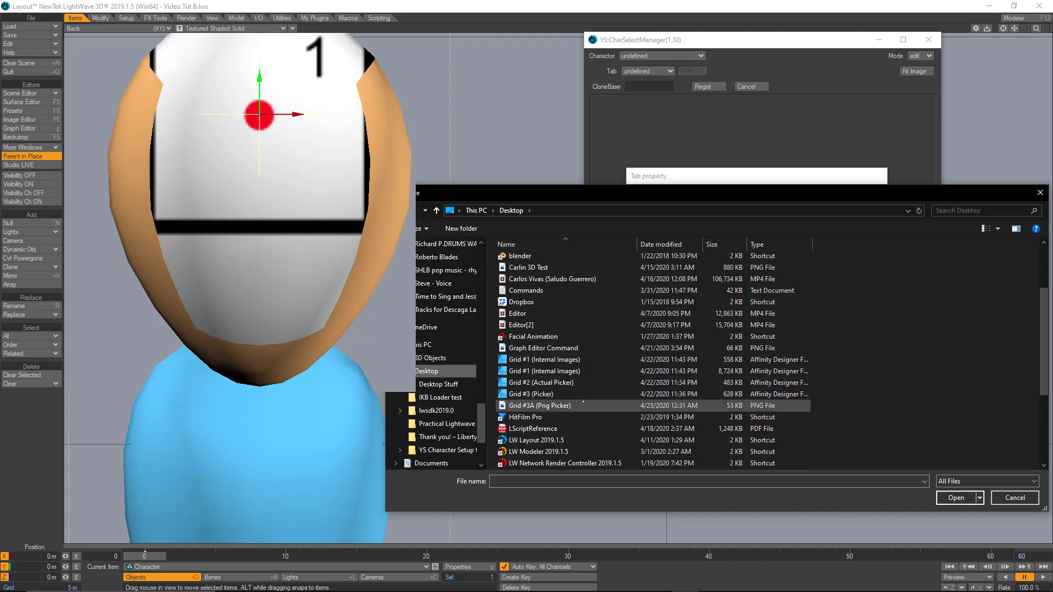
left_click(1012, 498)
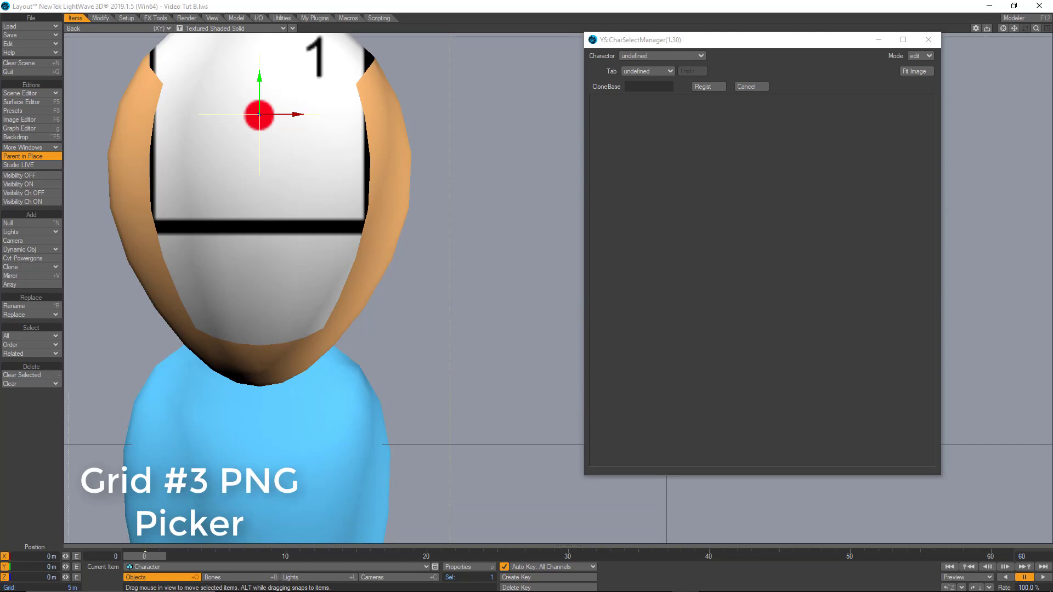
left_click(646, 71)
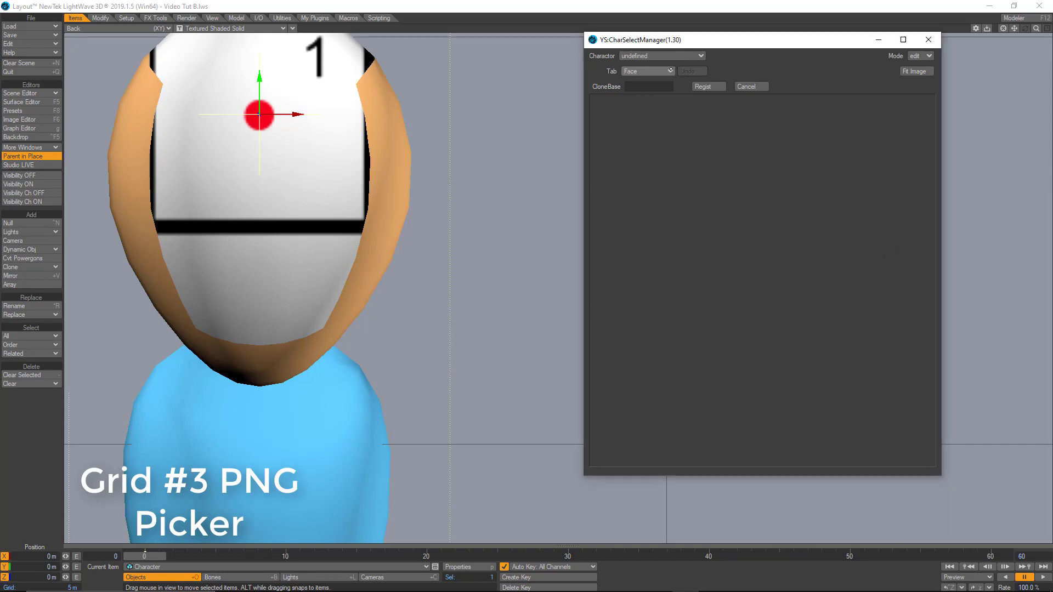
left_click(914, 71)
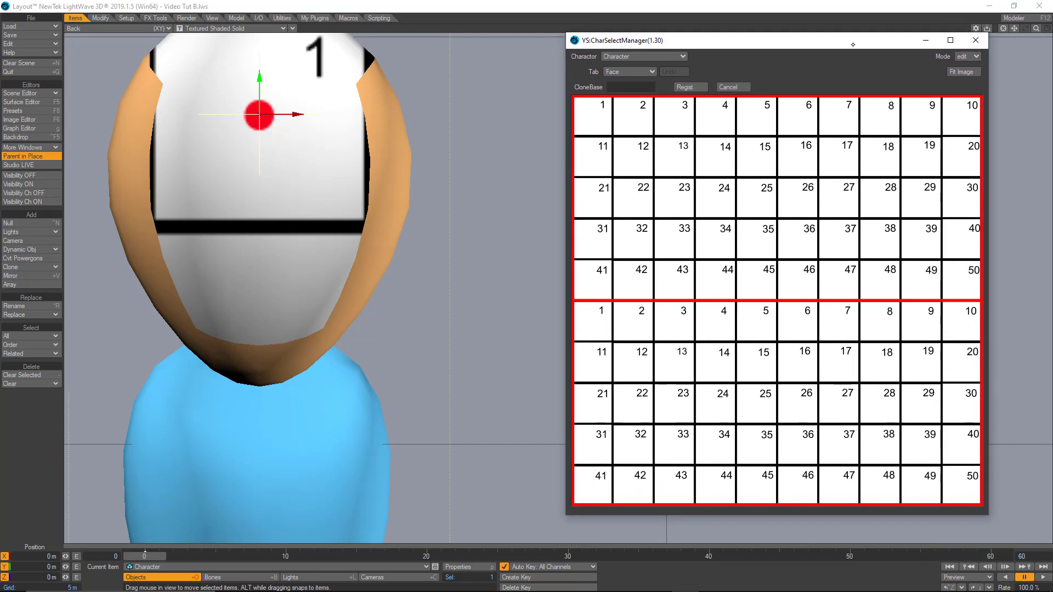
mouse_move(830, 207)
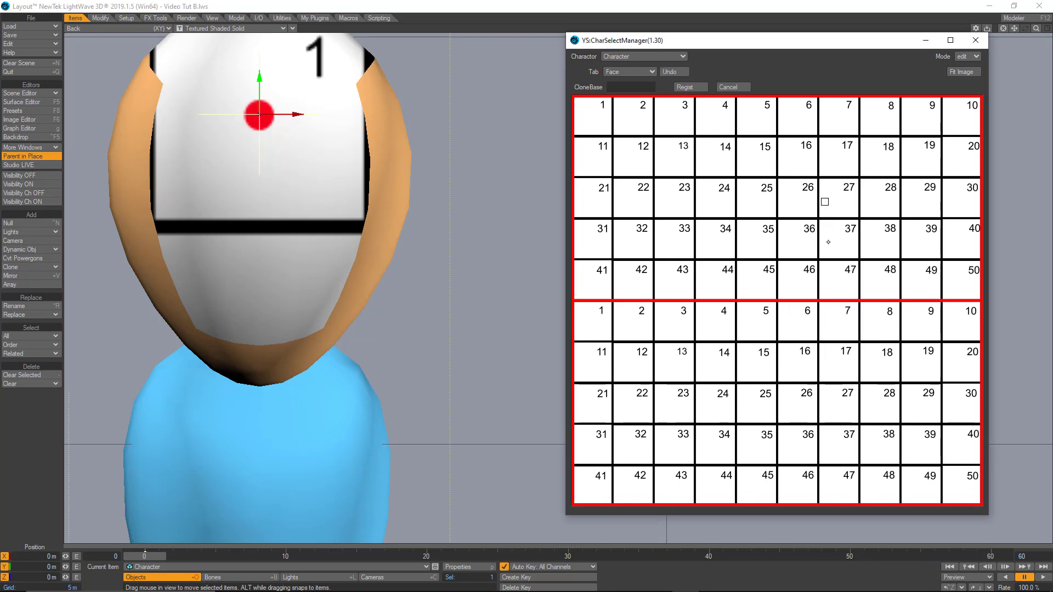
- Set the new picker button to 75×75 with normal alpha 0 and select alpha 53, then select it
left_click(823, 202)
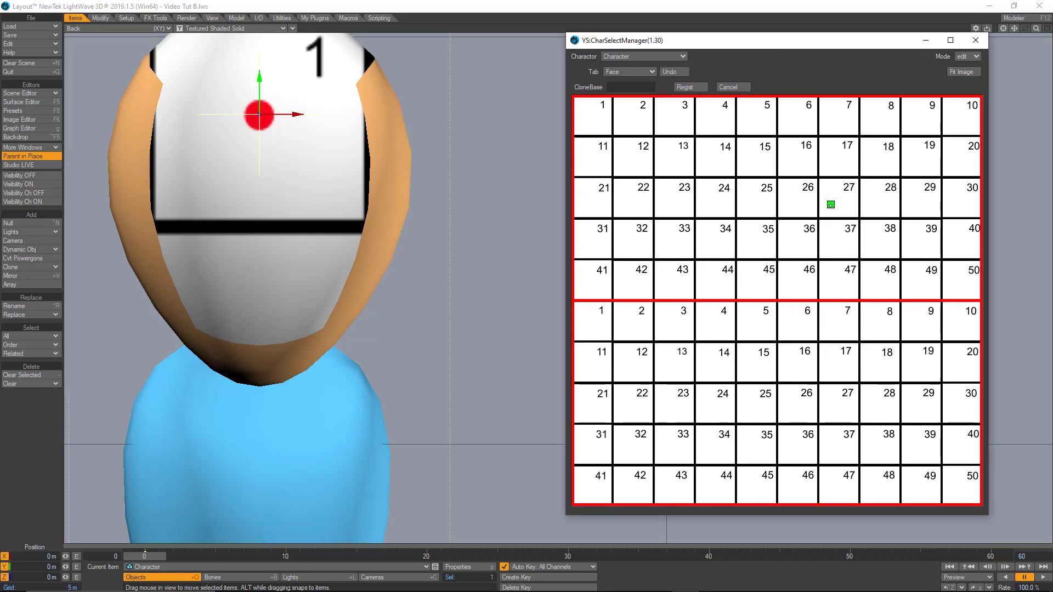
right_click(830, 205)
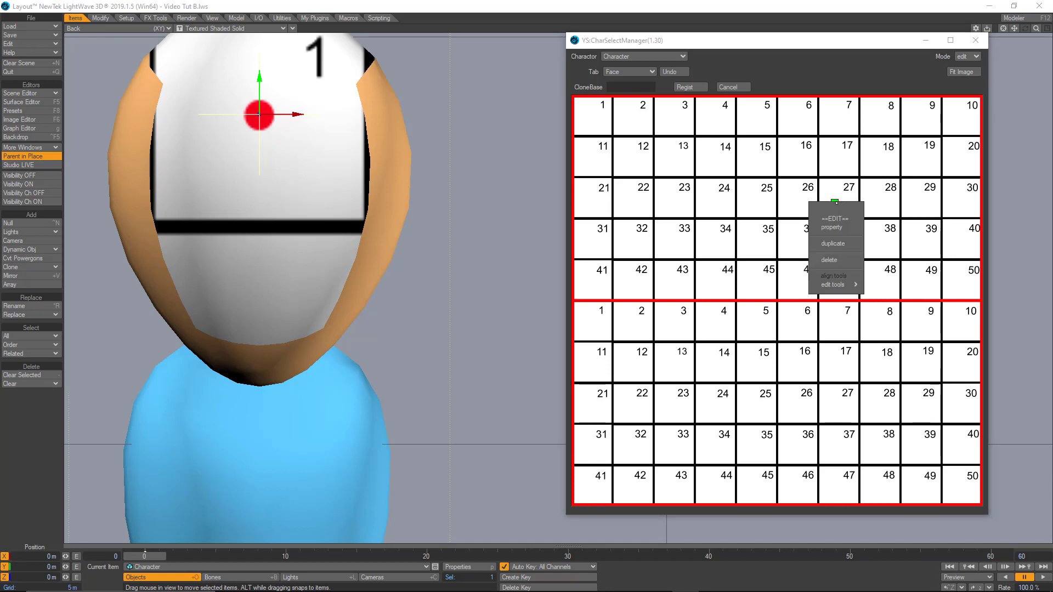
left_click(831, 223)
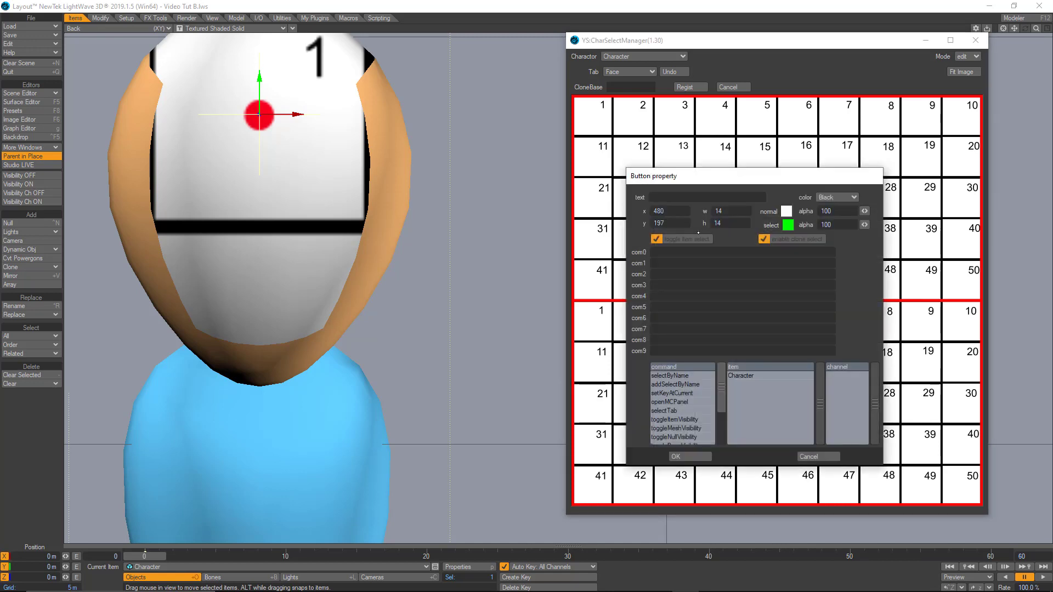
triple_click(718, 211)
type("75")
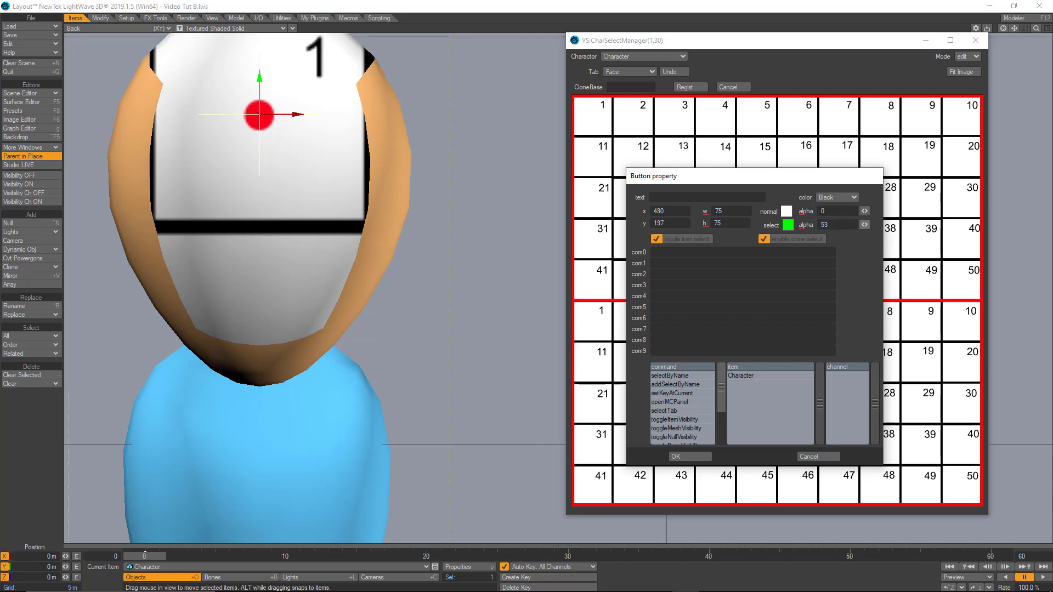
left_click(675, 456)
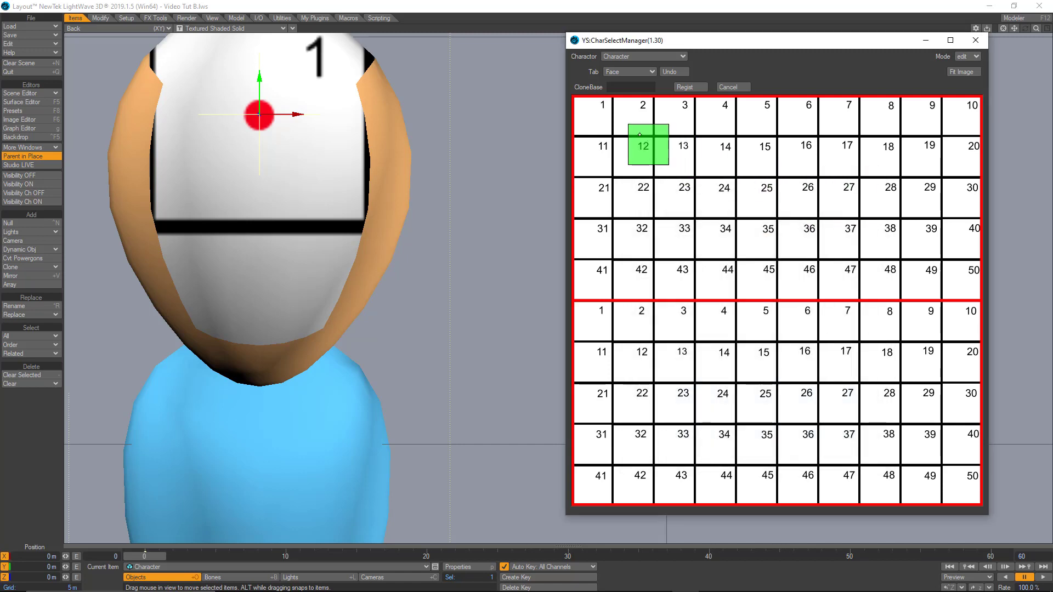
left_click(591, 117)
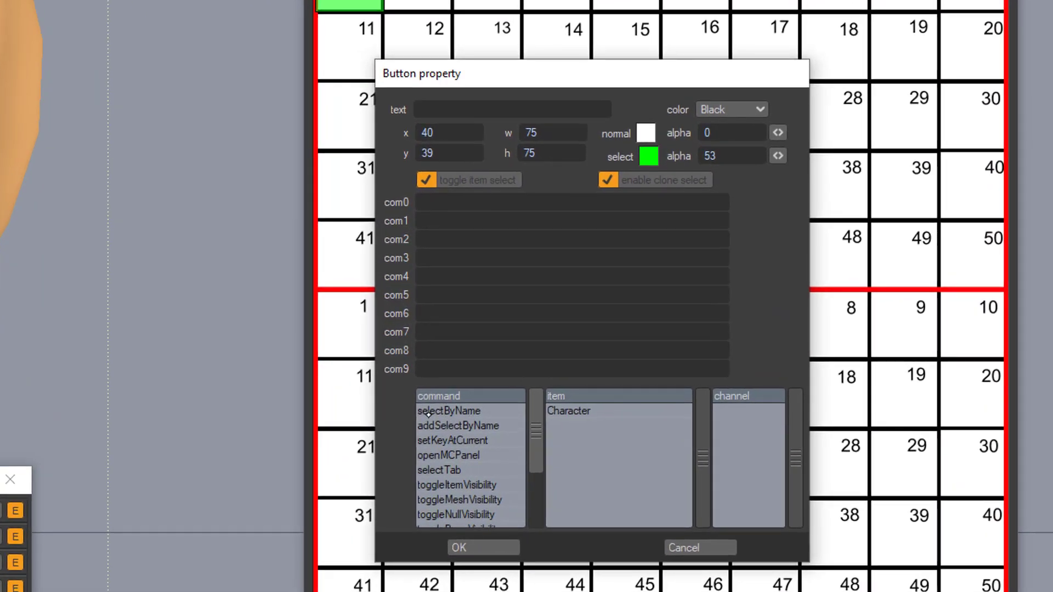
- Position the picker button at x 40, y 39 over grid tile 1
left_click(452, 440)
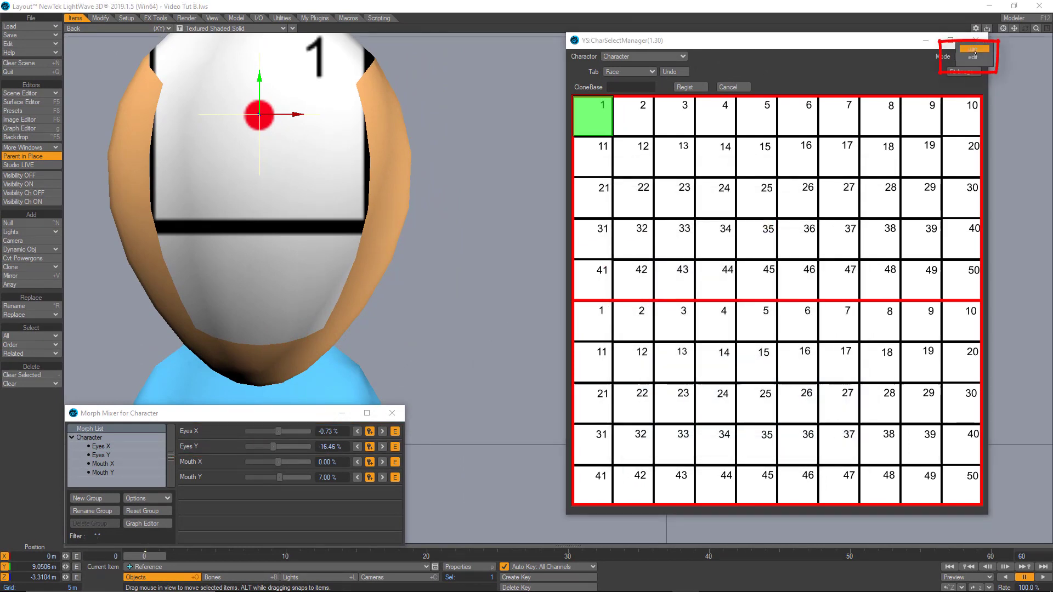
- Switch the picker to use mode and test the button over tile 1
left_click(971, 55)
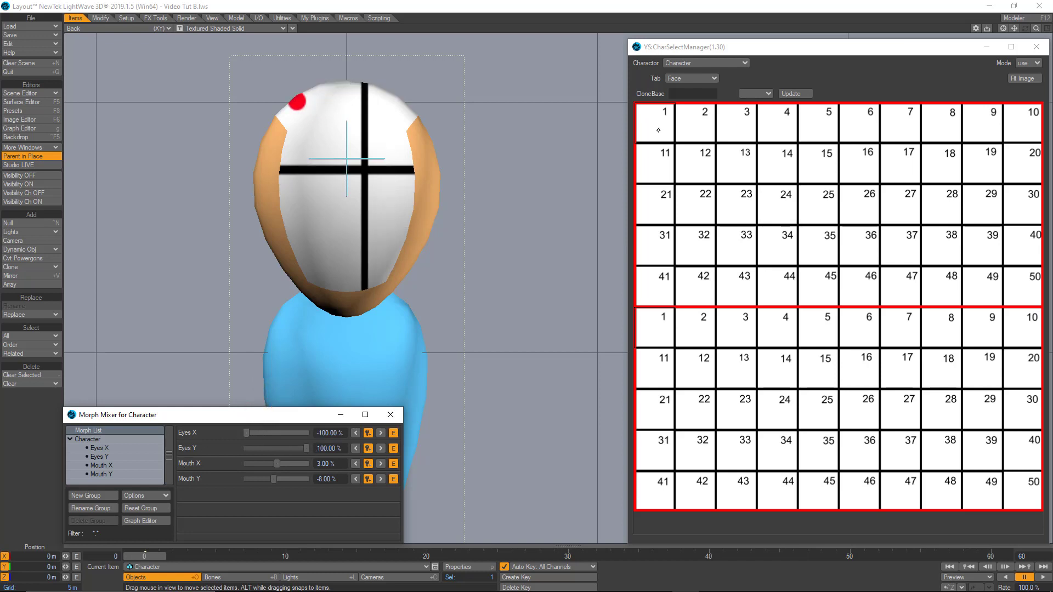
left_click(653, 123)
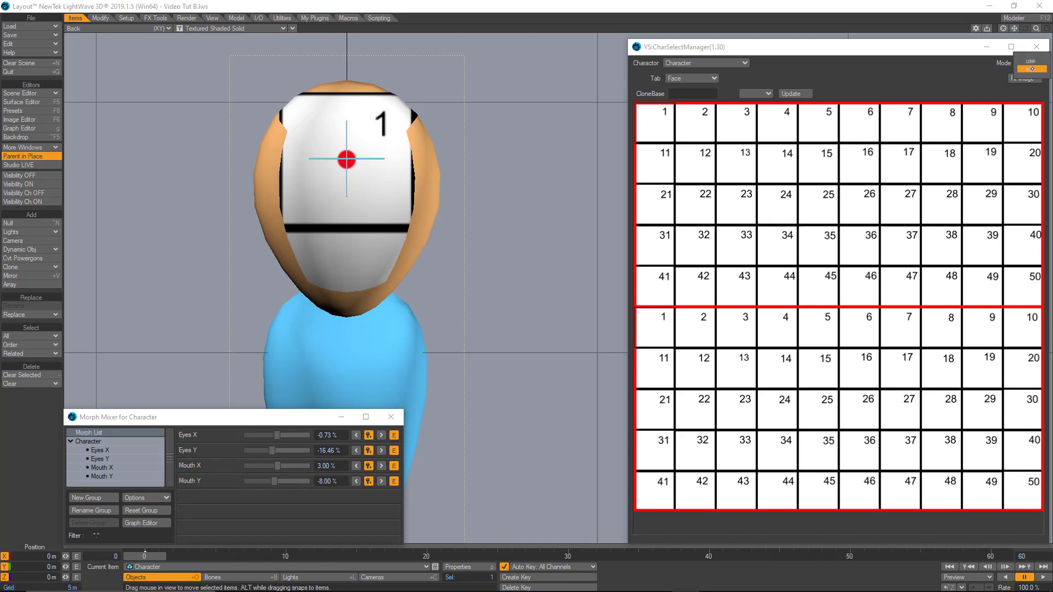
- Back in edit mode, move the picker button onto tile 14 with the Graph Editor open
left_click(1027, 62)
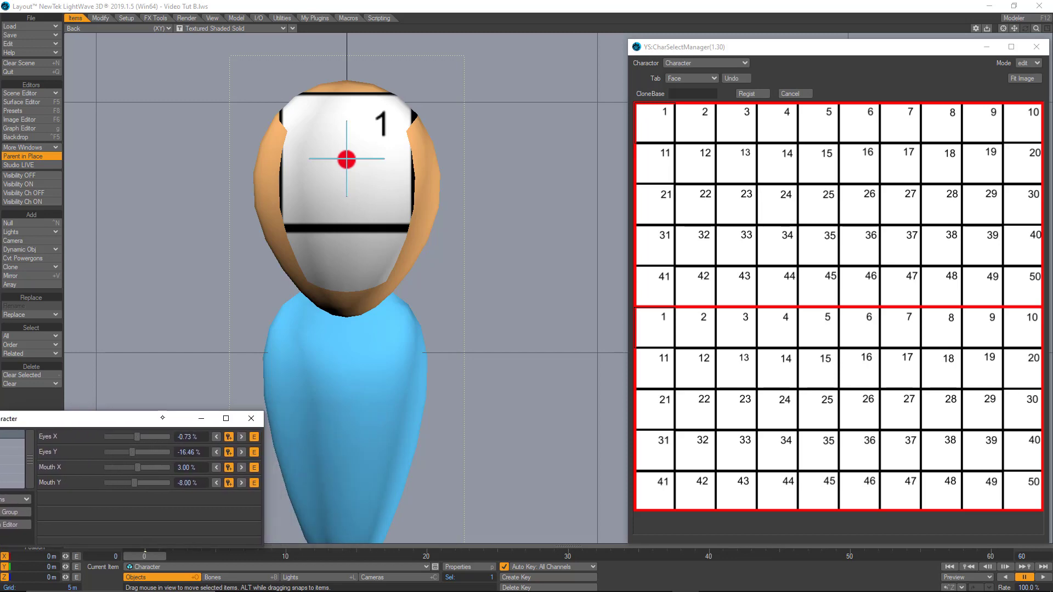
left_click(20, 128)
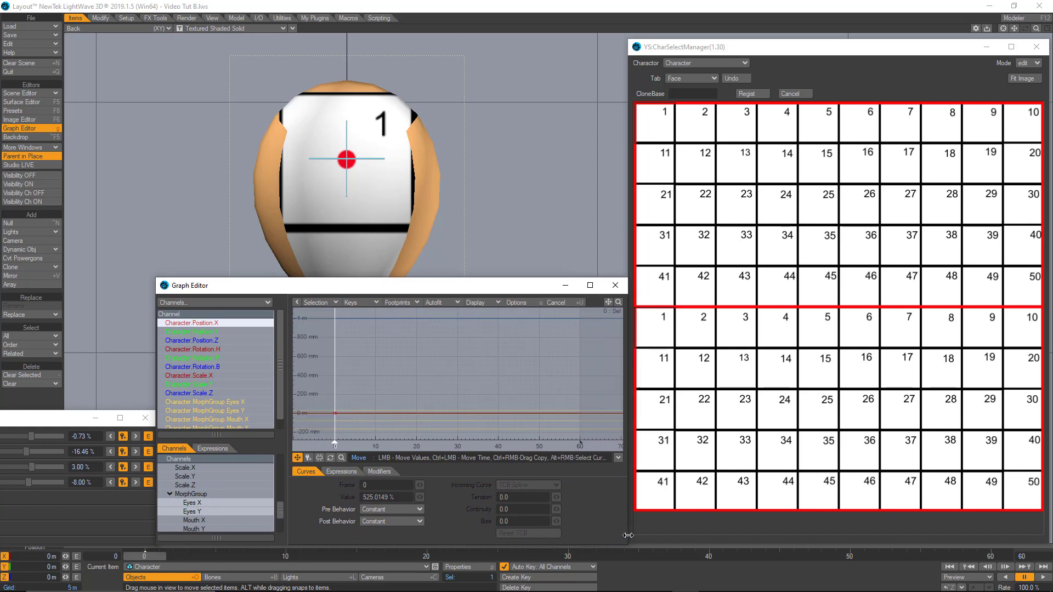
right_click(655, 114)
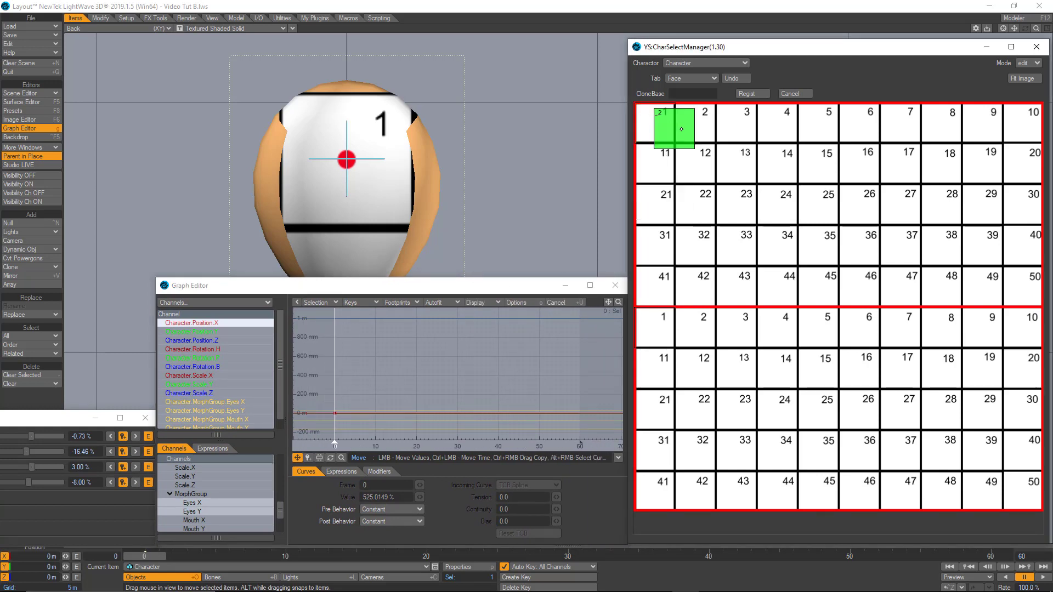
left_click(777, 163)
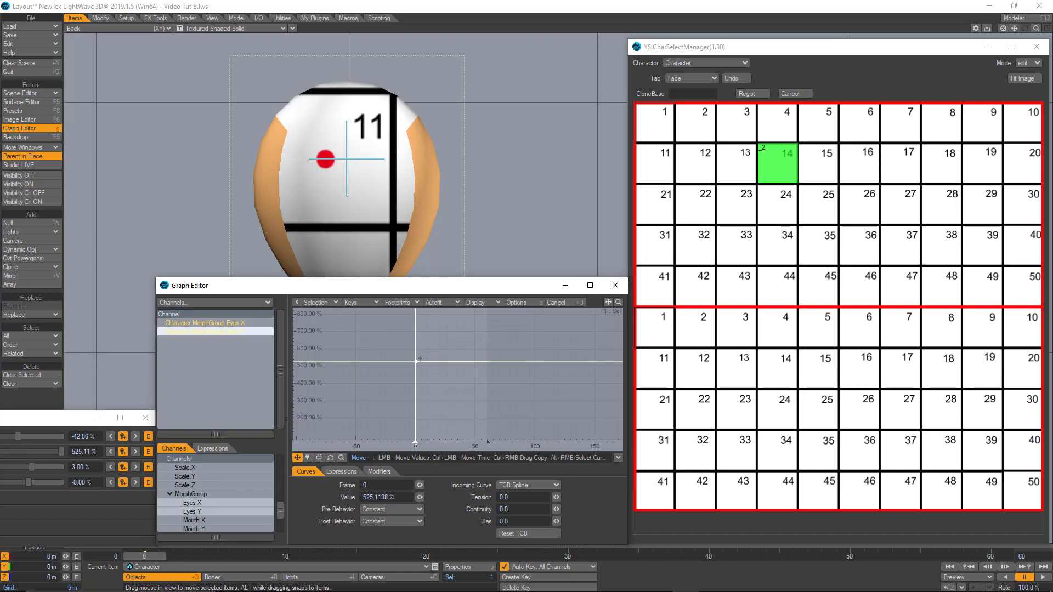
- Adjust the Eyes X and Y morph channels until the face shows tile 14
left_click(193, 511)
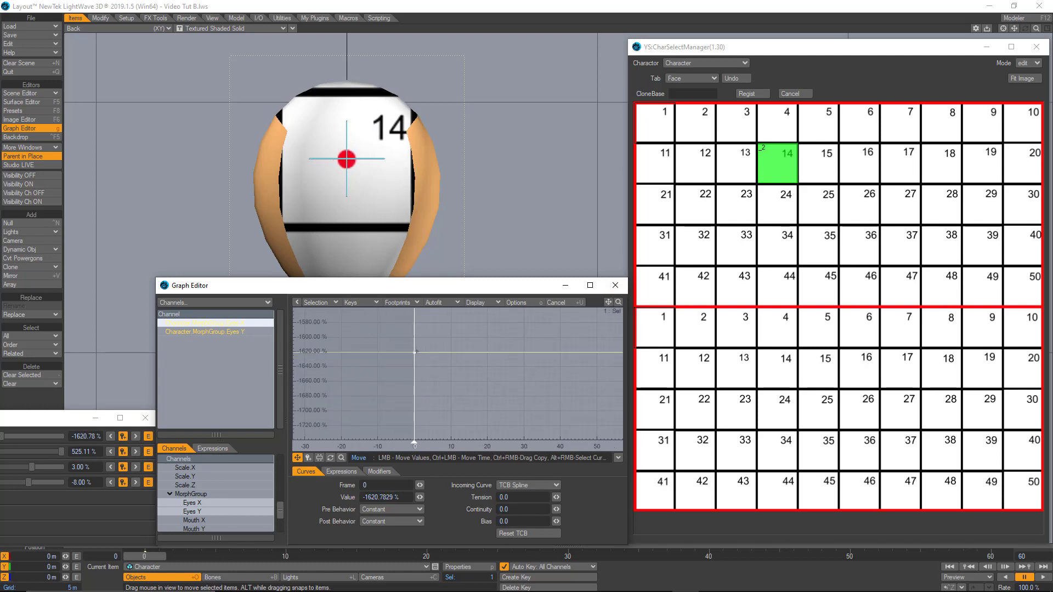
mouse_move(613, 285)
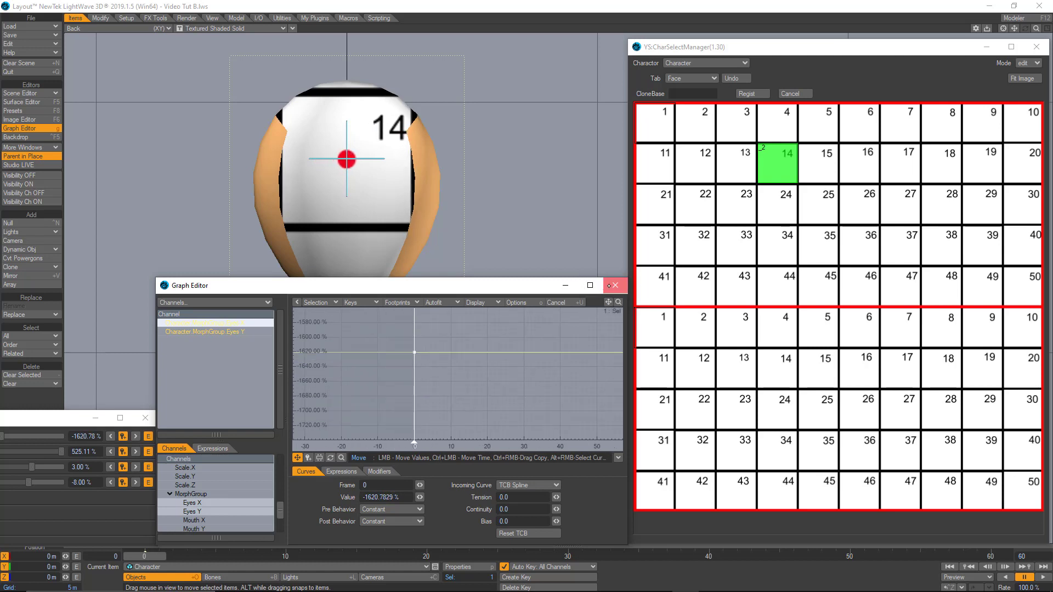
left_click(613, 285)
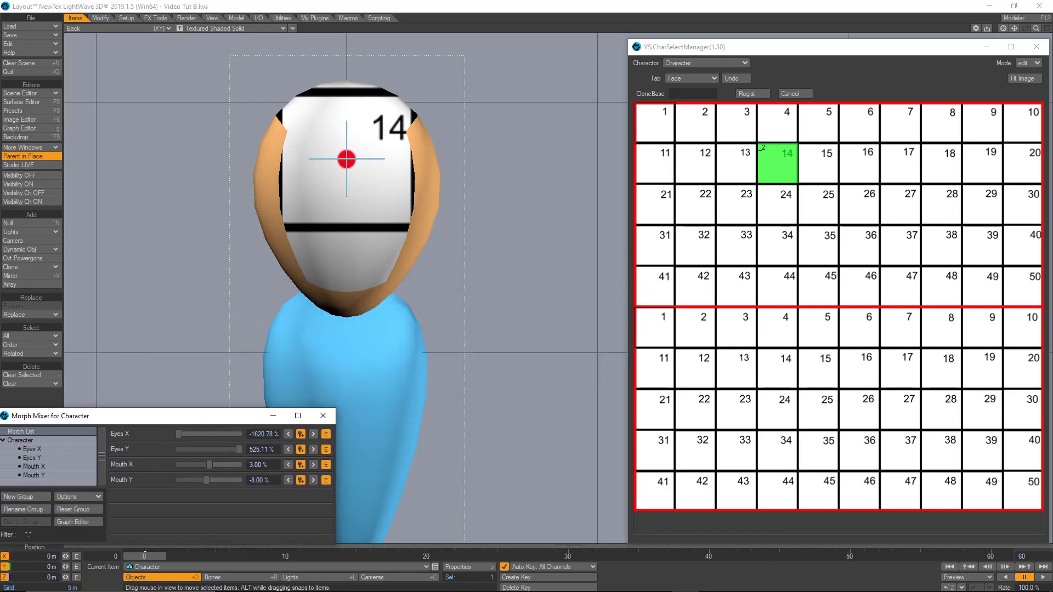
- Give the tile 14 button setKeyAtCurrent commands for Eyes X and Eyes Y
double_click(776, 163)
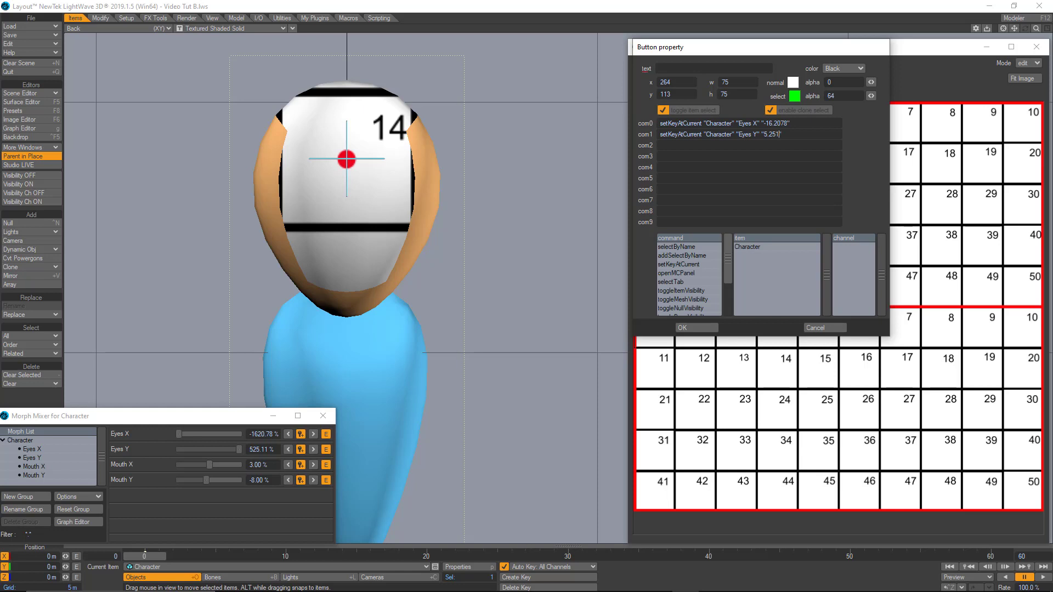
left_click(696, 328)
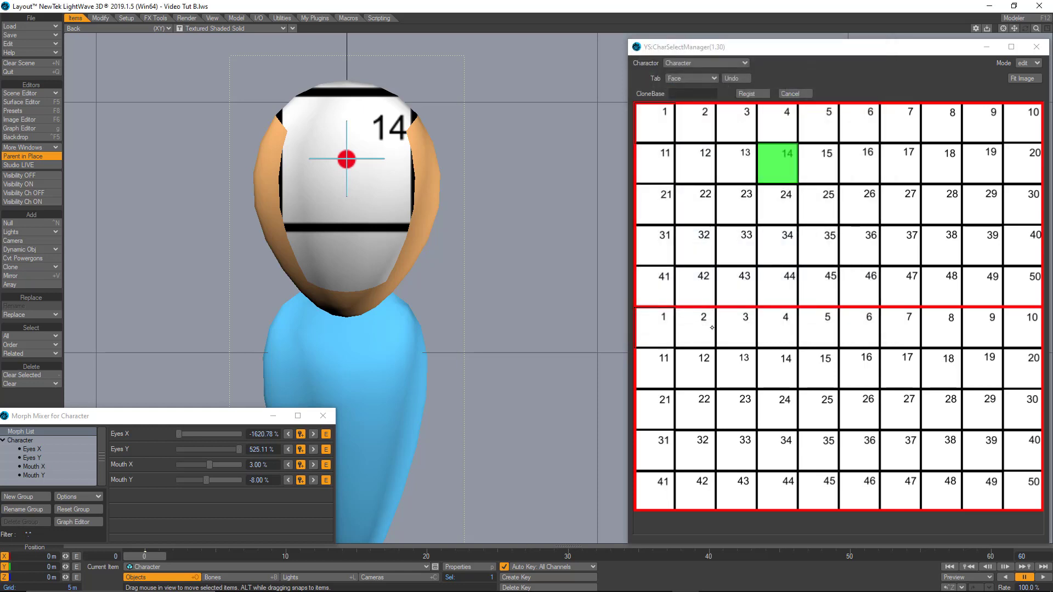
- Test the tile 1 and tile 14 buttons in use mode so the eyes get keyed
left_click(1028, 63)
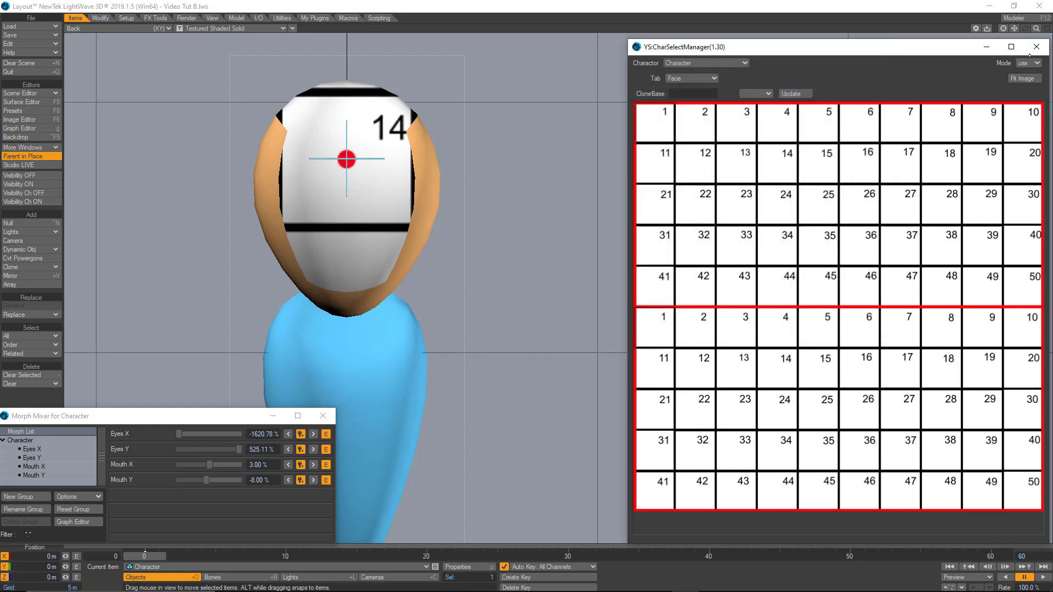
left_click(653, 122)
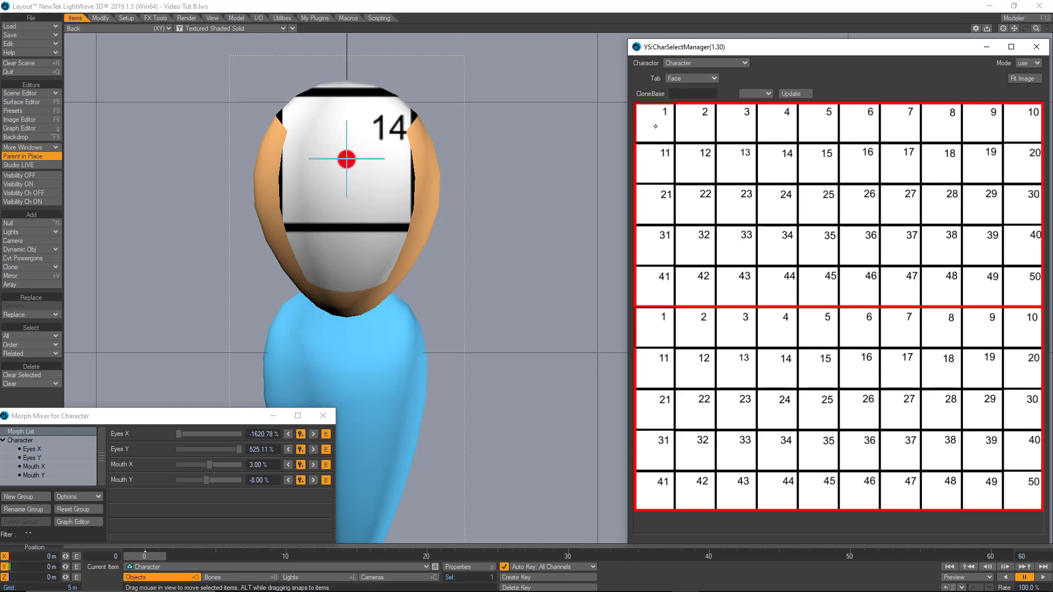
left_click(654, 120)
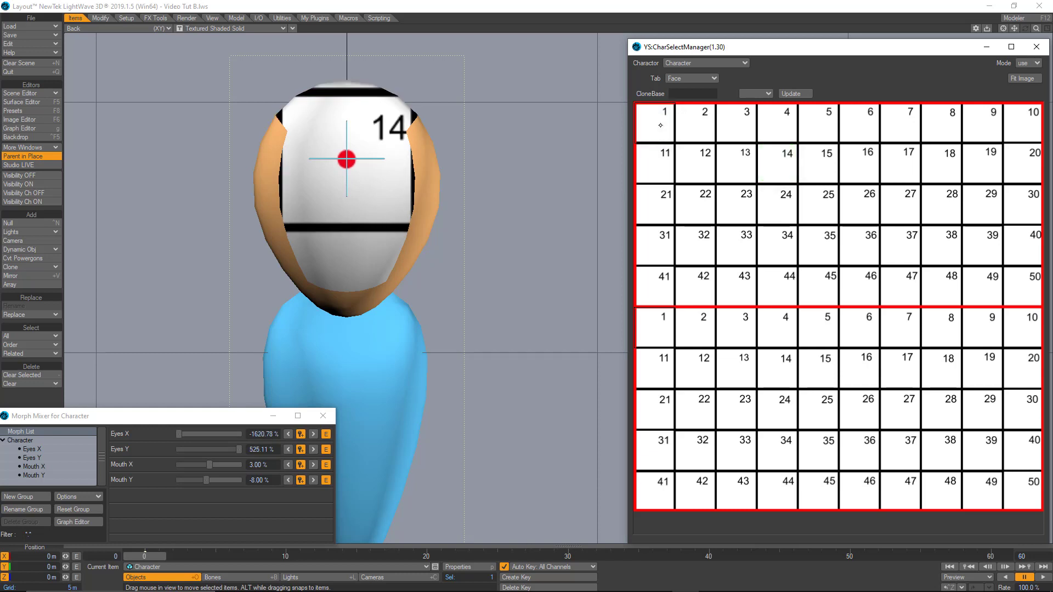
left_click(777, 164)
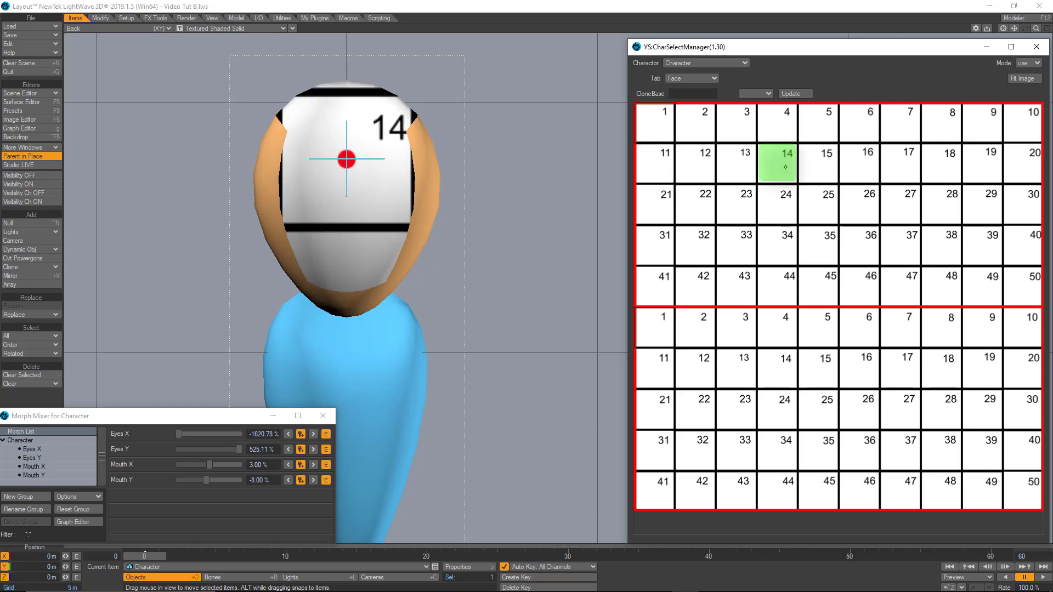
left_click(776, 162)
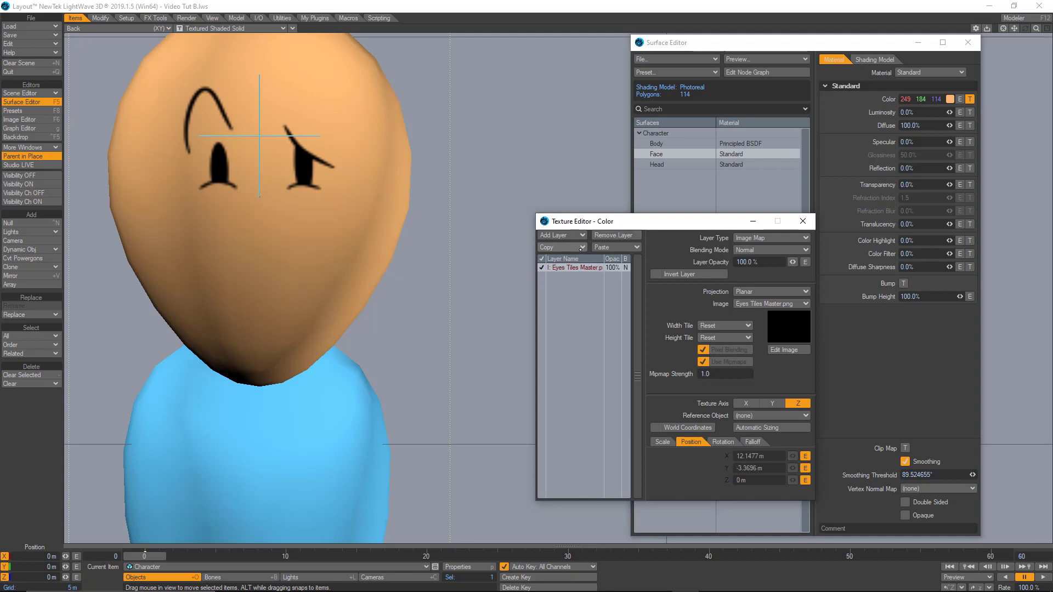
- Add a second Face colour image layer using Mouth Tiles Master.png, then select the Eyes layer
left_click(611, 247)
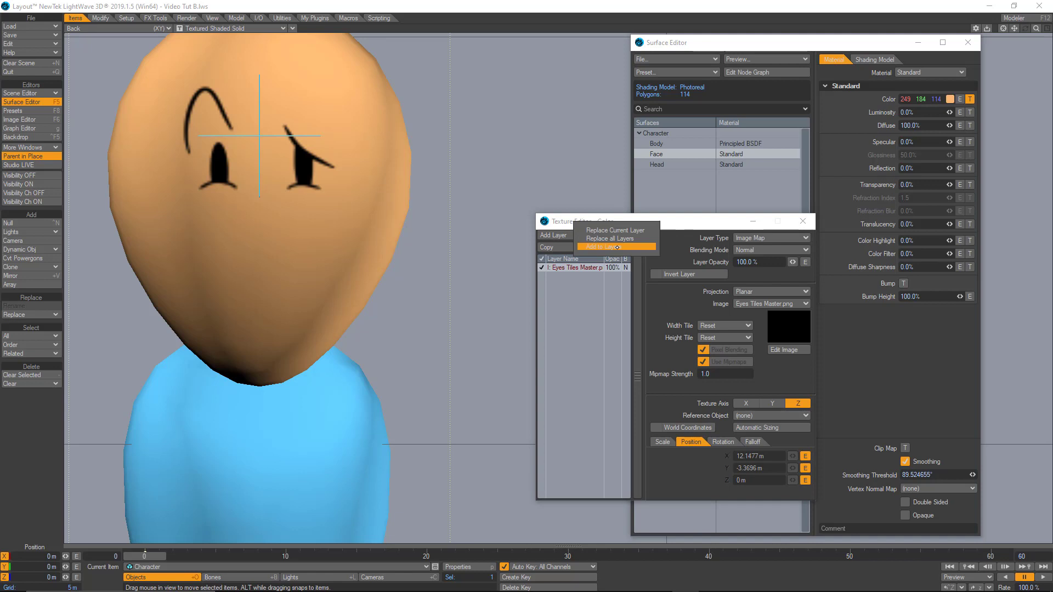
left_click(599, 246)
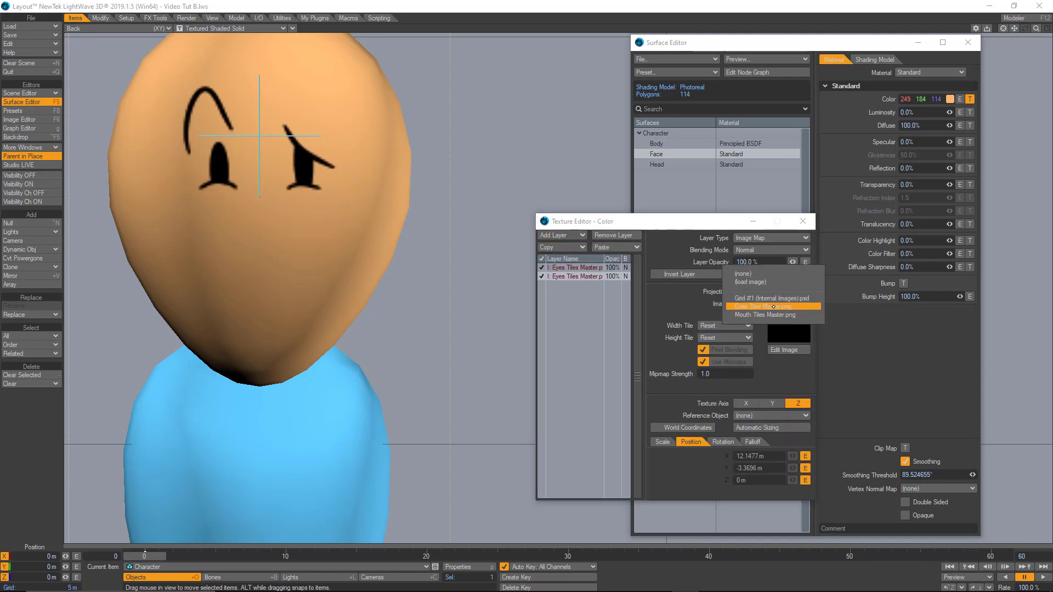
left_click(765, 316)
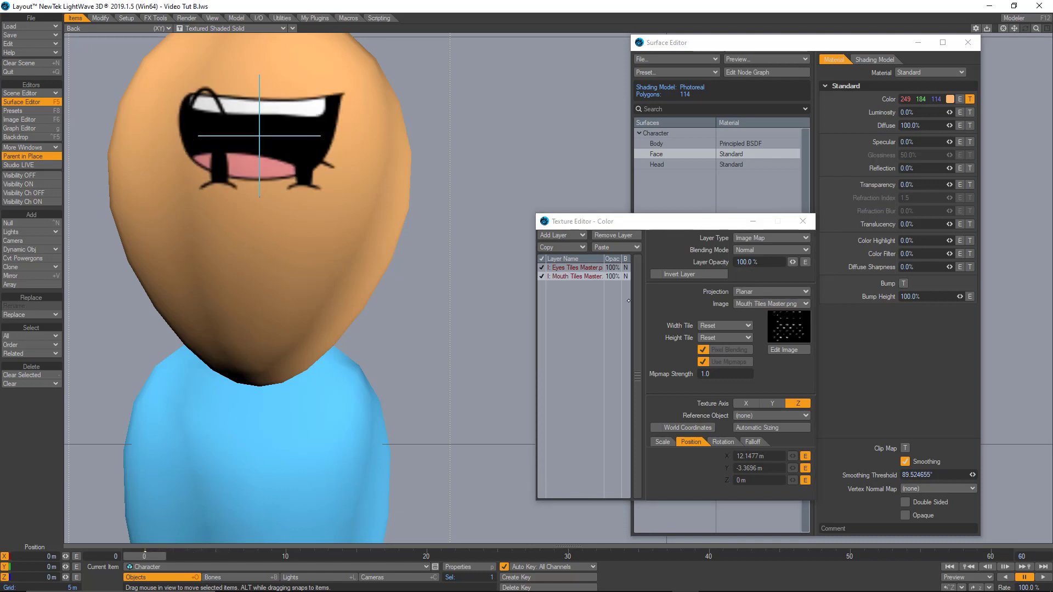
left_click(771, 402)
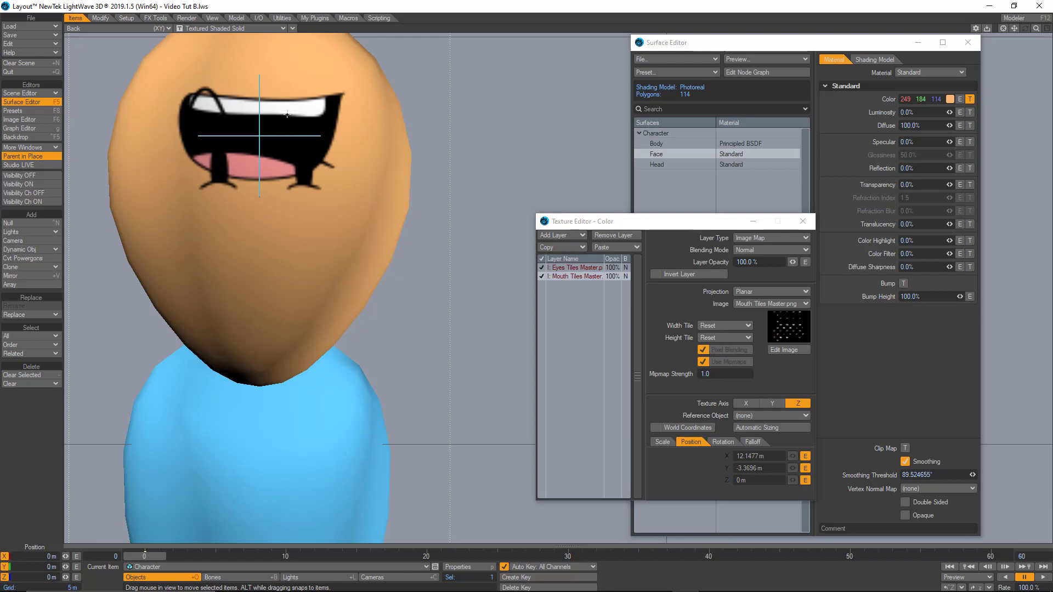
left_click(578, 268)
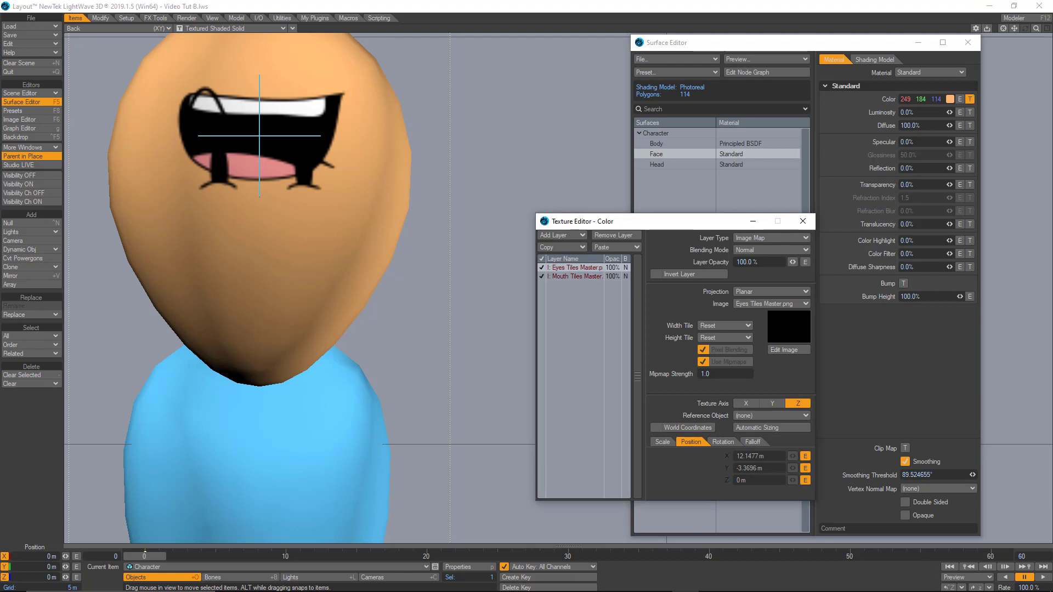
- Add a Textured Channel modifier to the eye texture position channel and adjust its Offset
left_click(21, 129)
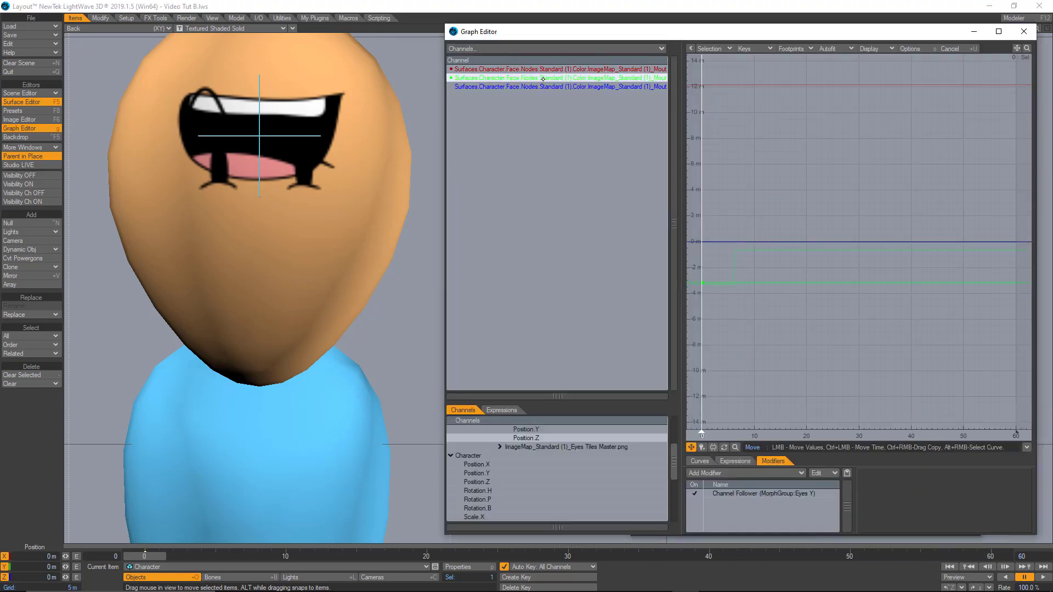
left_click(744, 473)
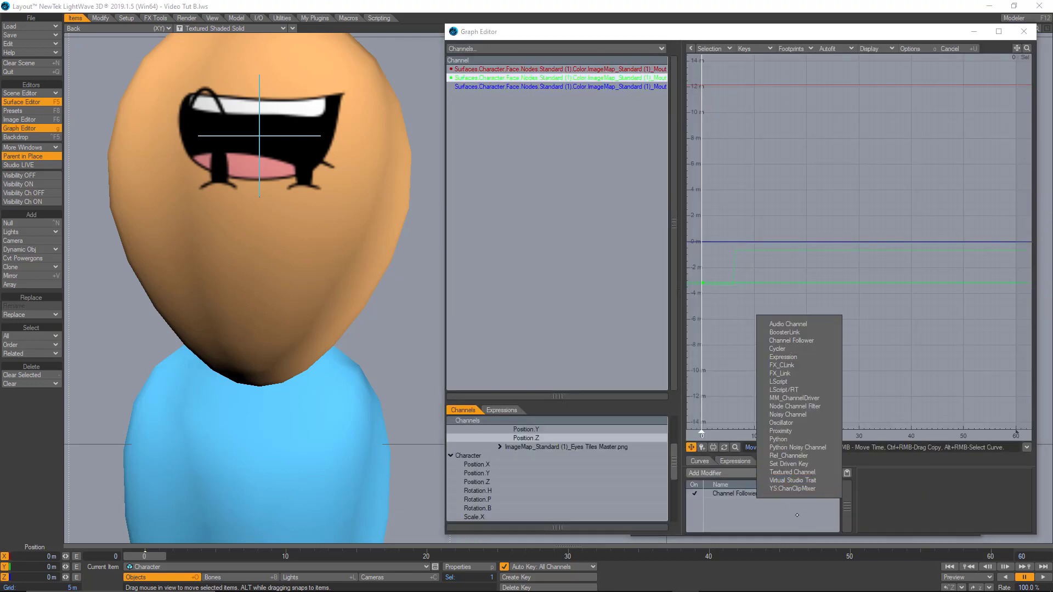
left_click(791, 471)
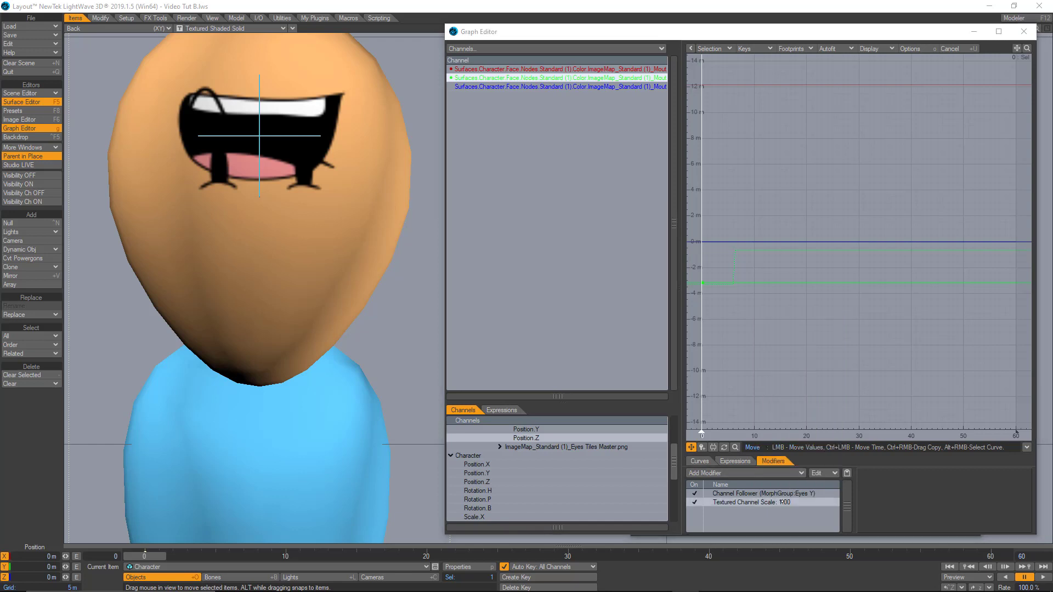
double_click(759, 502)
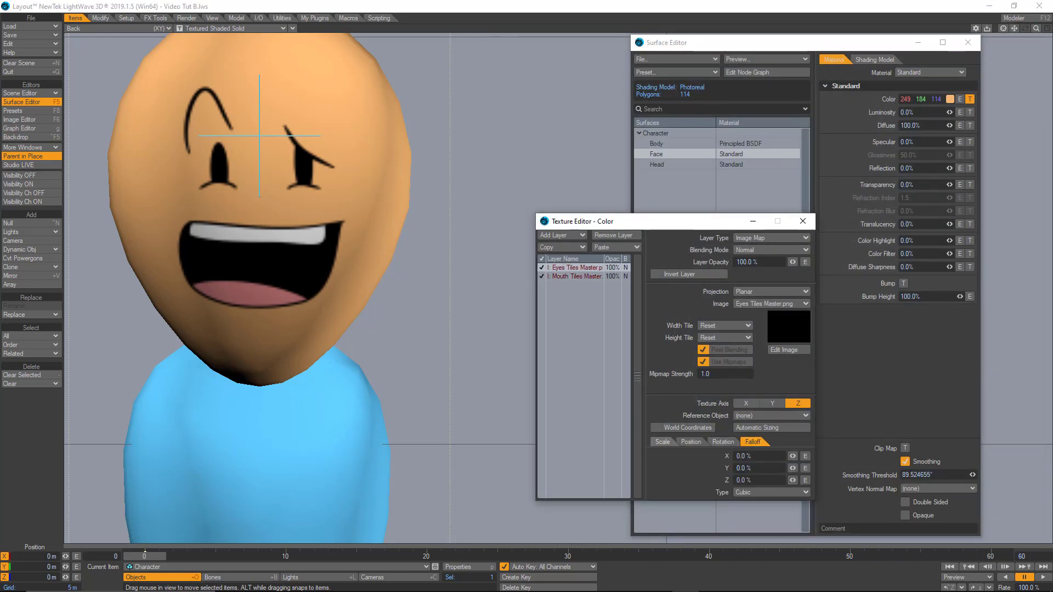
- Add a Textured Channel modifier to the mouth texture position channel and adjust its Offset
left_click(22, 129)
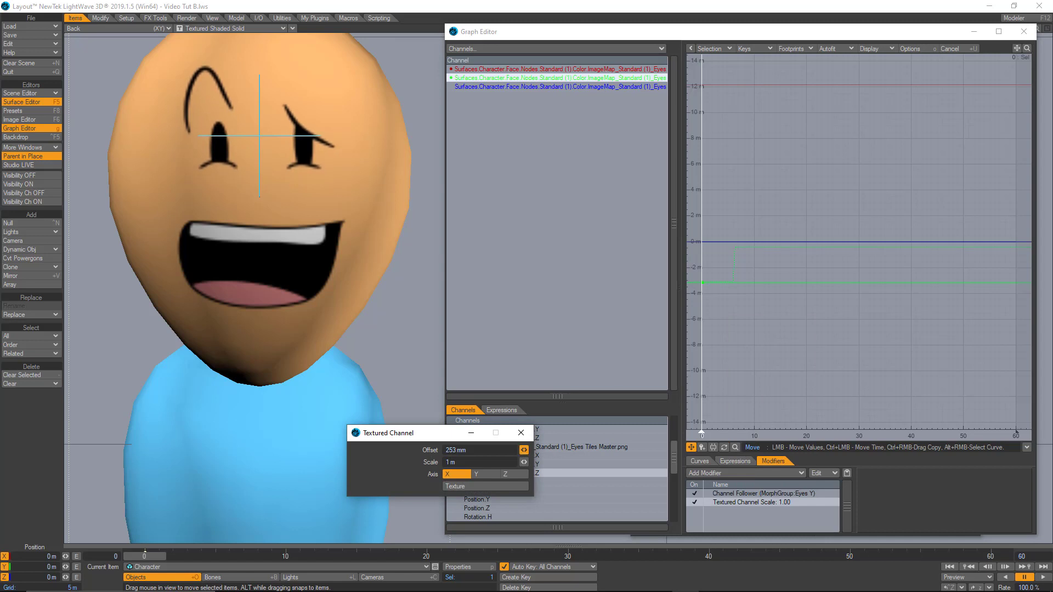
left_click(520, 432)
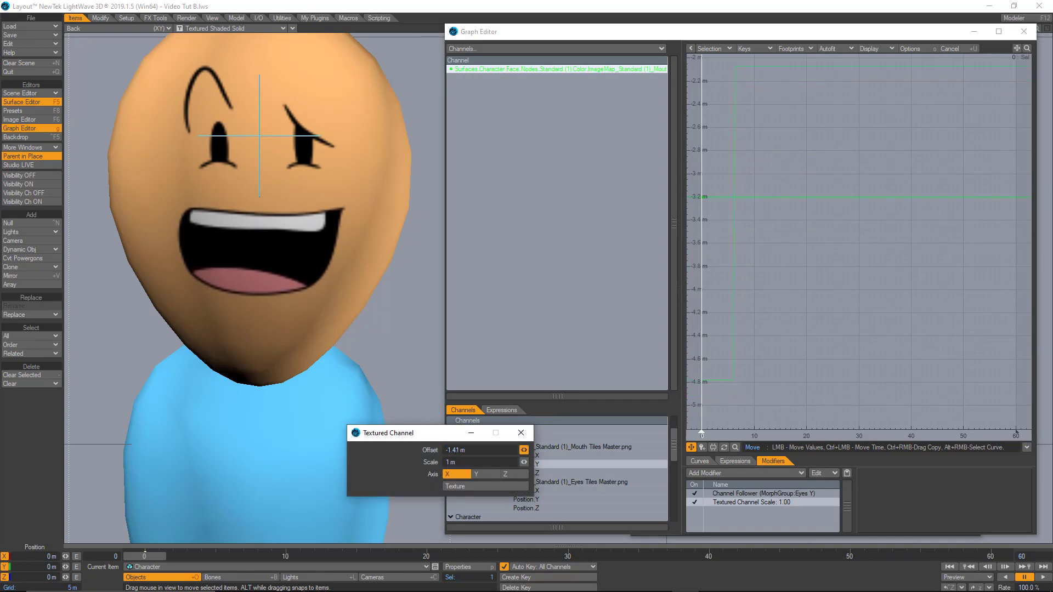
left_click(22, 102)
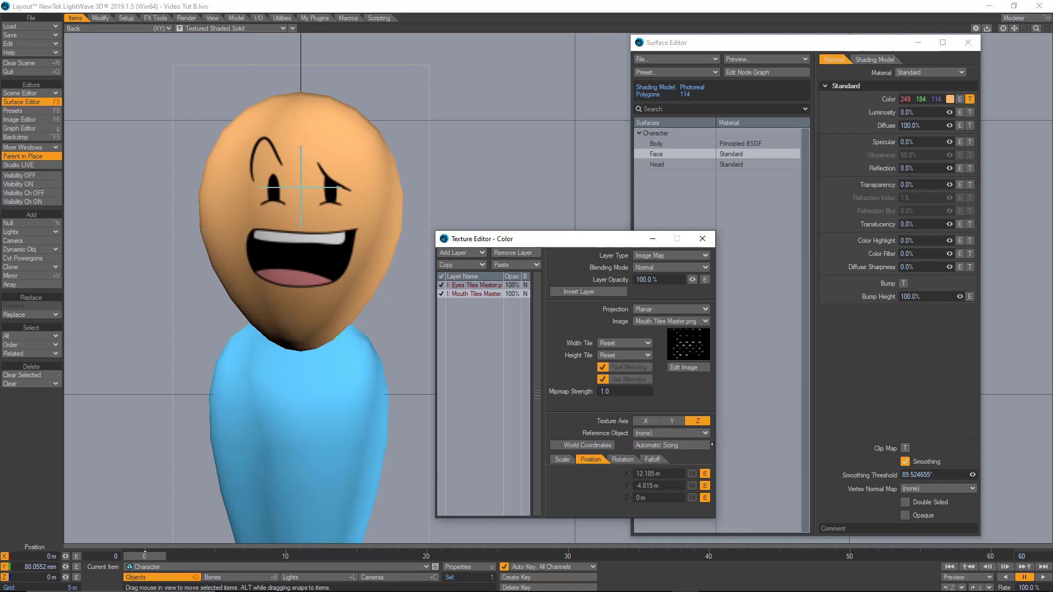
- Make the mouth texture Position X follow MorphGroup Mouth X via a Channel Follower
left_click(22, 128)
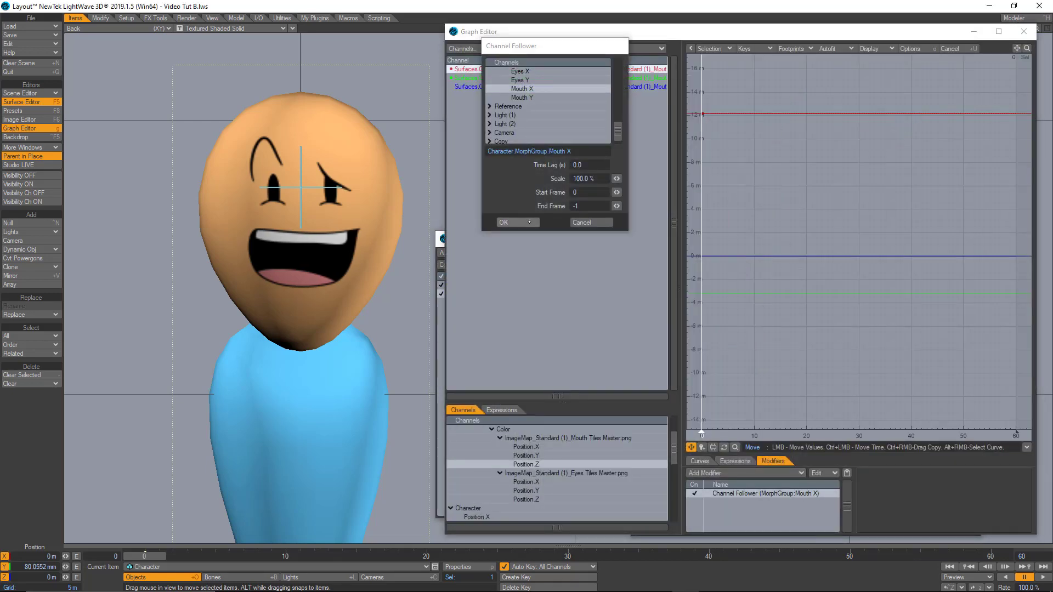
left_click(502, 222)
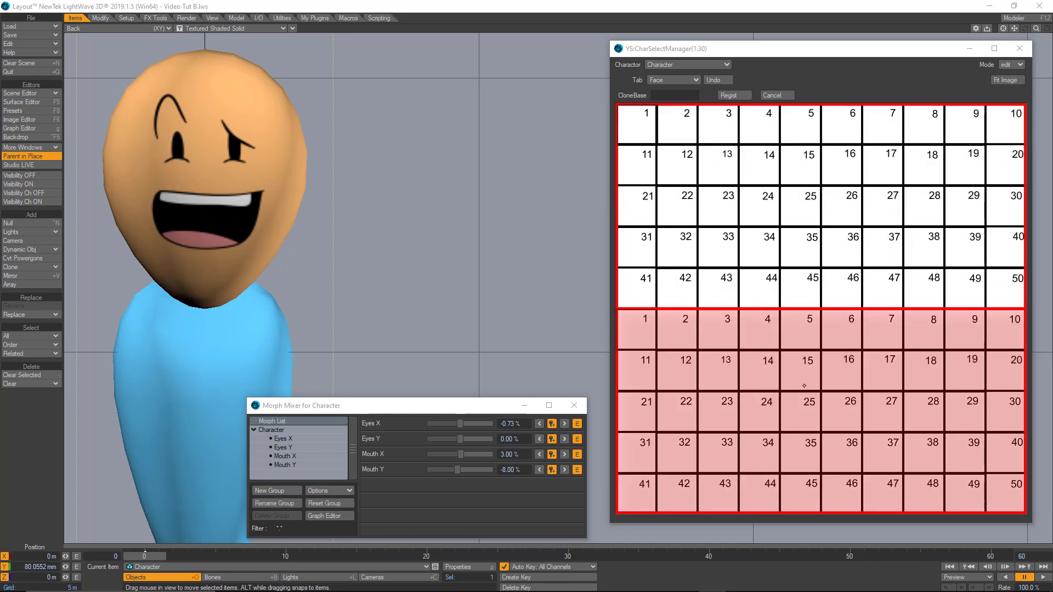
- Give mouth button 1 setKeyAtCurrent commands for Mouth X and Mouth Y
left_click(635, 329)
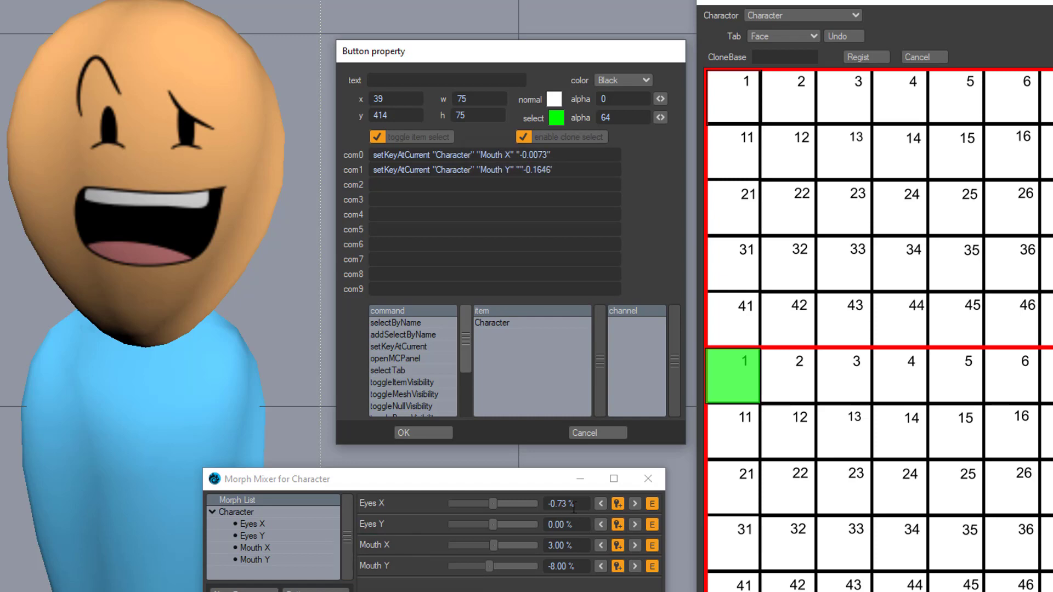
left_click(402, 432)
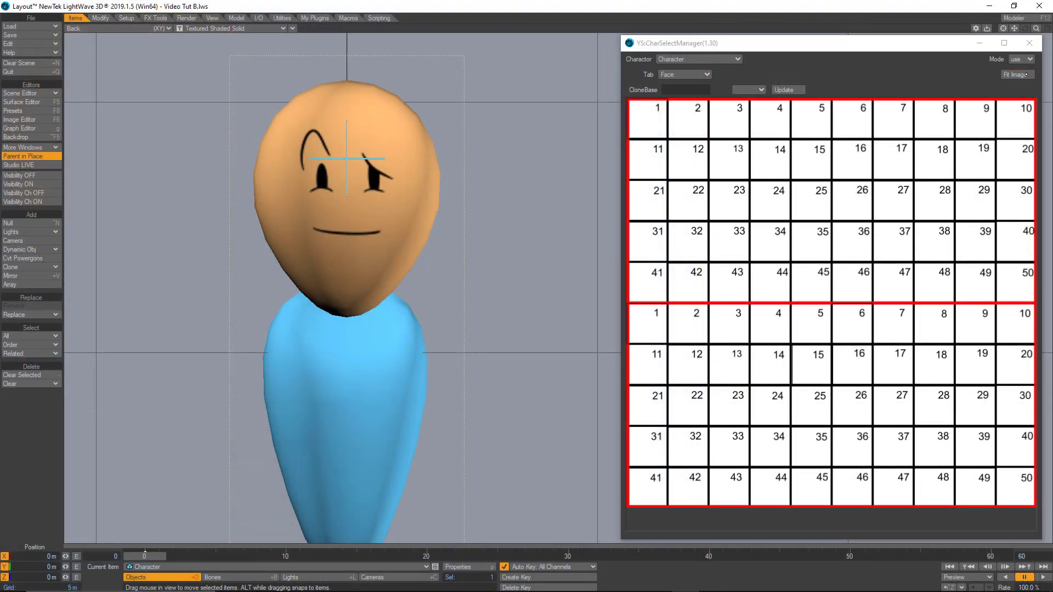
- Set the Face tab image to the selector PNG so eye and mouth thumbnails replace the numbers
left_click(1020, 59)
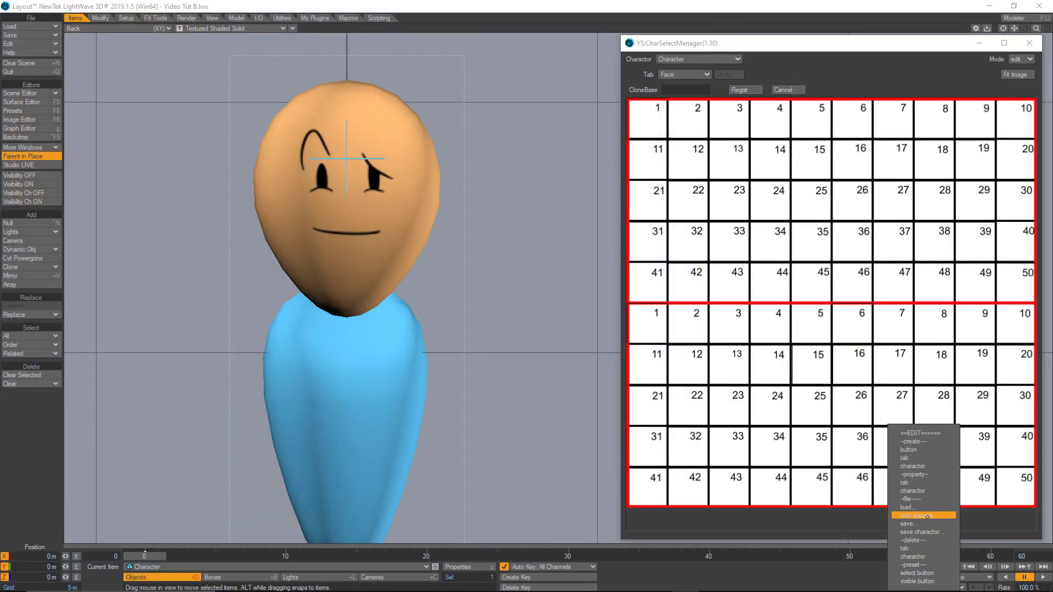
left_click(920, 516)
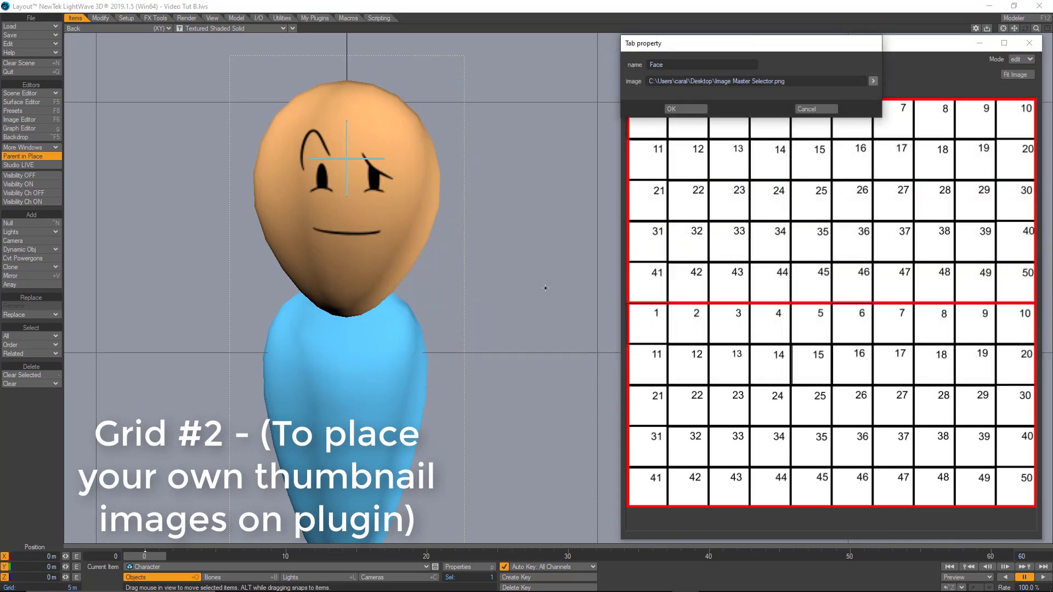
left_click(670, 109)
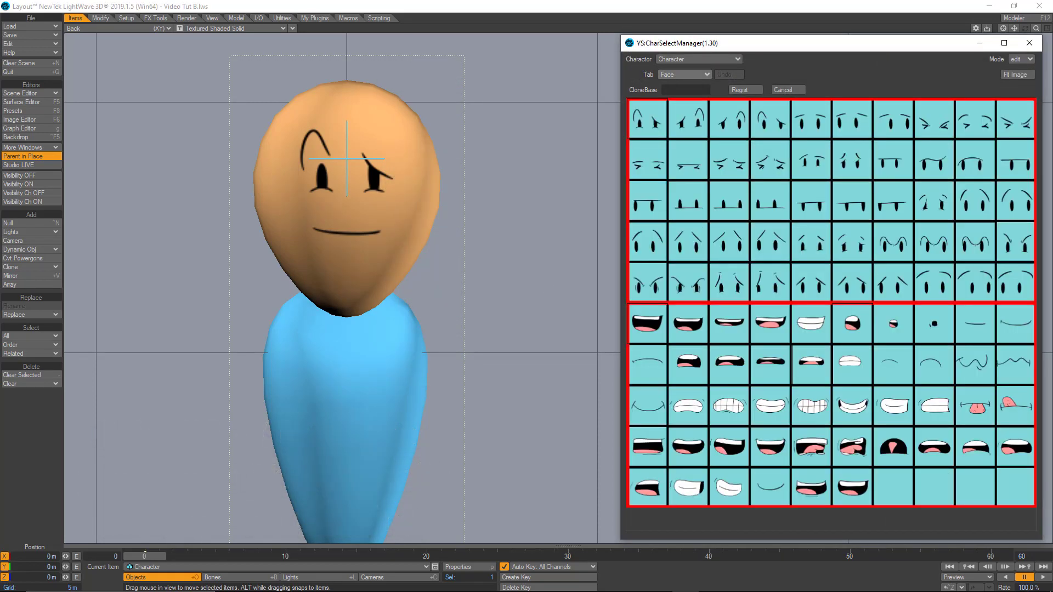
left_click(646, 118)
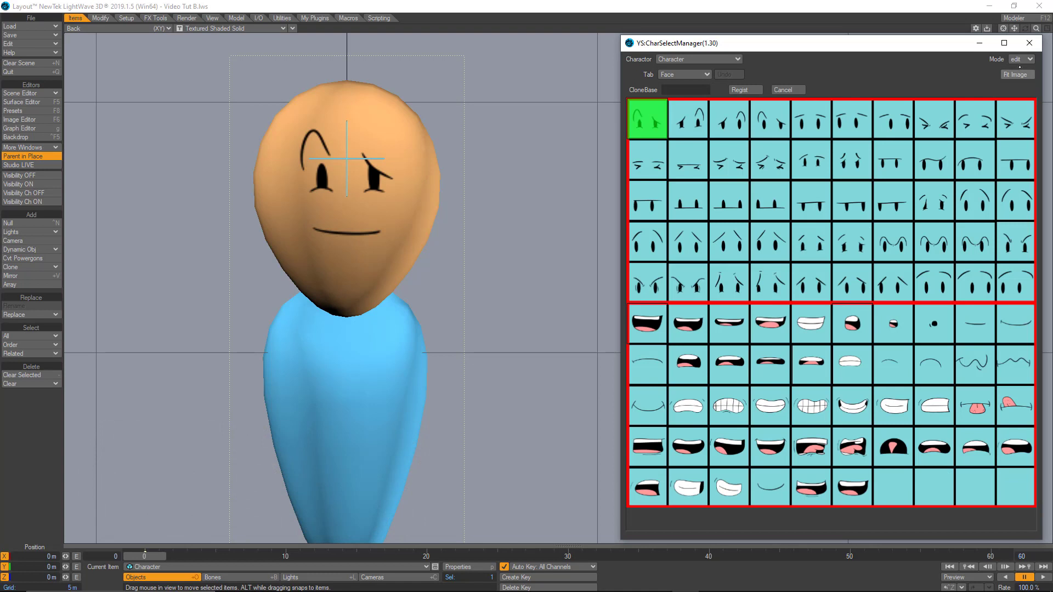
left_click(1019, 59)
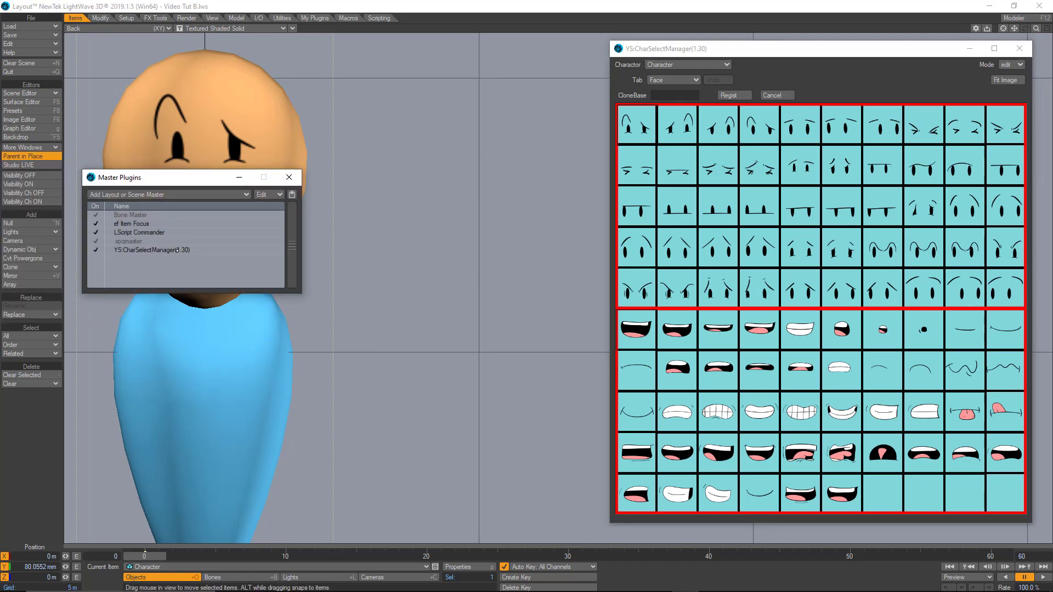
- Register Desktop Character.xml in YS:CharSelectManager's file list and close the list
left_click(152, 249)
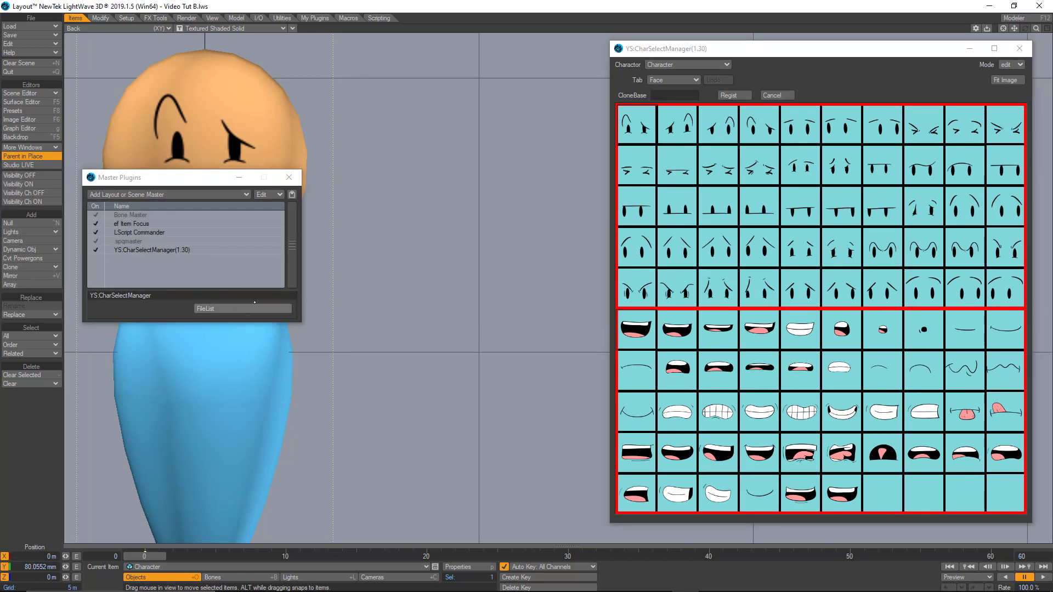
left_click(204, 308)
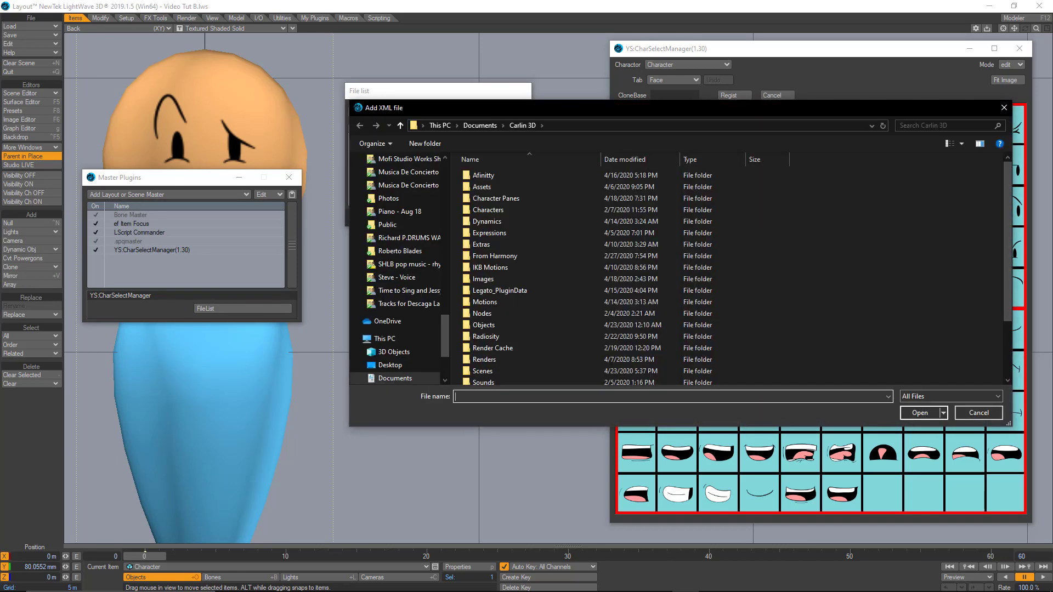
left_click(382, 352)
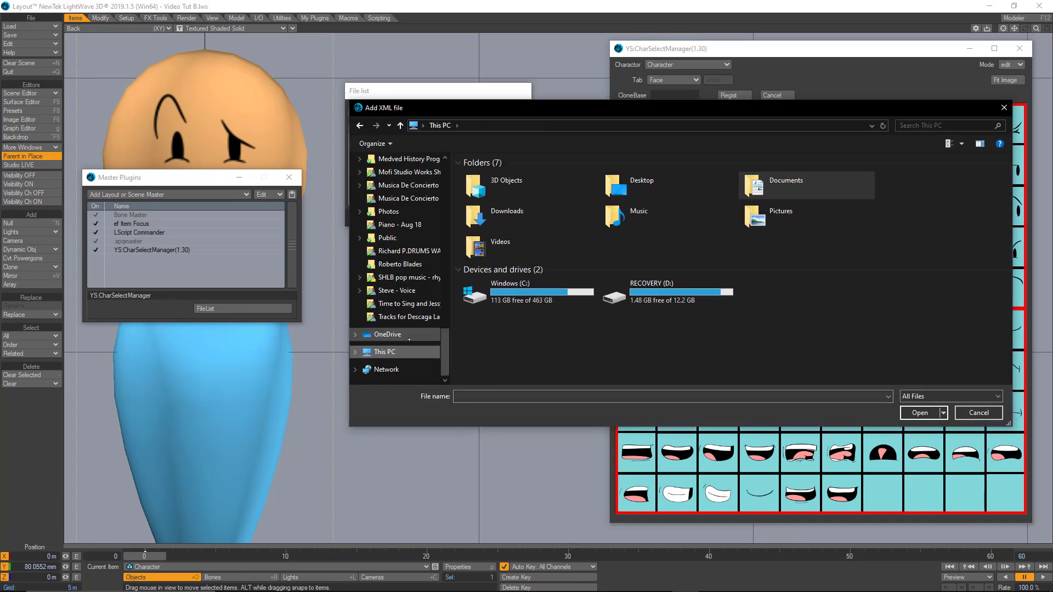
double_click(504, 179)
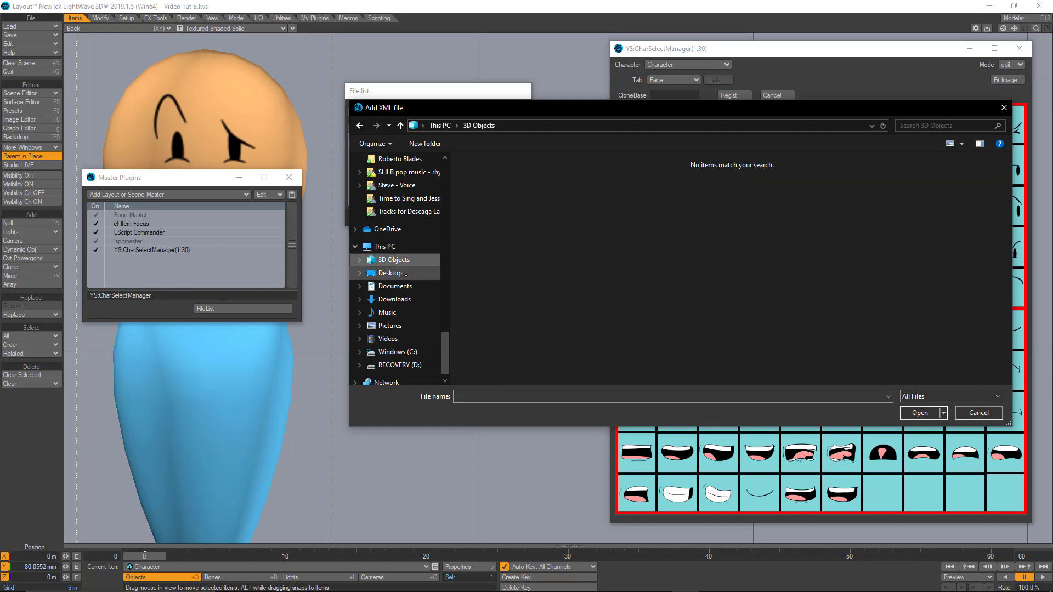
left_click(919, 413)
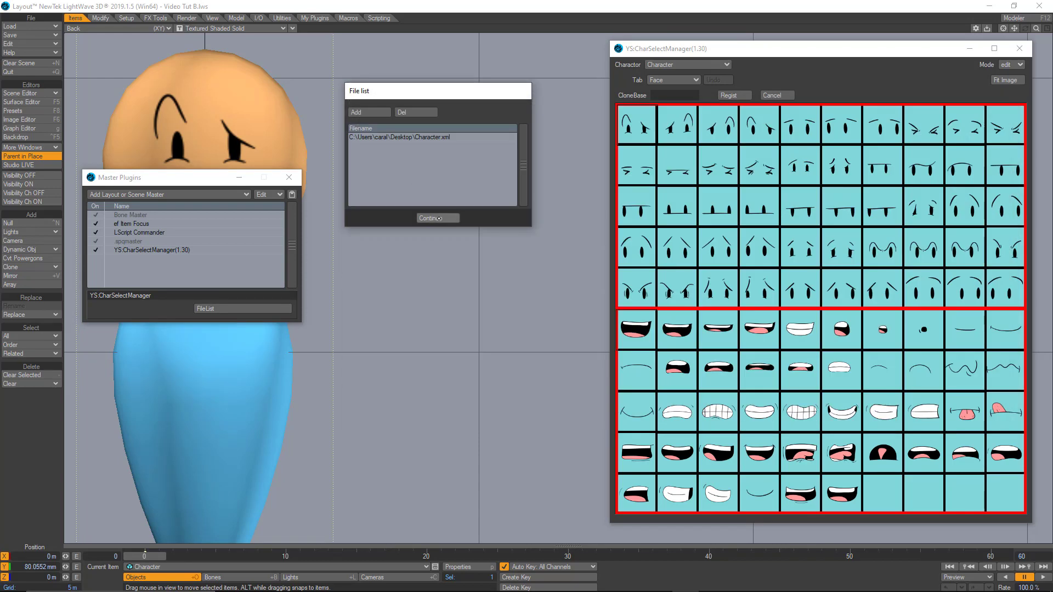
left_click(437, 217)
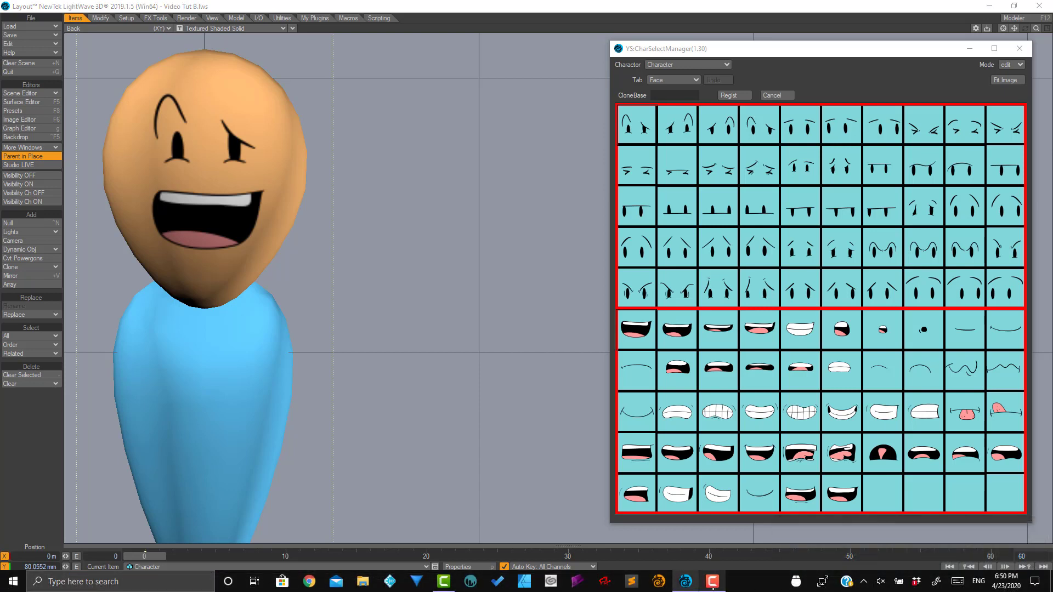
- Open the panel XML in Notepad and prepare replacing 'Character' with 'New'
right_click(224, 67)
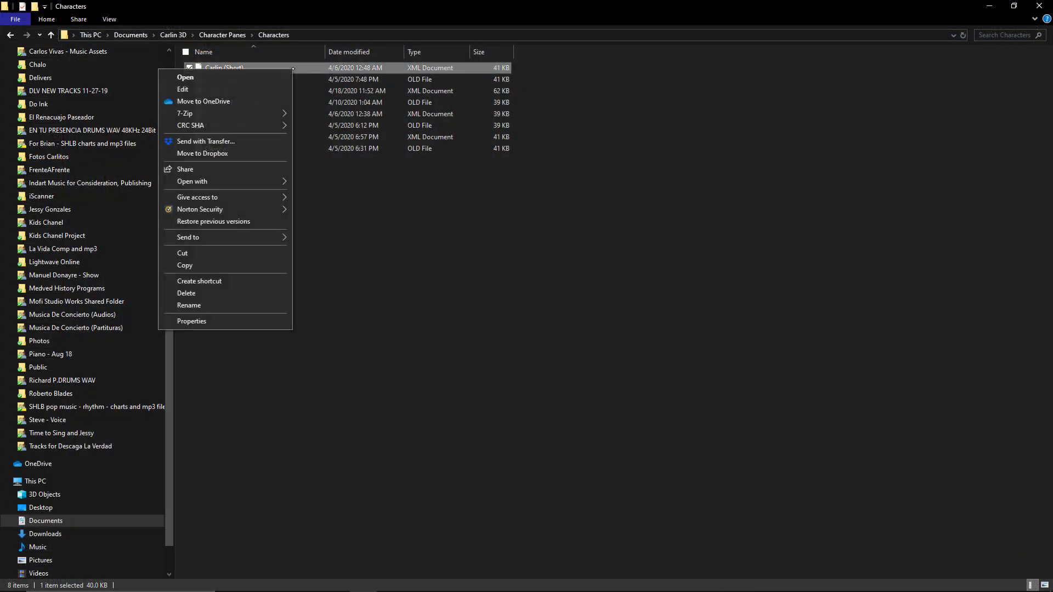
left_click(186, 77)
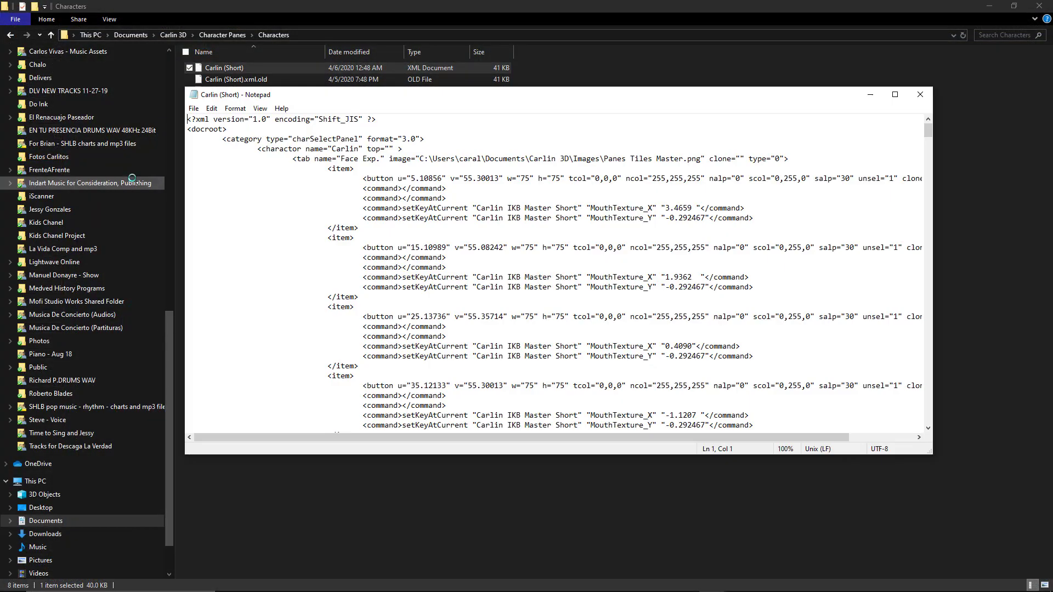
left_click(895, 95)
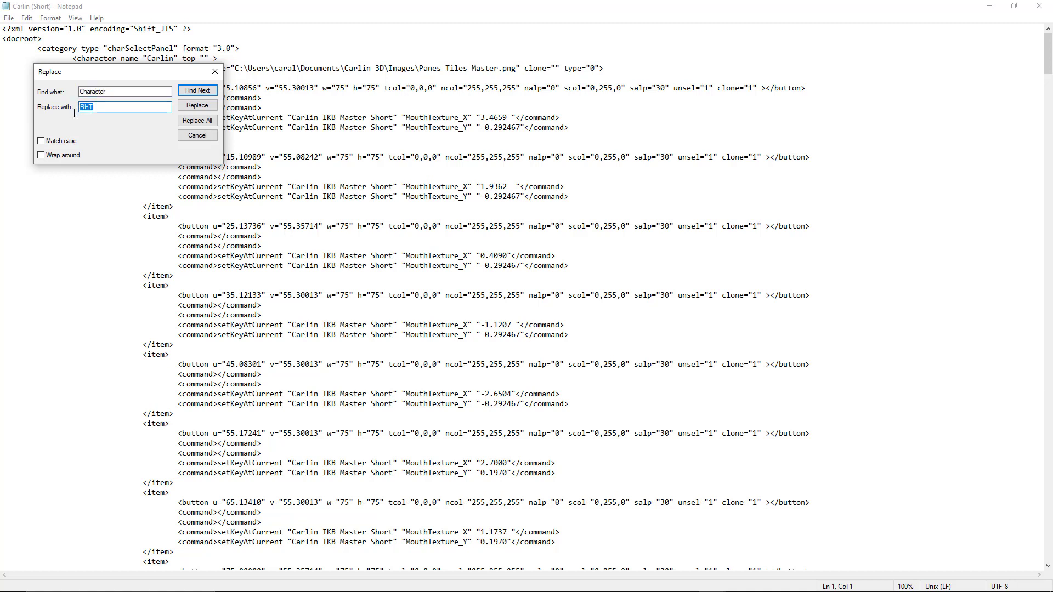
type("New")
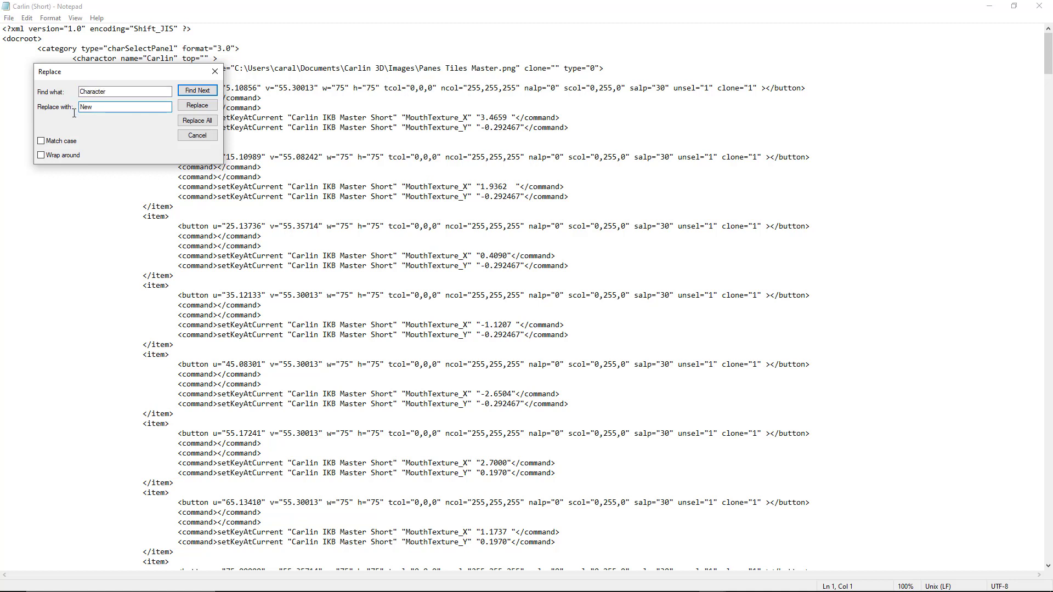
type("Character")
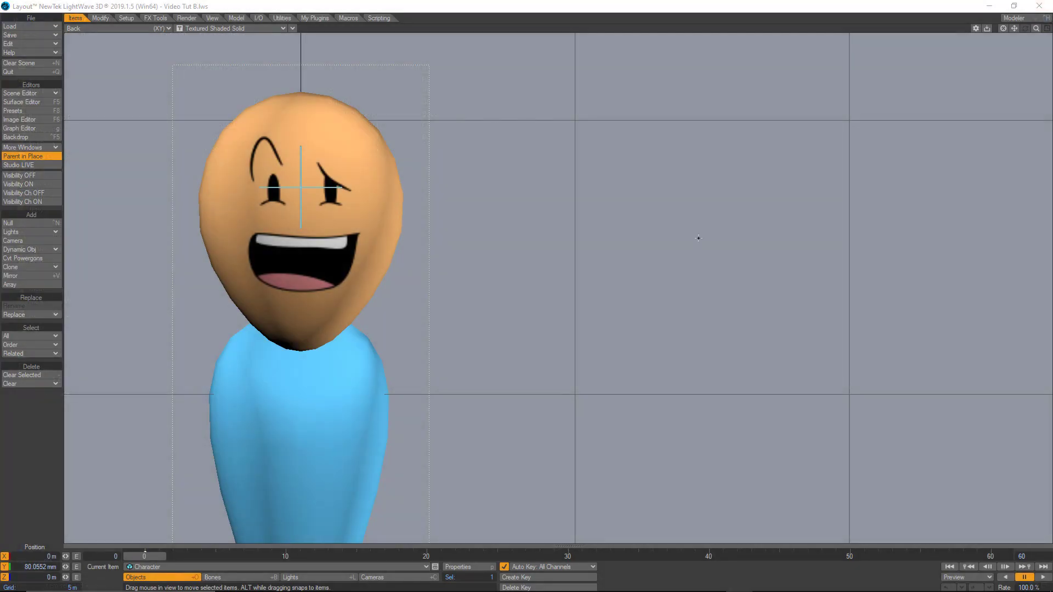
- Show the Face eye texture Position channel in the Graph Editor, following the Eyes X morph
left_click(22, 101)
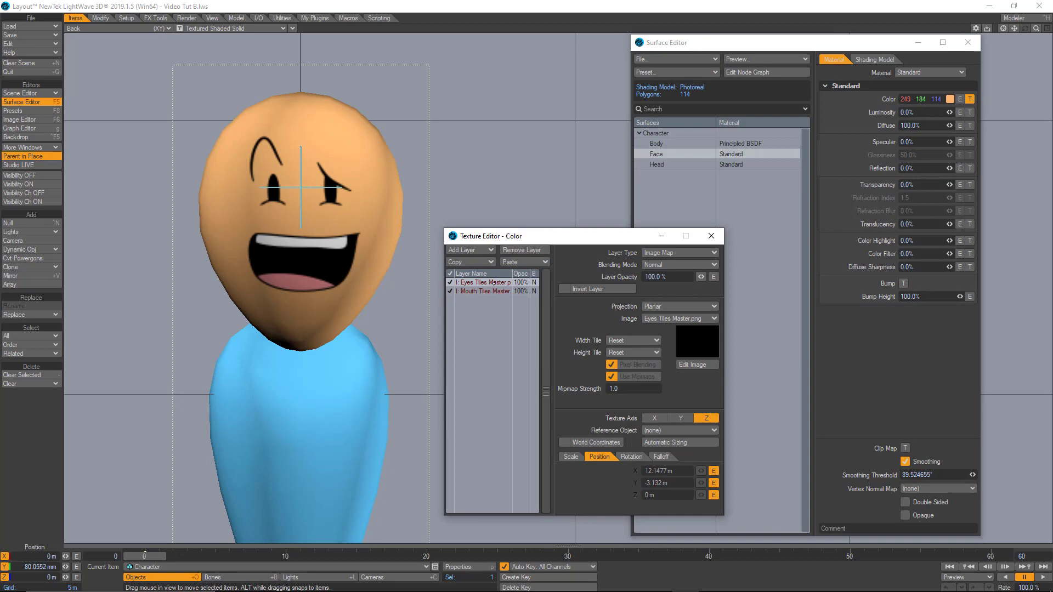
left_click(22, 128)
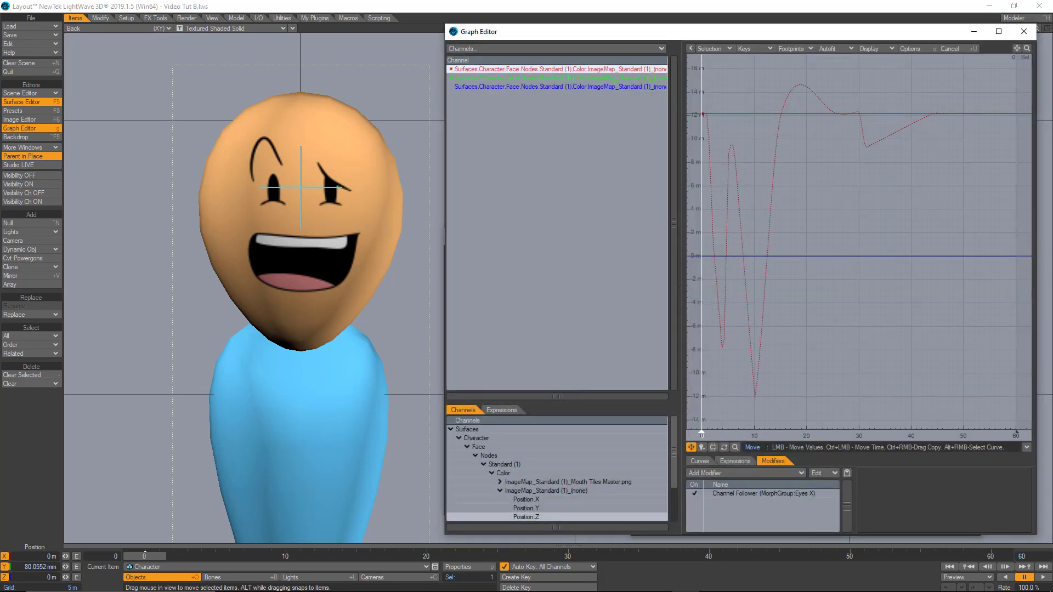